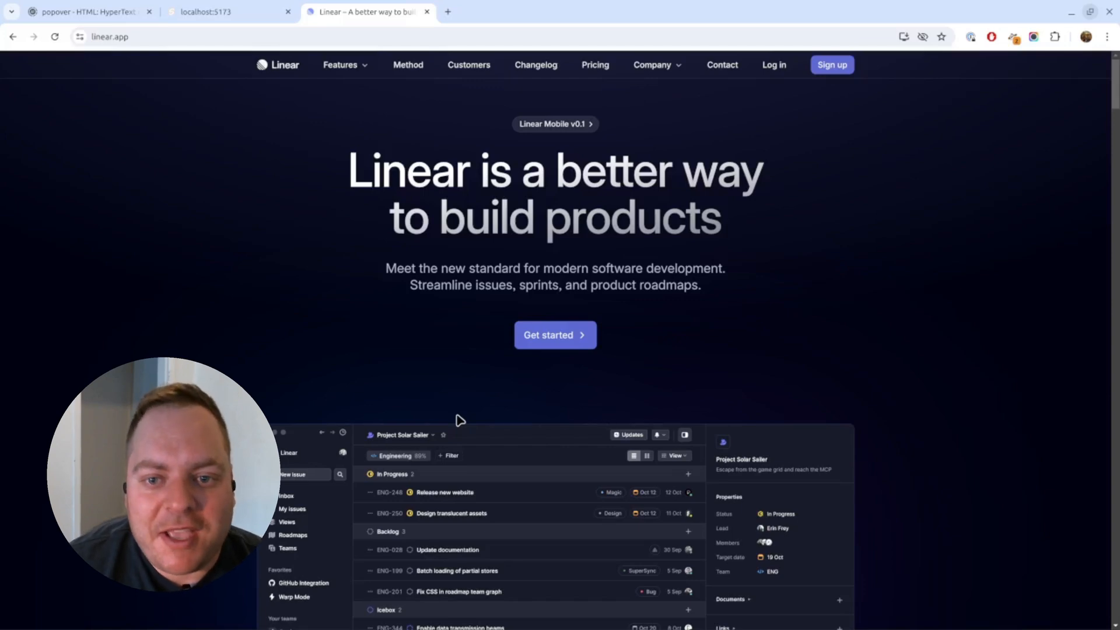
pyautogui.moveTo(470, 115)
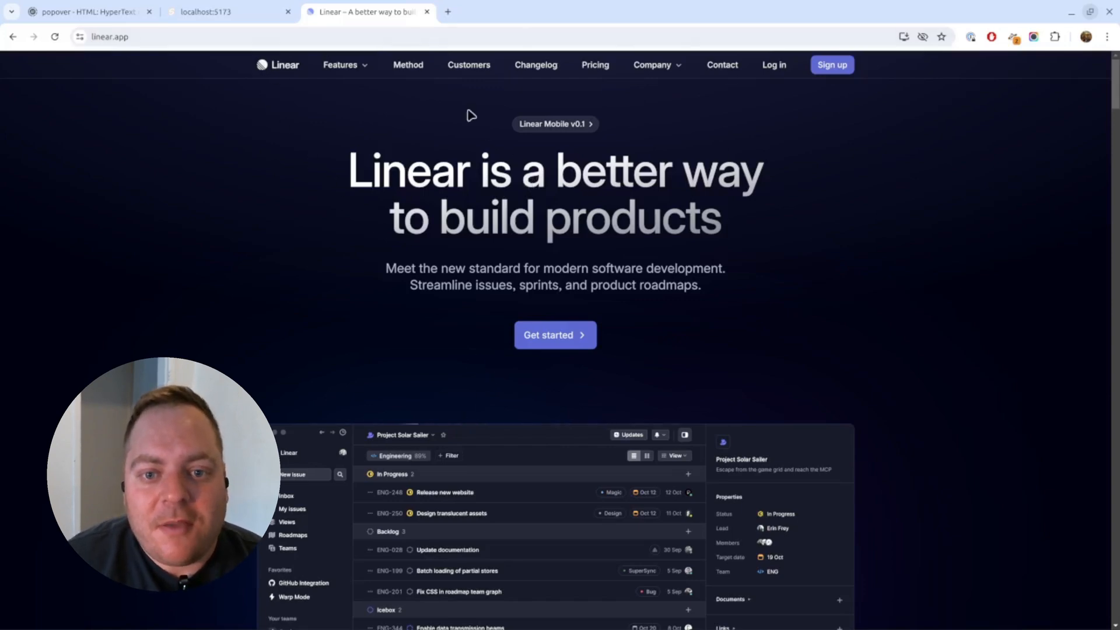
# Preview Linear's site at a narrow mobile width and open its hamburger navigation menu.
pyautogui.click(340, 64)
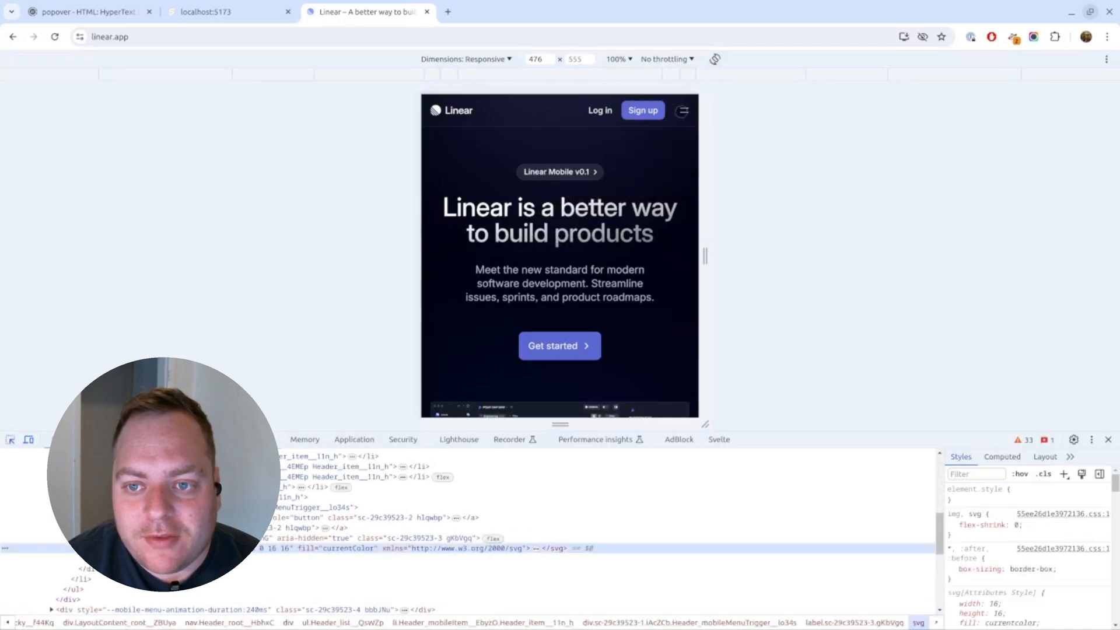
pyautogui.click(683, 111)
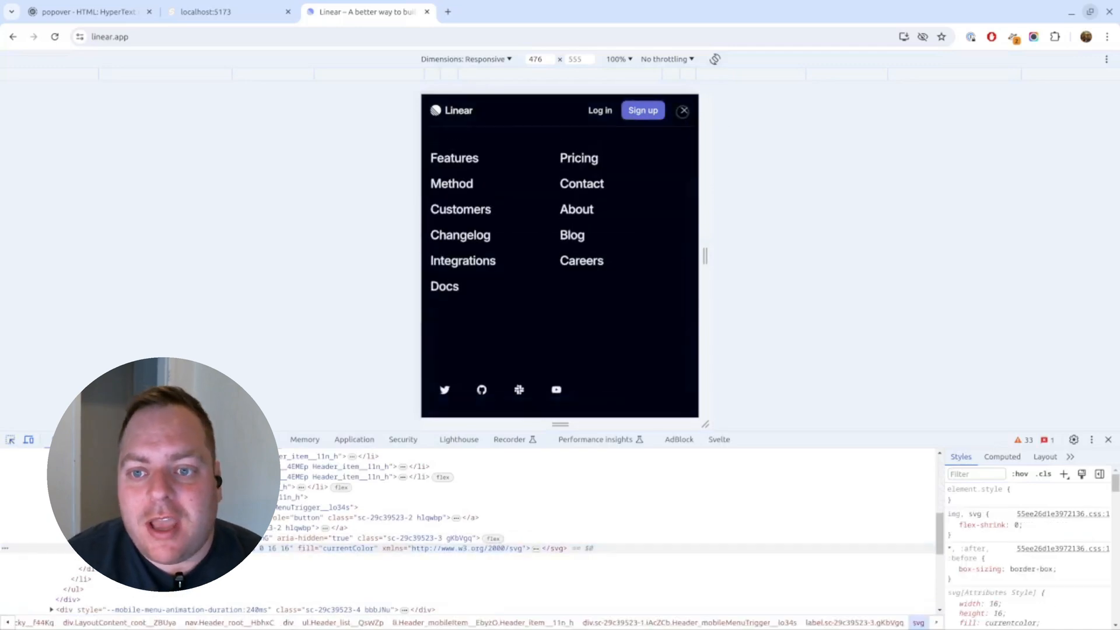
pyautogui.click(682, 110)
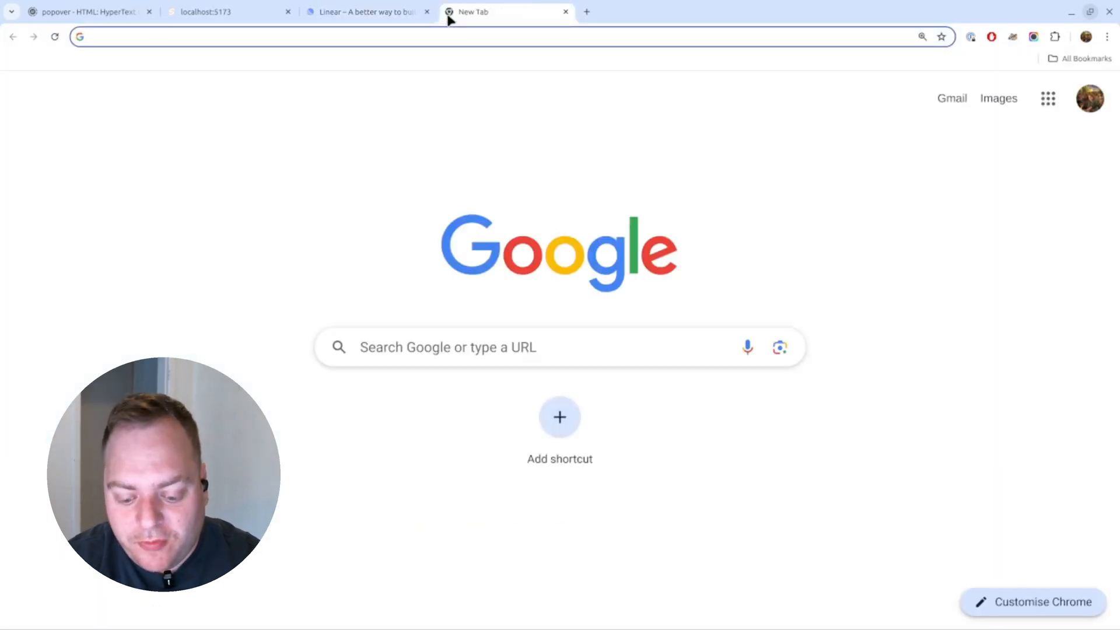
# Look up popover browser support on caniuse.com, then start a new tab.
pyautogui.write('caniuse.com')
pyautogui.write('po')
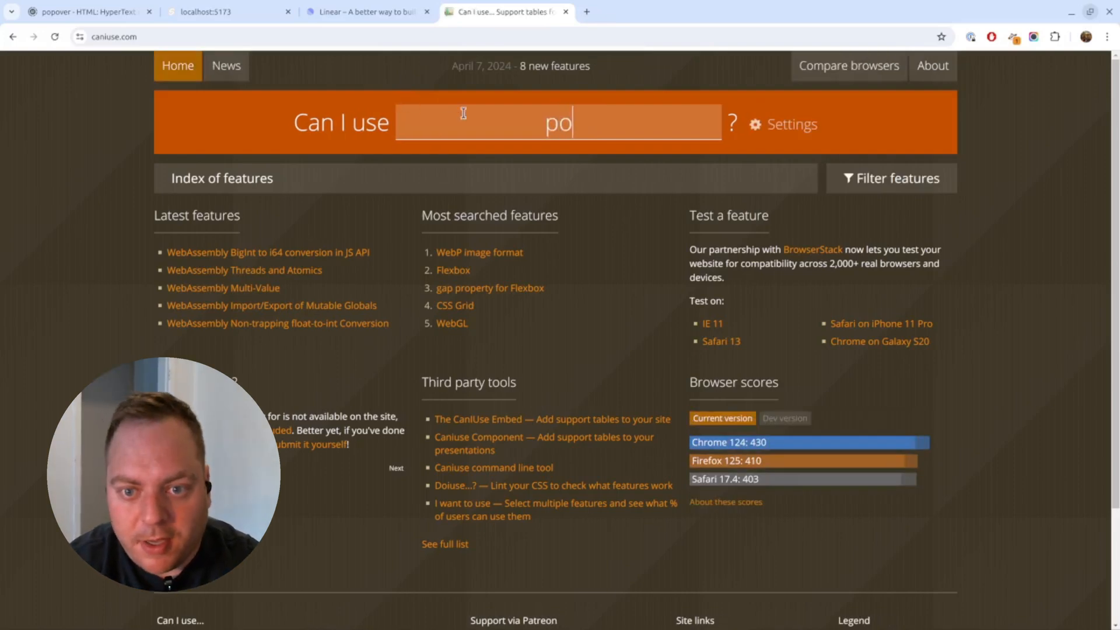
pyautogui.press('Return')
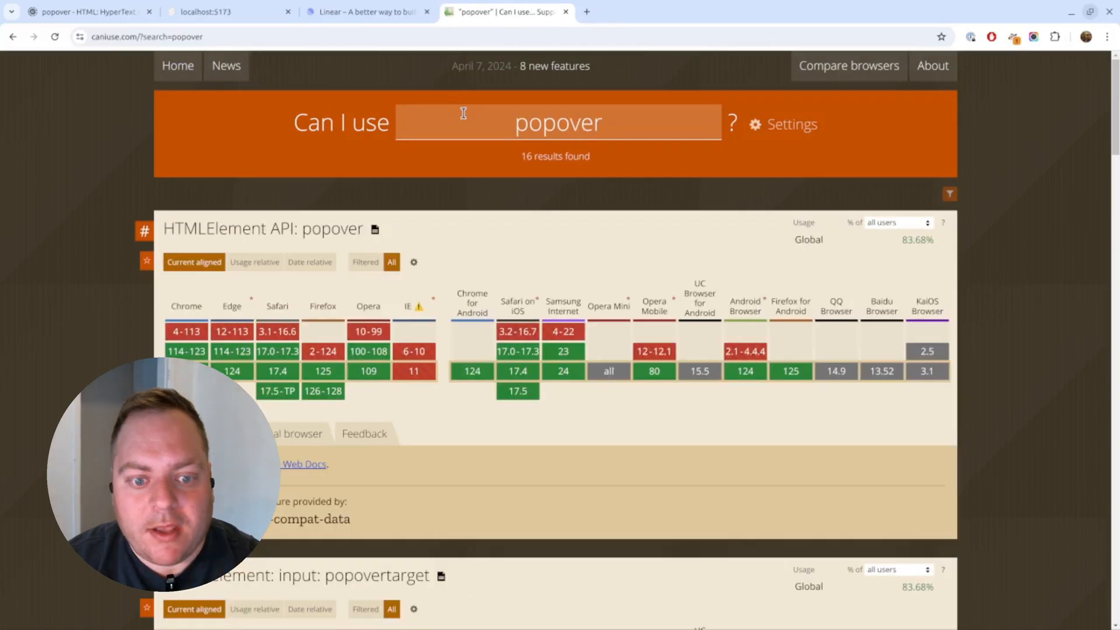
pyautogui.moveTo(522, 435)
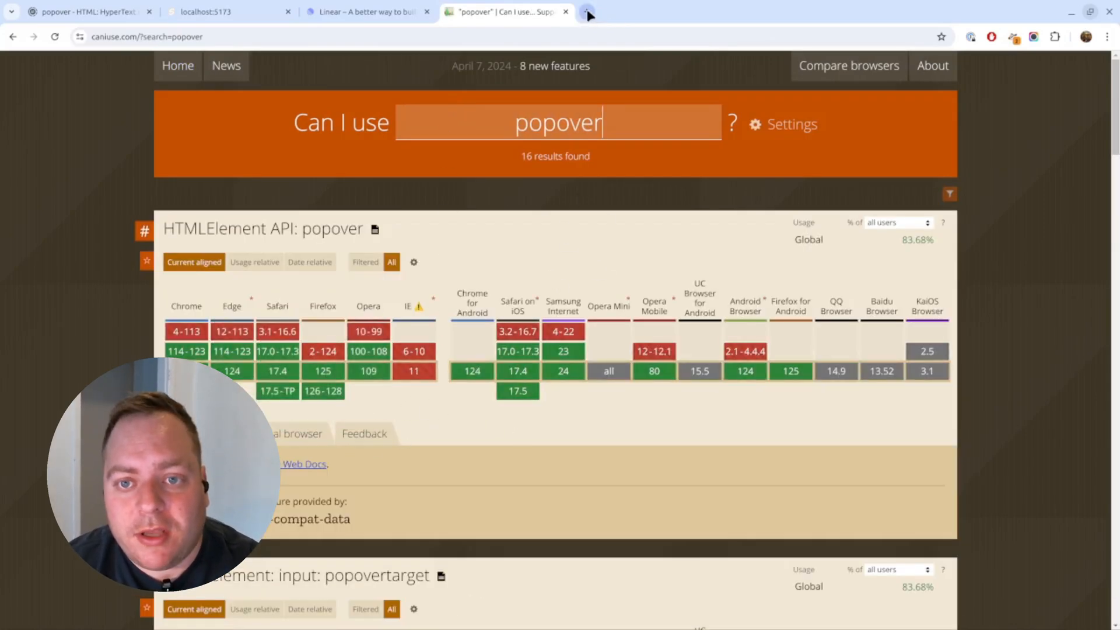
pyautogui.click(588, 13)
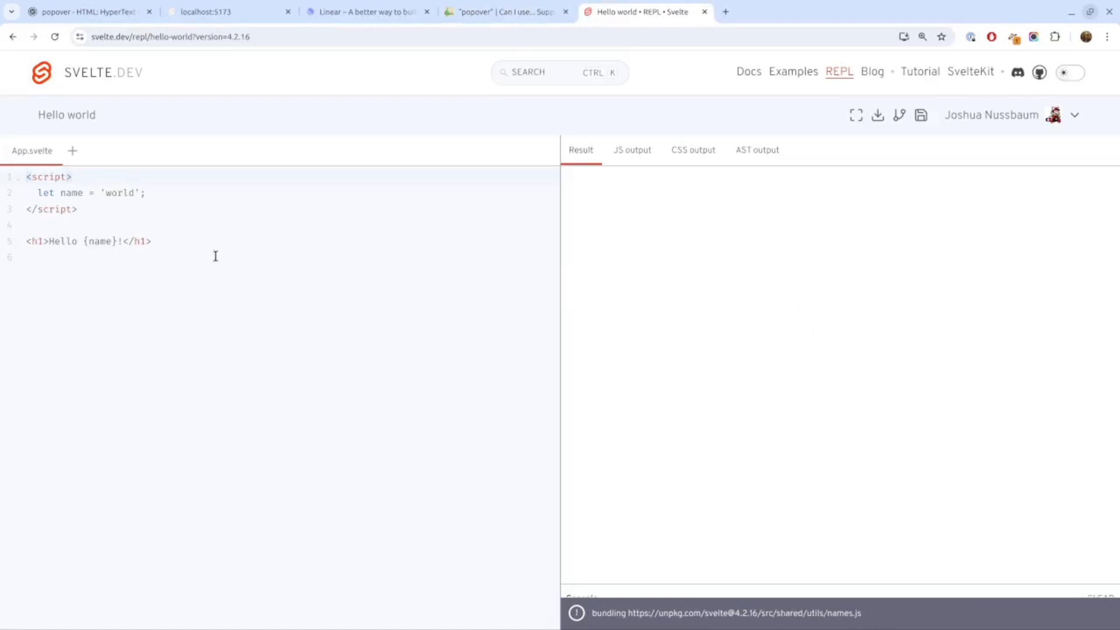
# Write a <div popover> in App.svelte containing 'hello i'm a popover!'.
pyautogui.write('<')
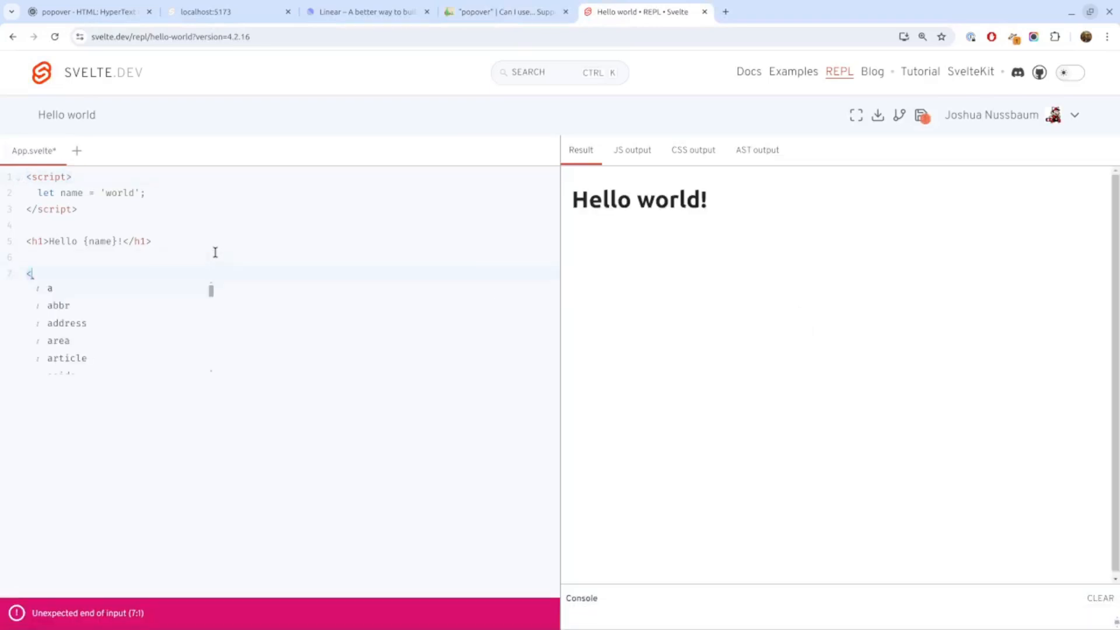
pyautogui.write('div popov')
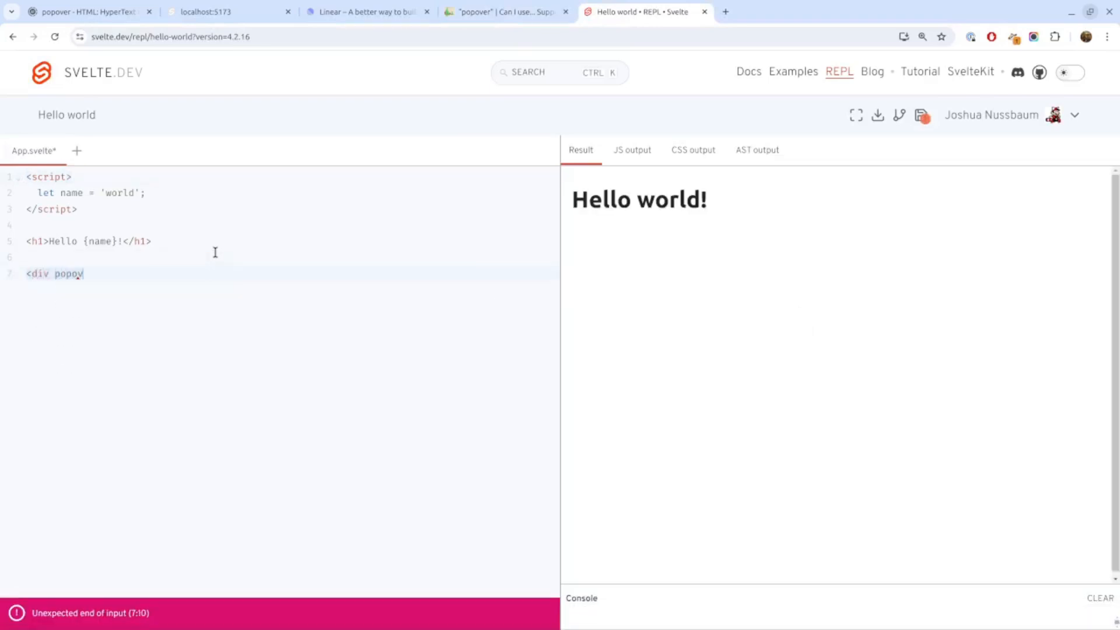
pyautogui.write('>')
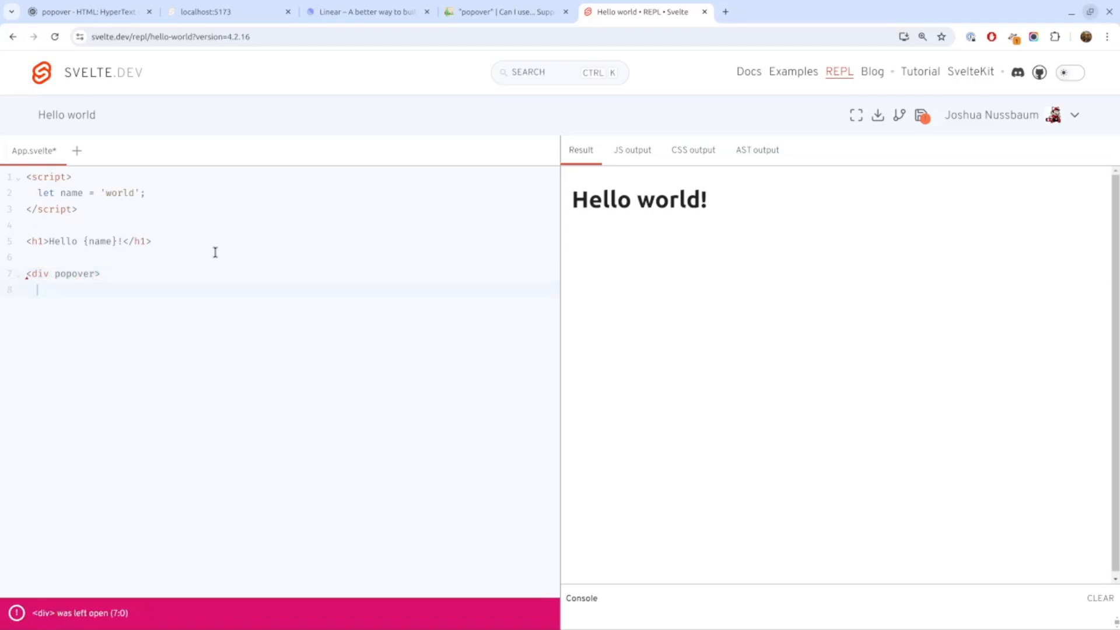
pyautogui.write('</div>')
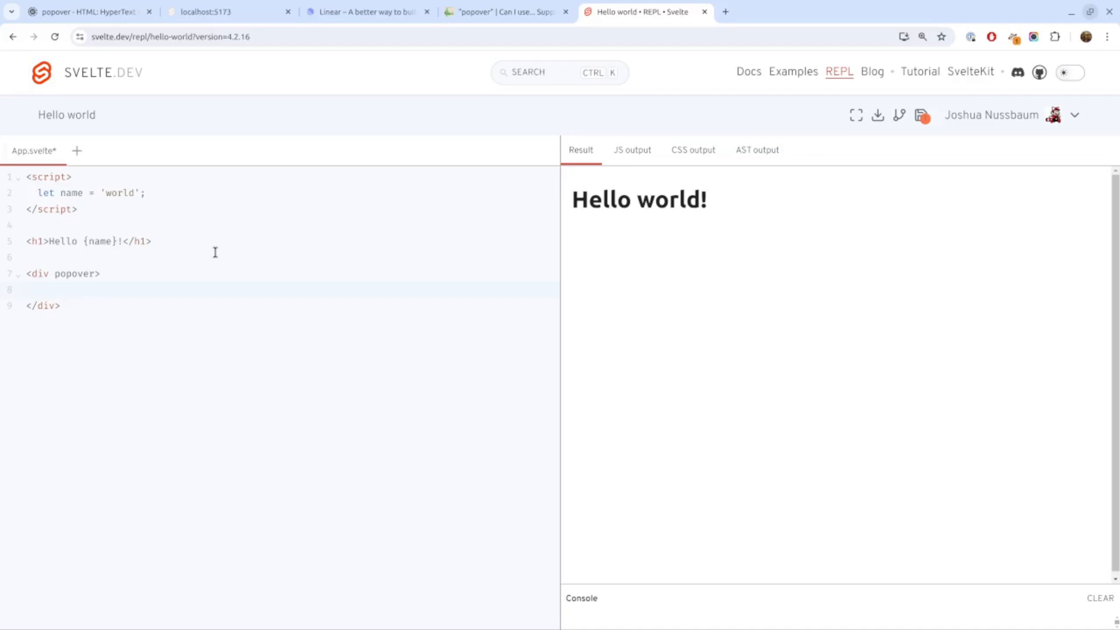
pyautogui.write("hello i'")
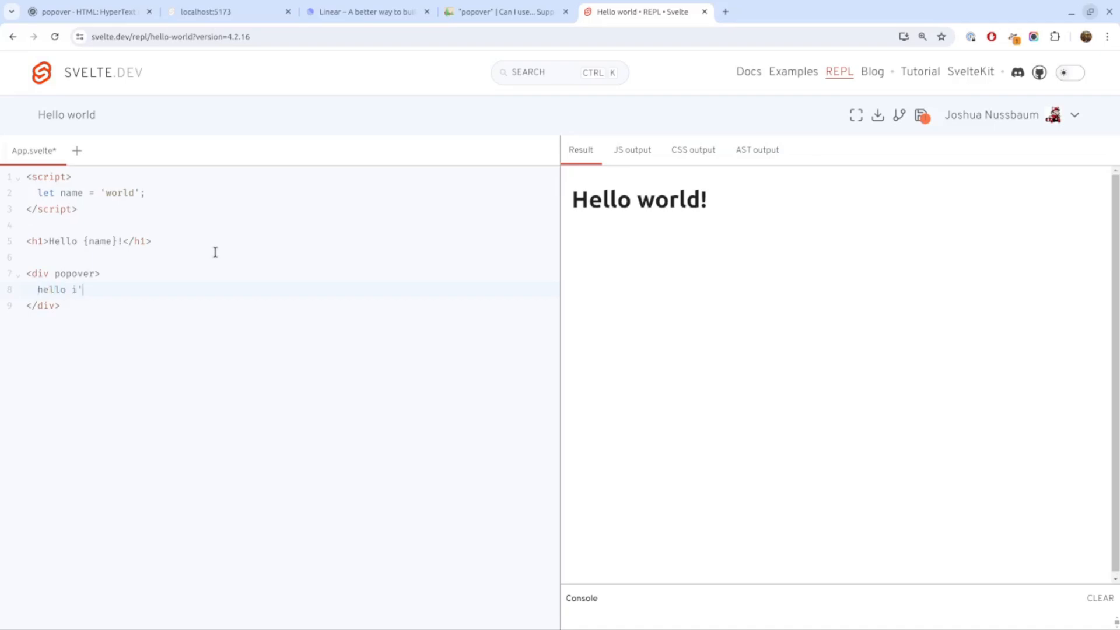
pyautogui.write('m a popo')
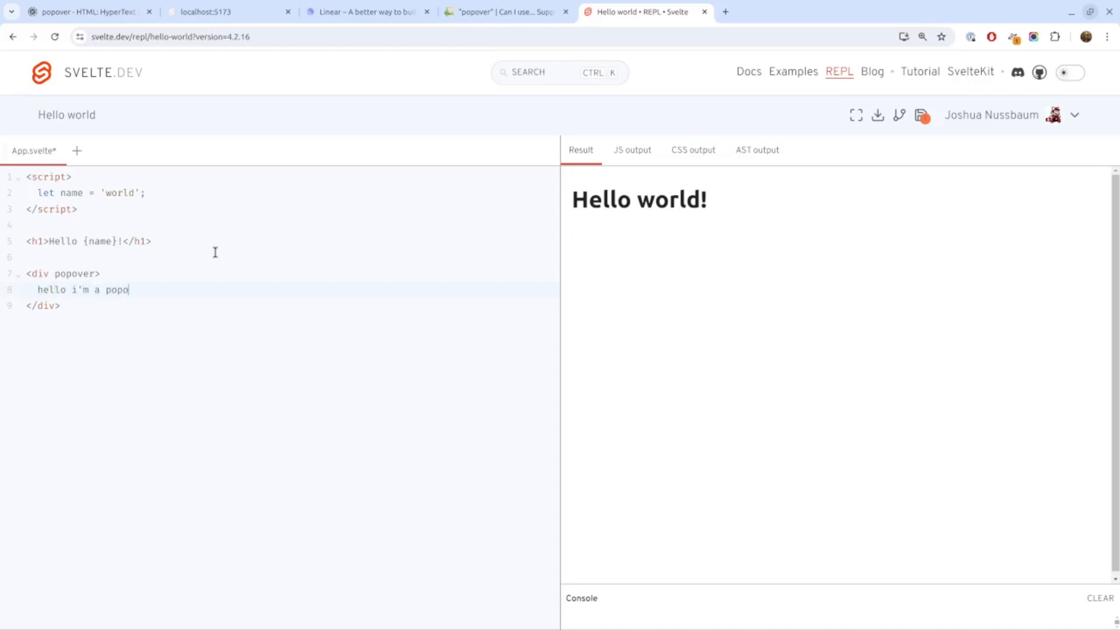
pyautogui.write('ver!')
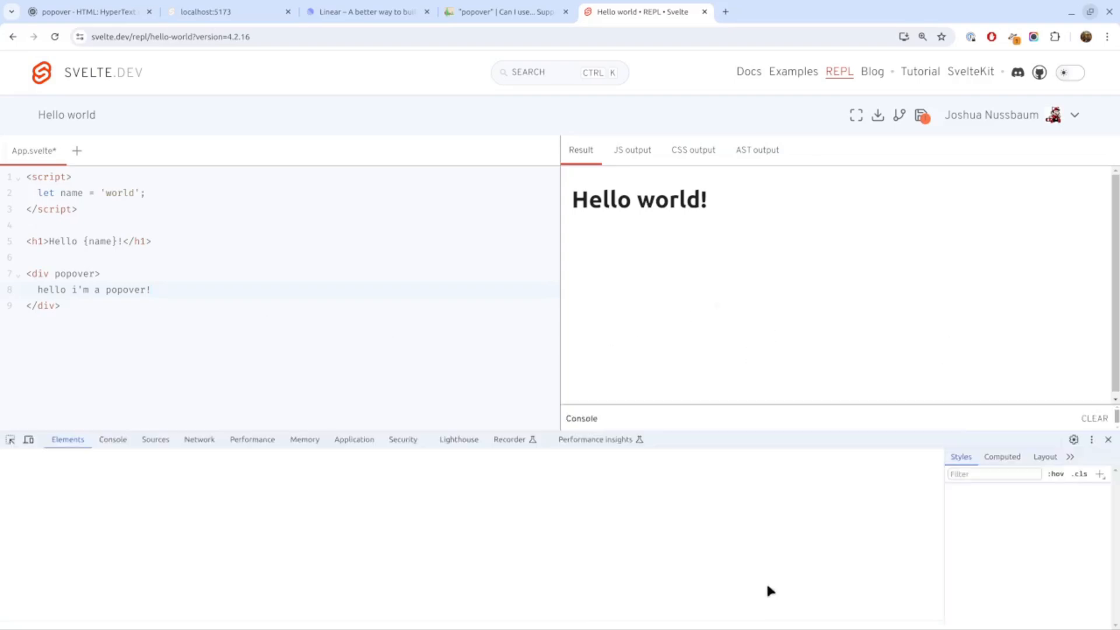
# Inspect the popover div in DevTools and move to the Console.
pyautogui.click(182, 532)
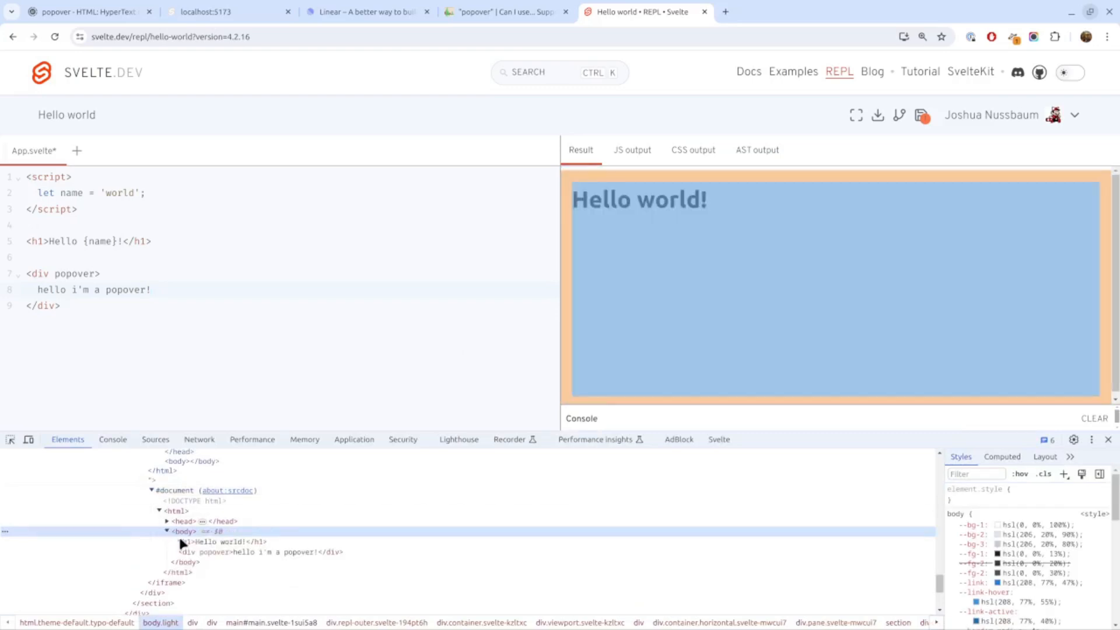
pyautogui.click(259, 551)
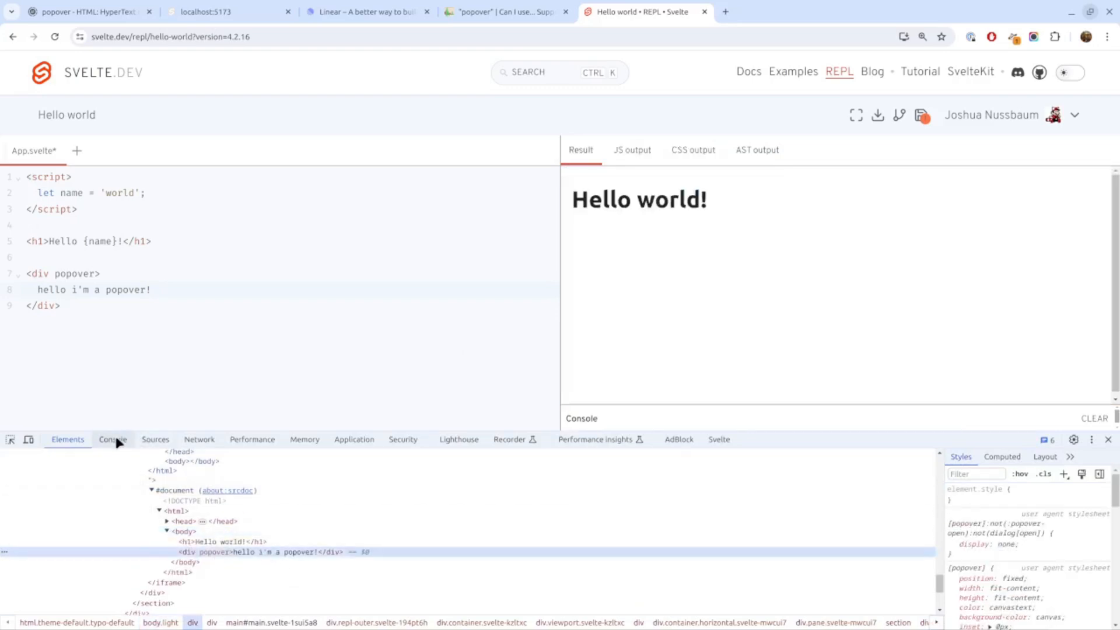
pyautogui.click(112, 440)
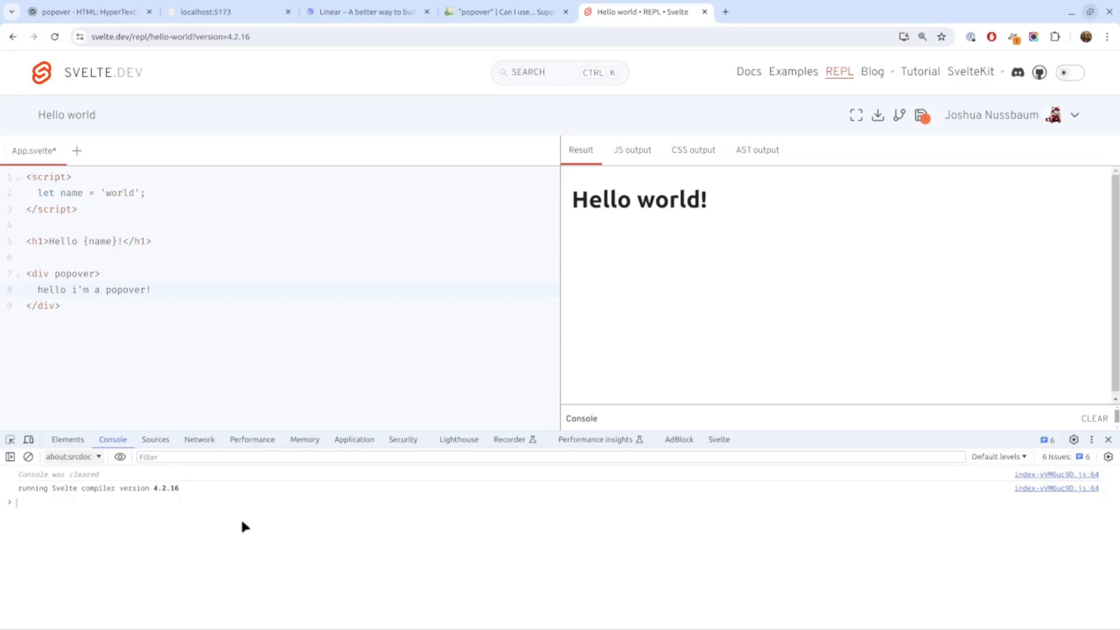
# Run showPopover, hidePopover and togglePopover on $0, then add an Open button.
pyautogui.write('$0.showPo')
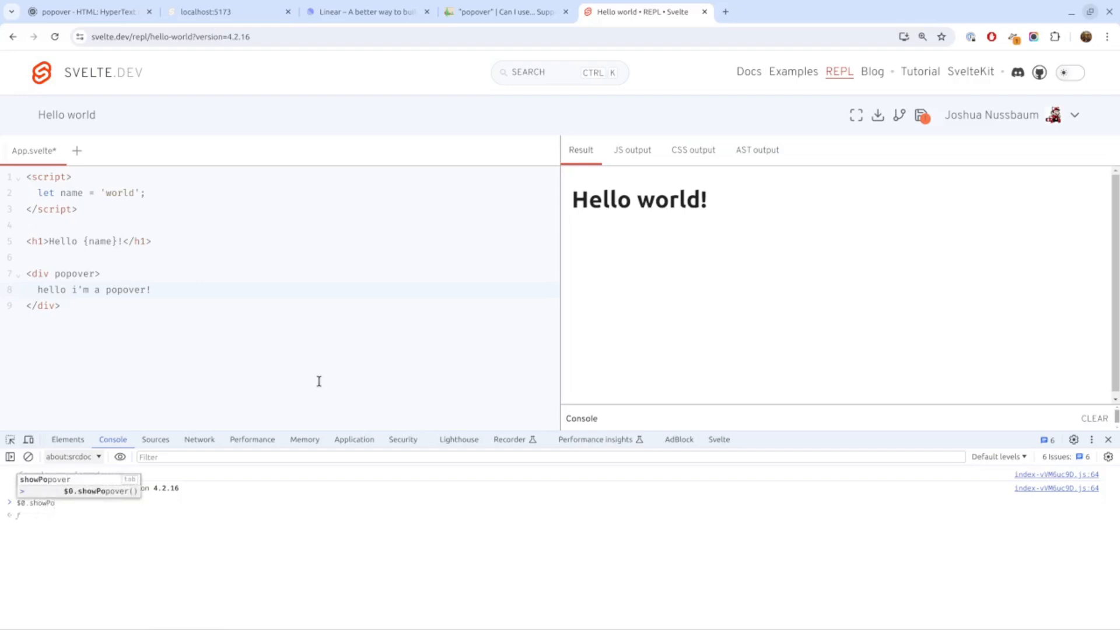
pyautogui.press('Return')
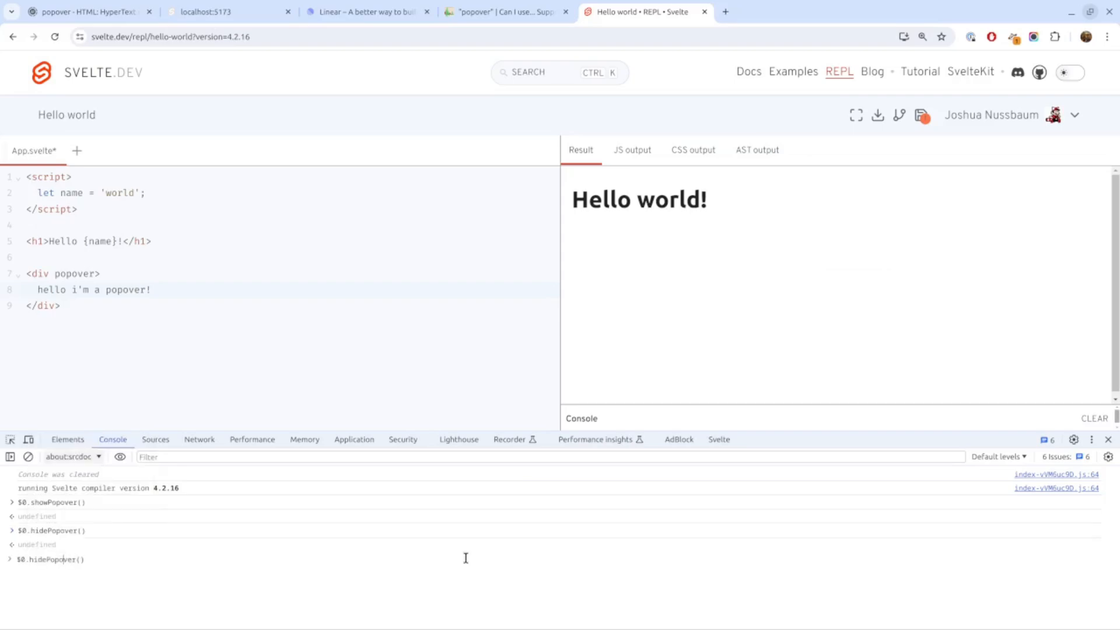
pyautogui.write('toggle')
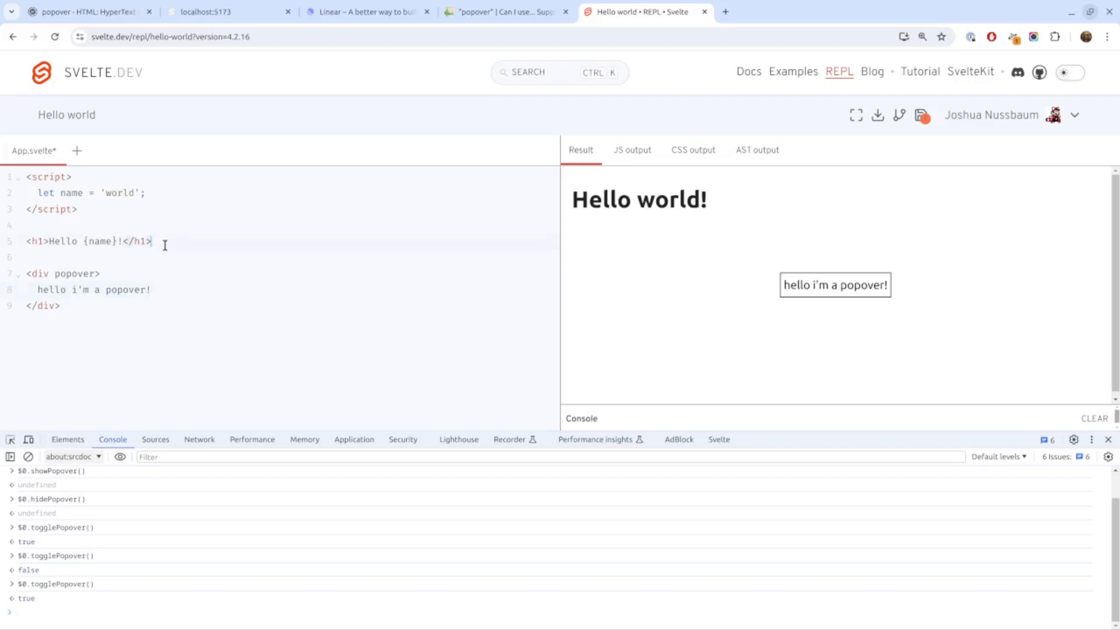
pyautogui.write('<button>')
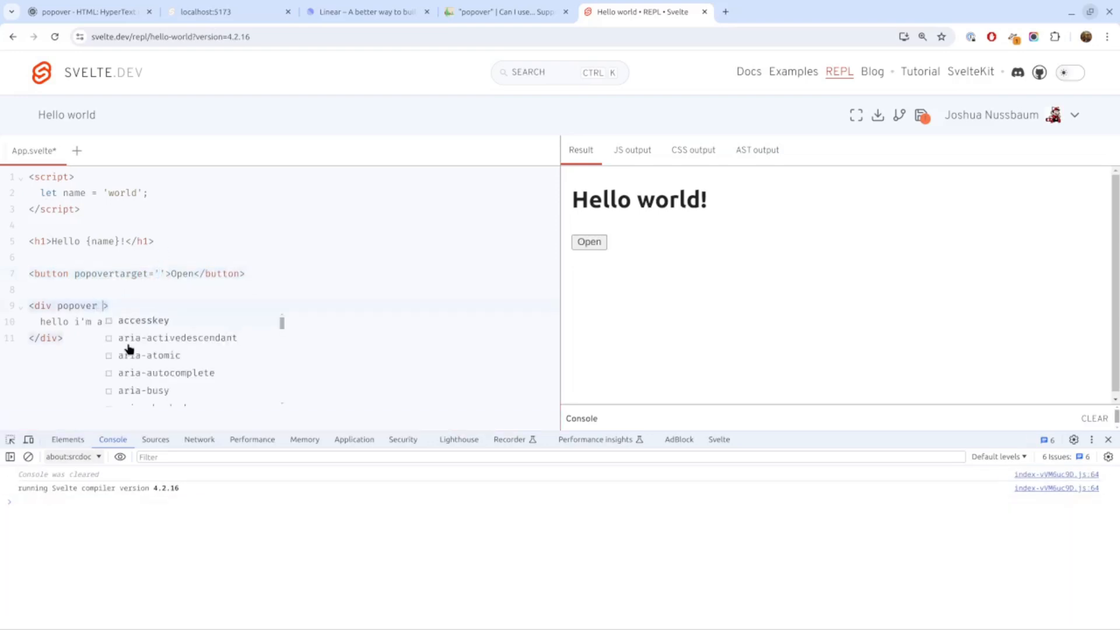
# Add id 'menu', an Open button showing it and a Close button hiding it, then test.
pyautogui.write("id='menu'")
pyautogui.click(293, 274)
pyautogui.write("menu' popovertargetaction='show")
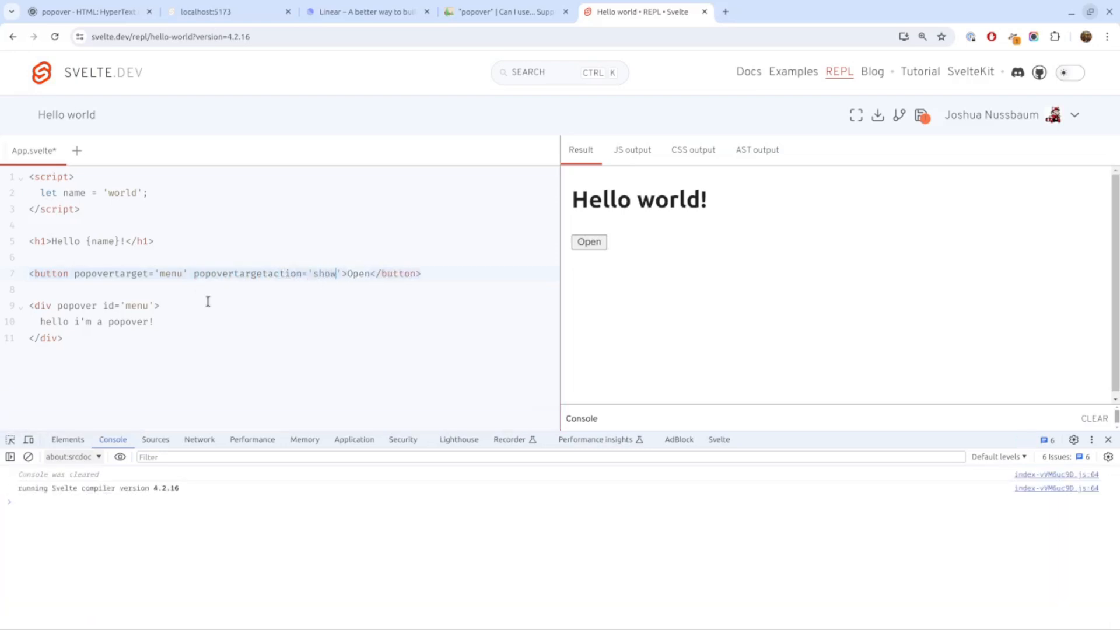
pyautogui.click(589, 242)
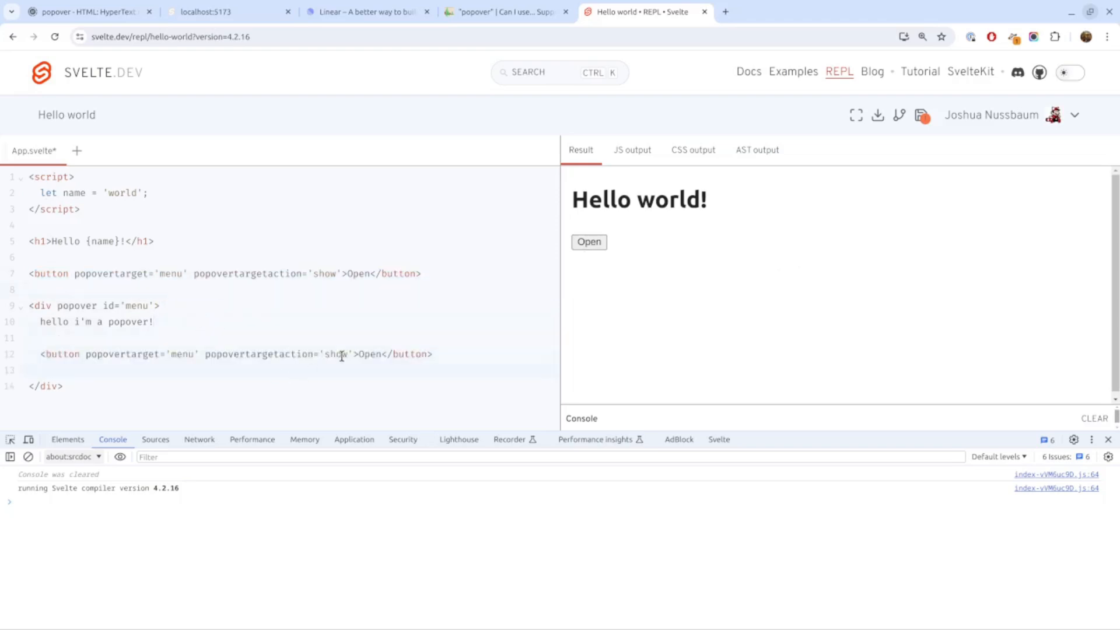
pyautogui.write('Close')
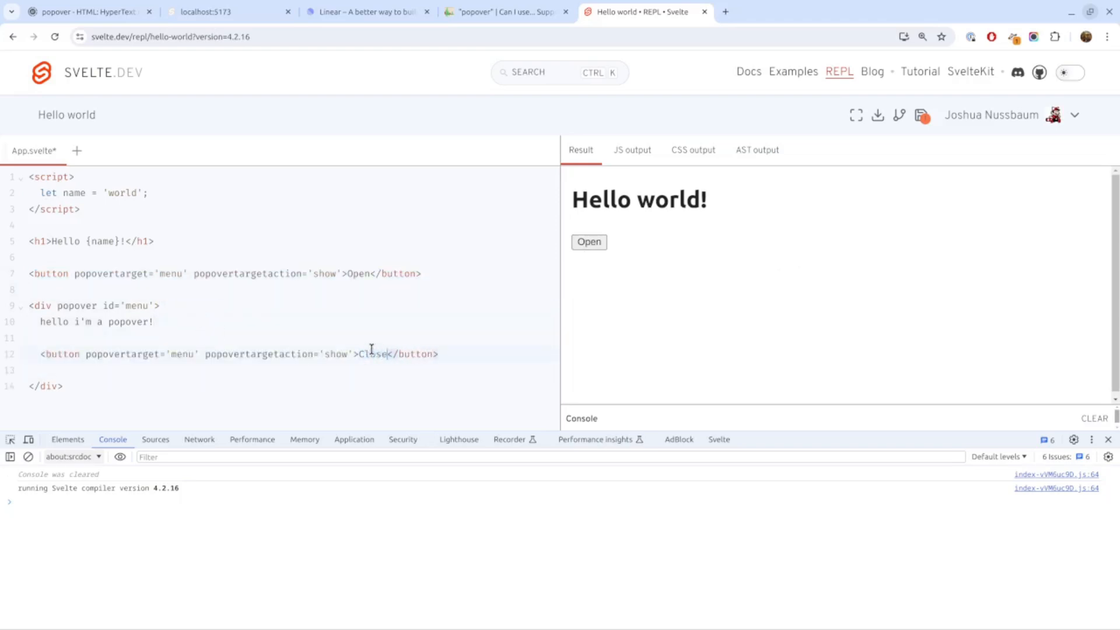
pyautogui.write('hide')
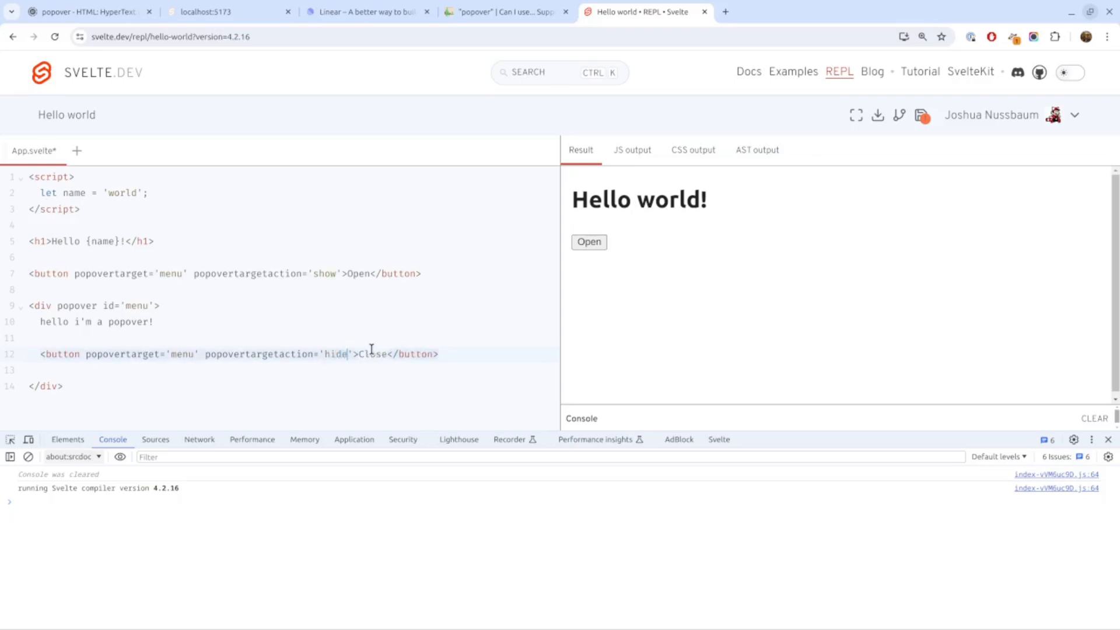
pyautogui.moveTo(770, 274)
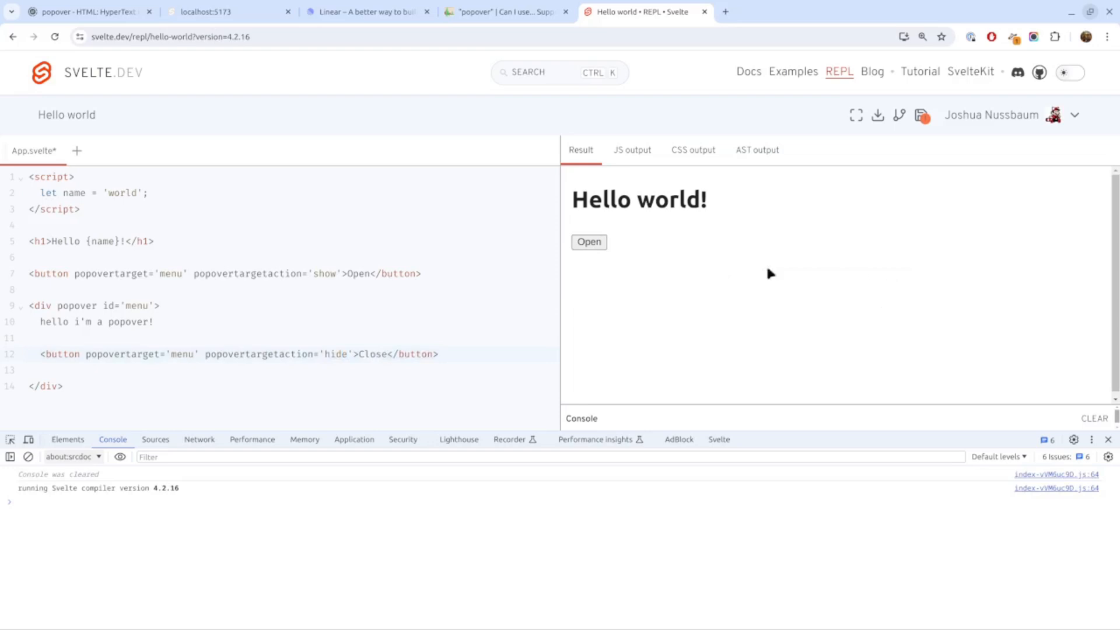
pyautogui.click(589, 242)
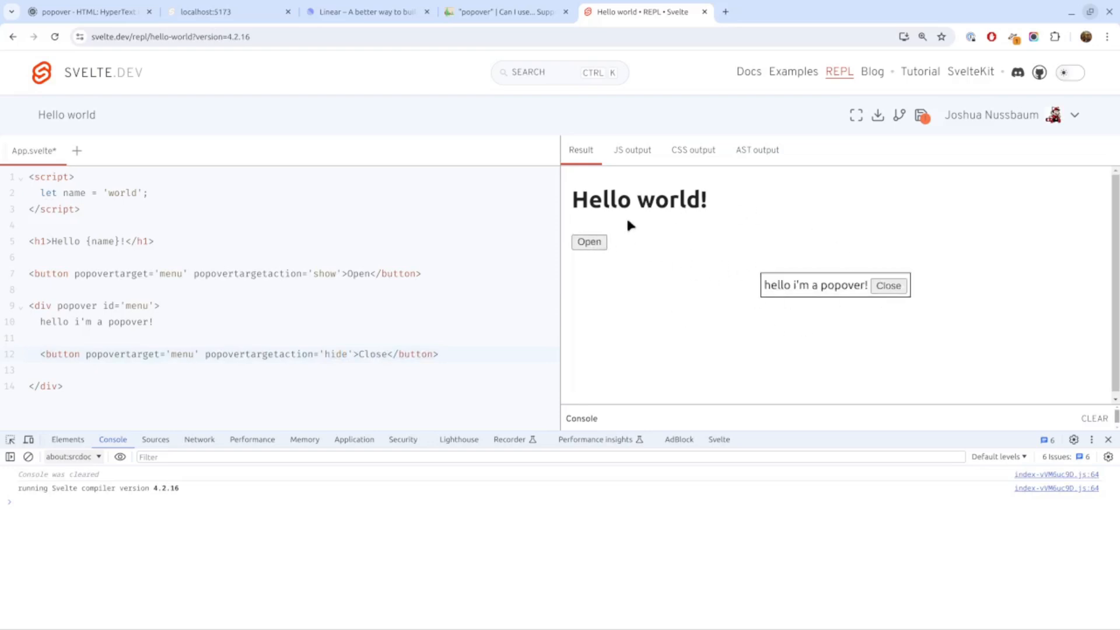
pyautogui.click(889, 286)
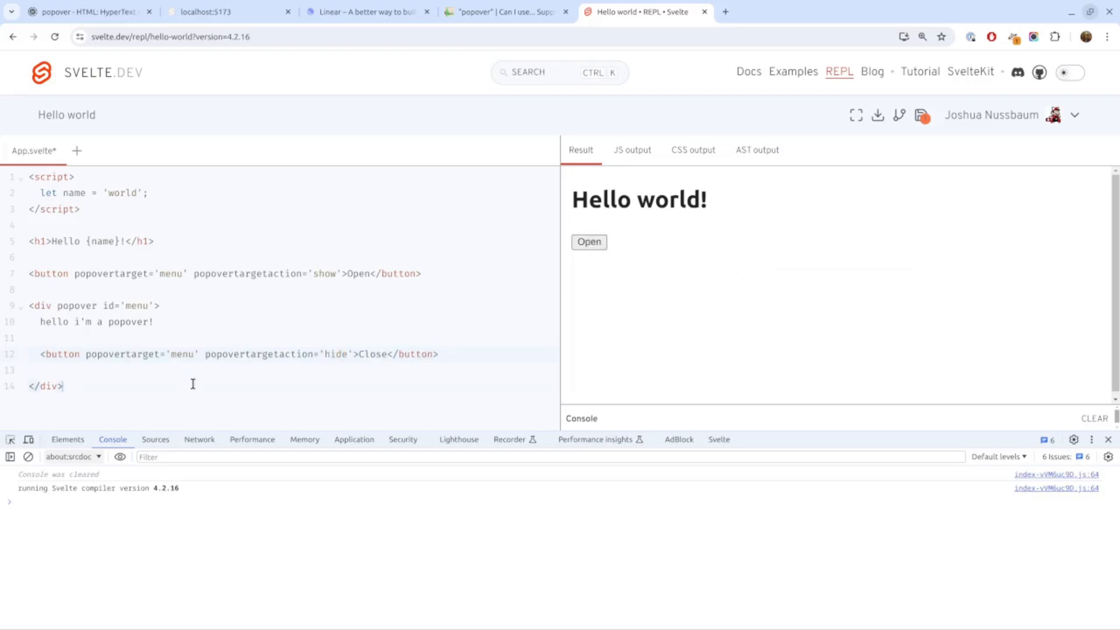
# Add a ::backdrop rule with background #0004 and open the popover to preview it.
pyautogui.write('<style></style>')
pyautogui.write(':')
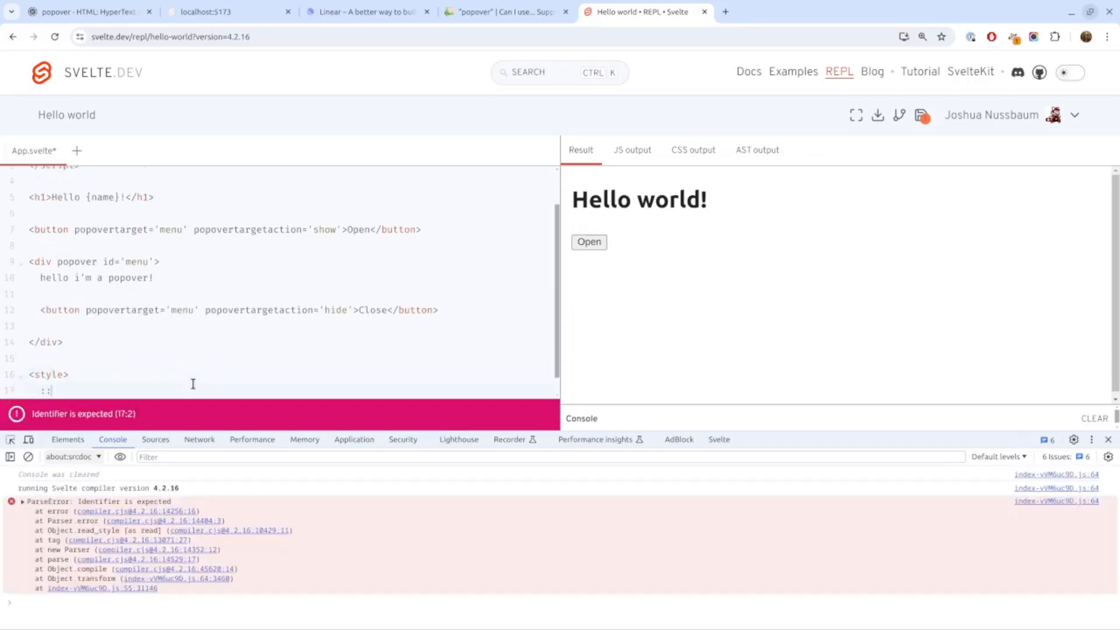
pyautogui.write(': red;')
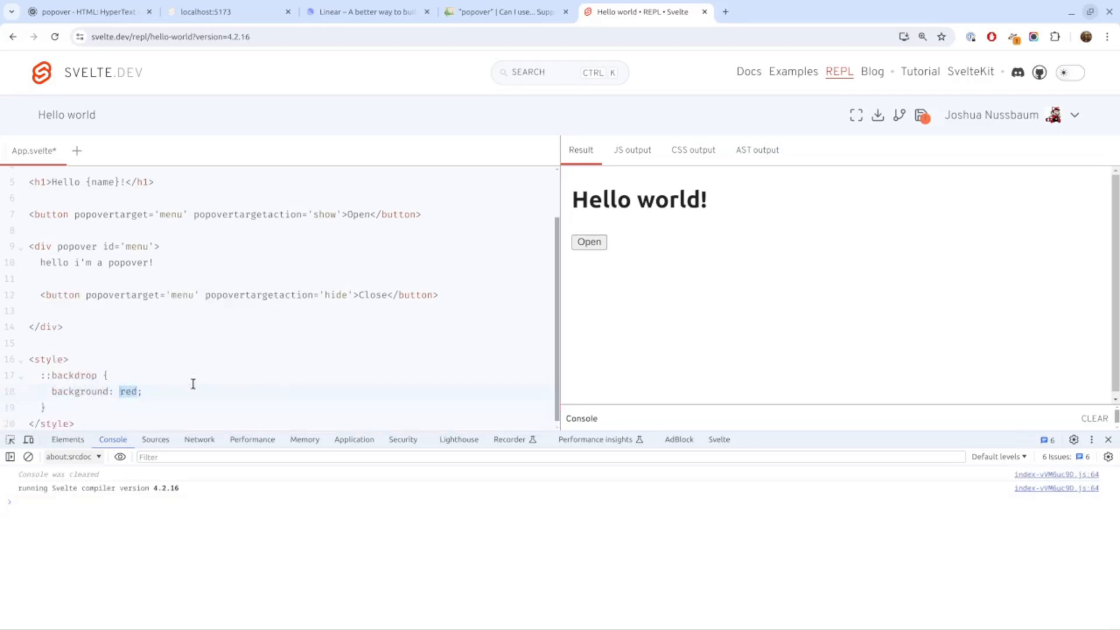
pyautogui.write('#00')
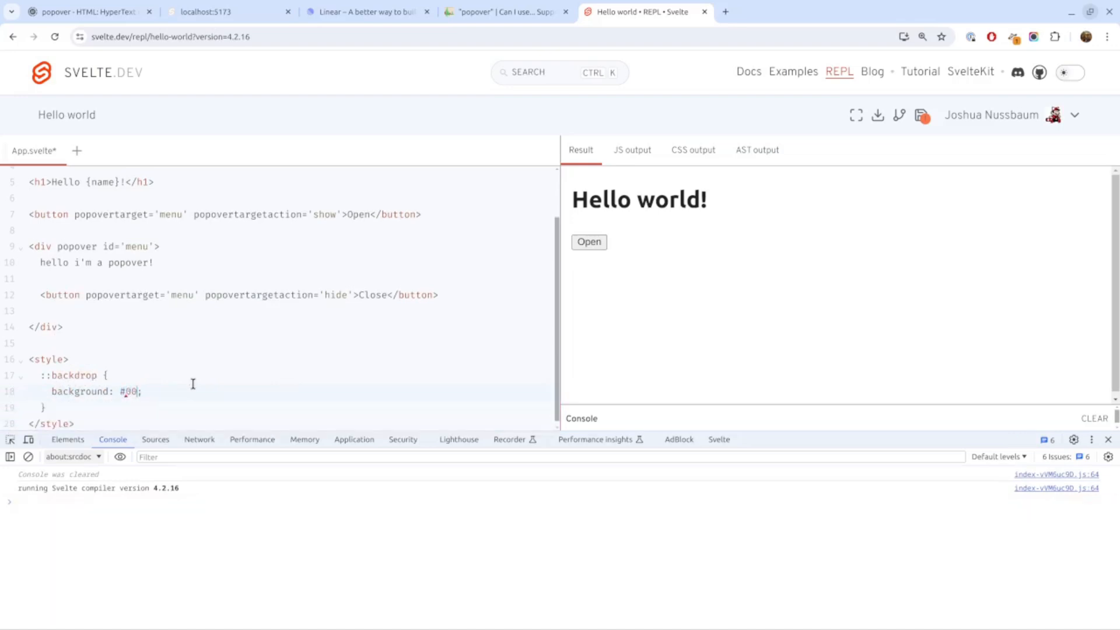
pyautogui.write('04')
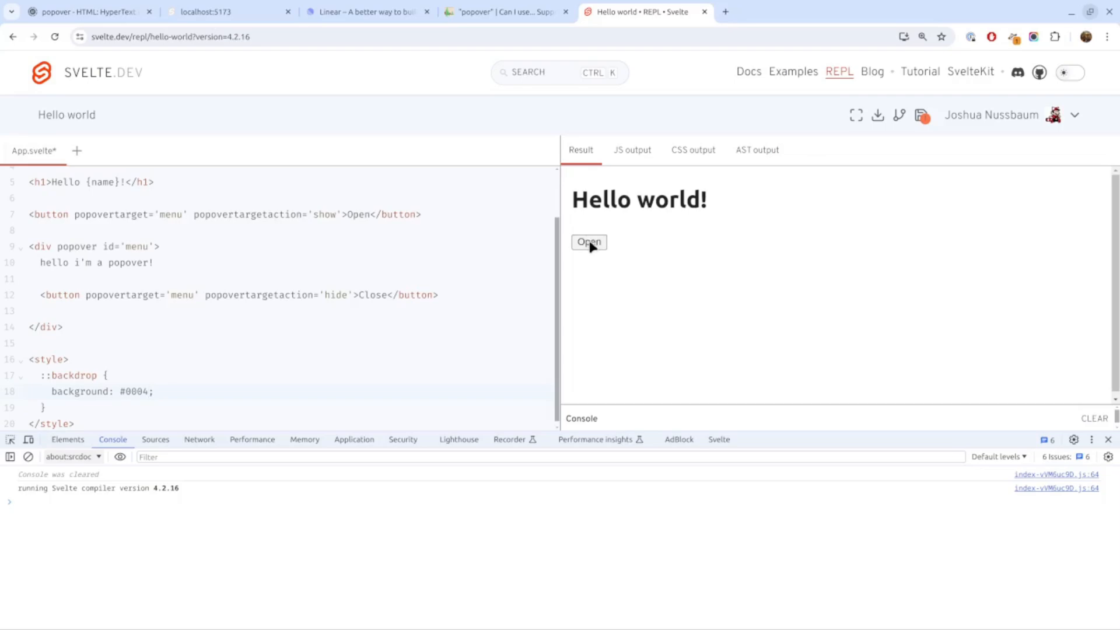
pyautogui.click(588, 242)
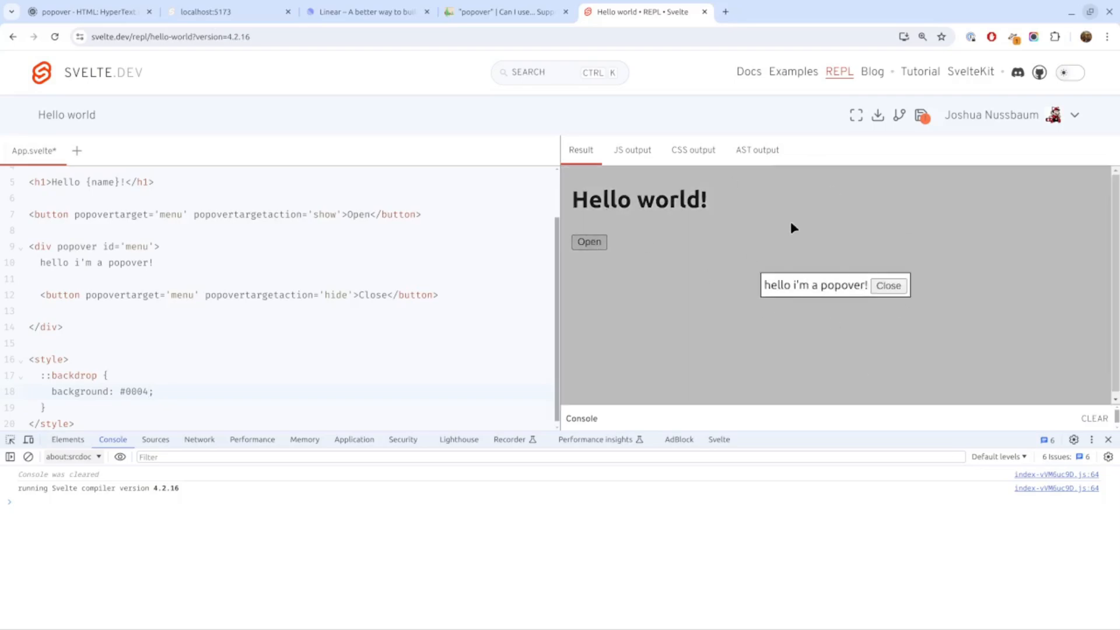
pyautogui.moveTo(267, 323)
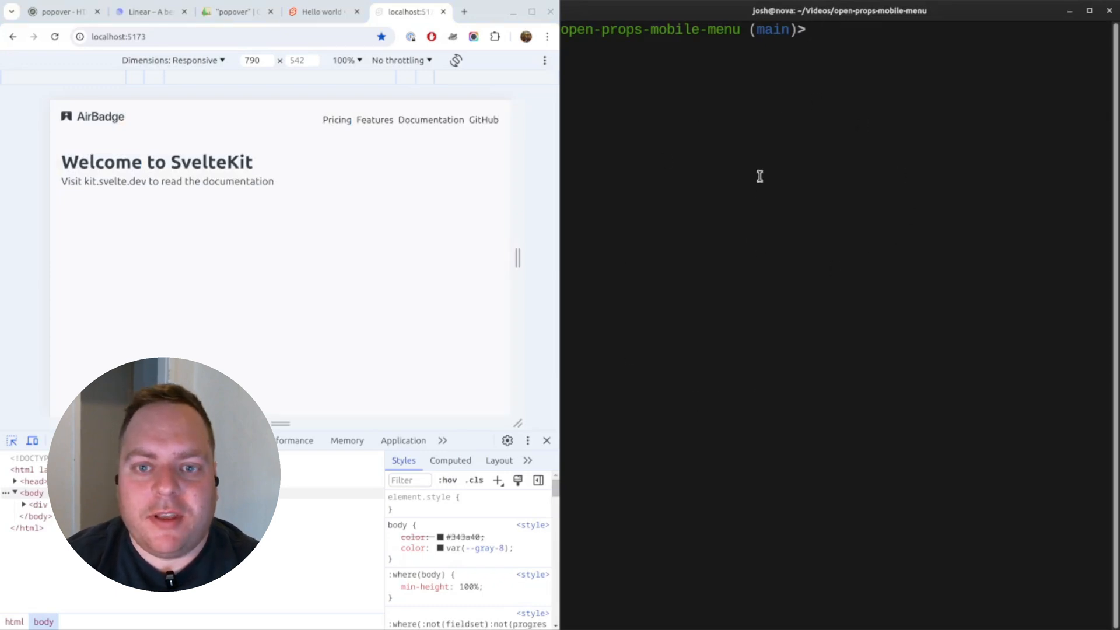
pyautogui.moveTo(673, 219)
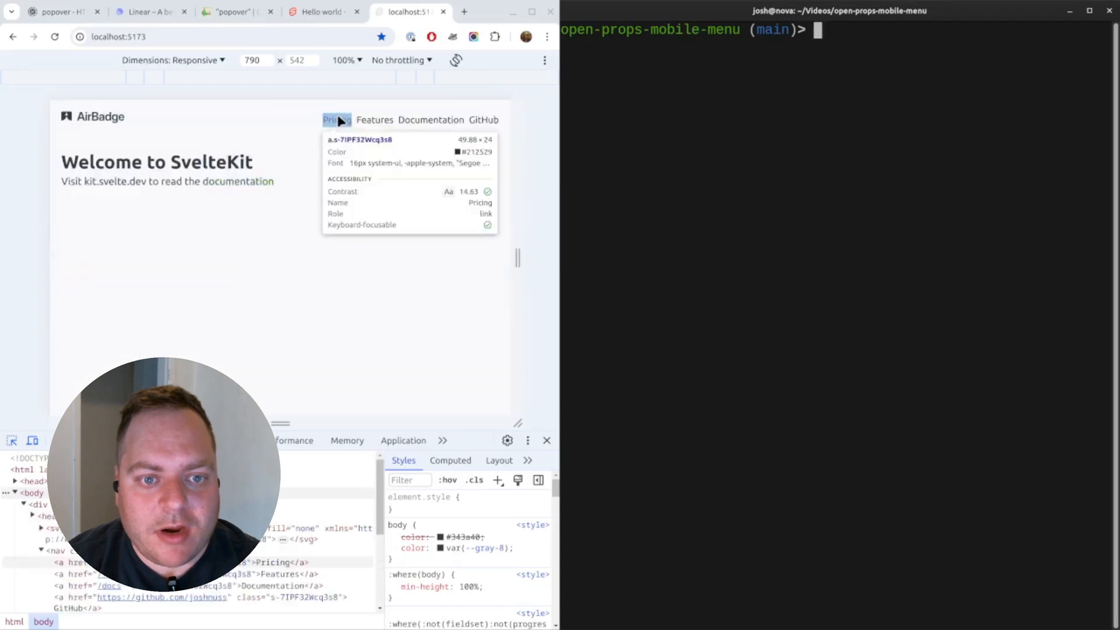
pyautogui.moveTo(431, 119)
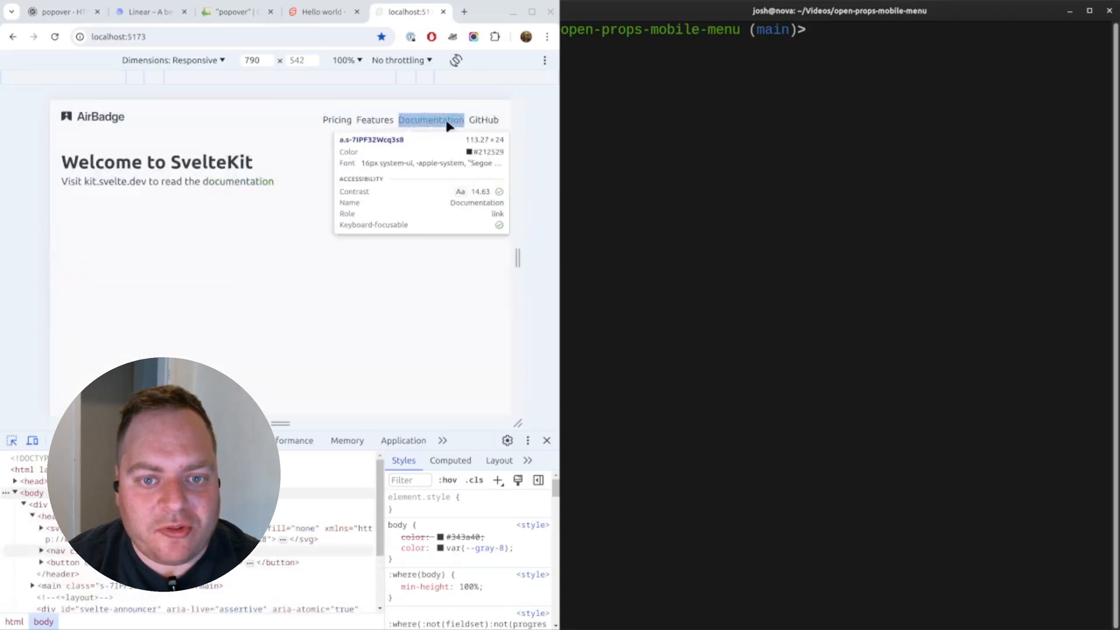
# Inspect the AirBadge Documentation nav link and shrink the responsive viewport to 456 wide.
pyautogui.click(41, 550)
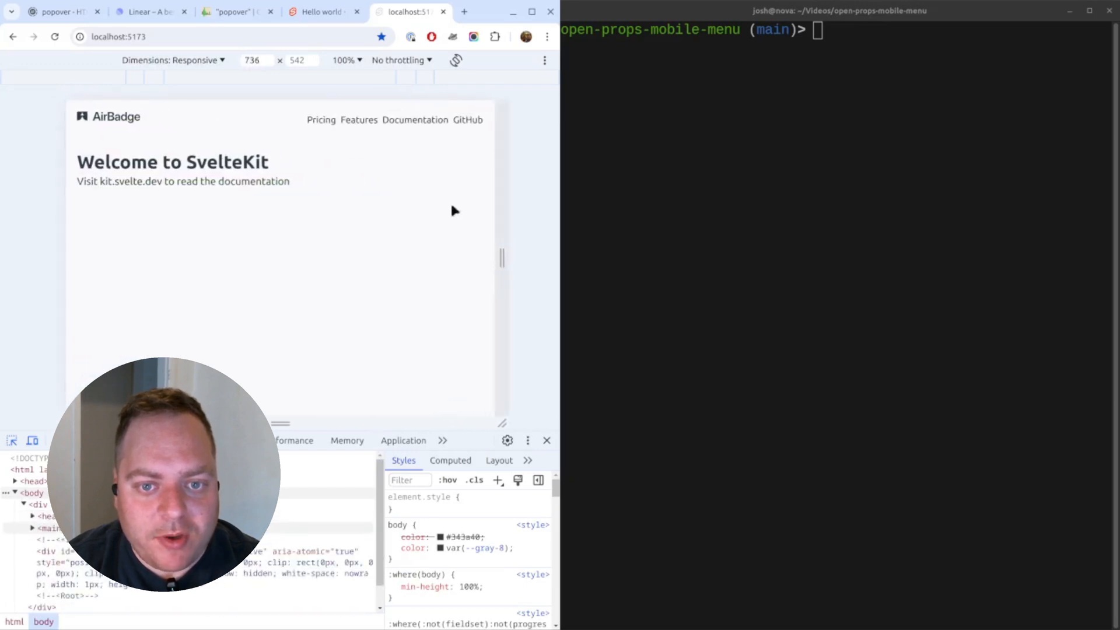
pyautogui.moveTo(415, 119)
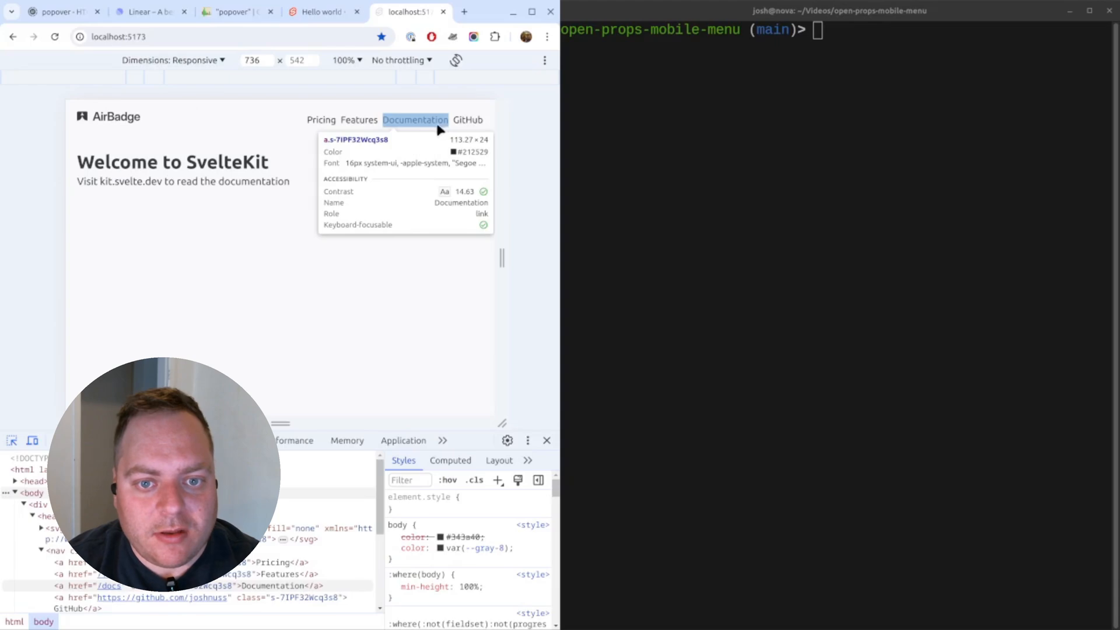
pyautogui.moveTo(531, 268)
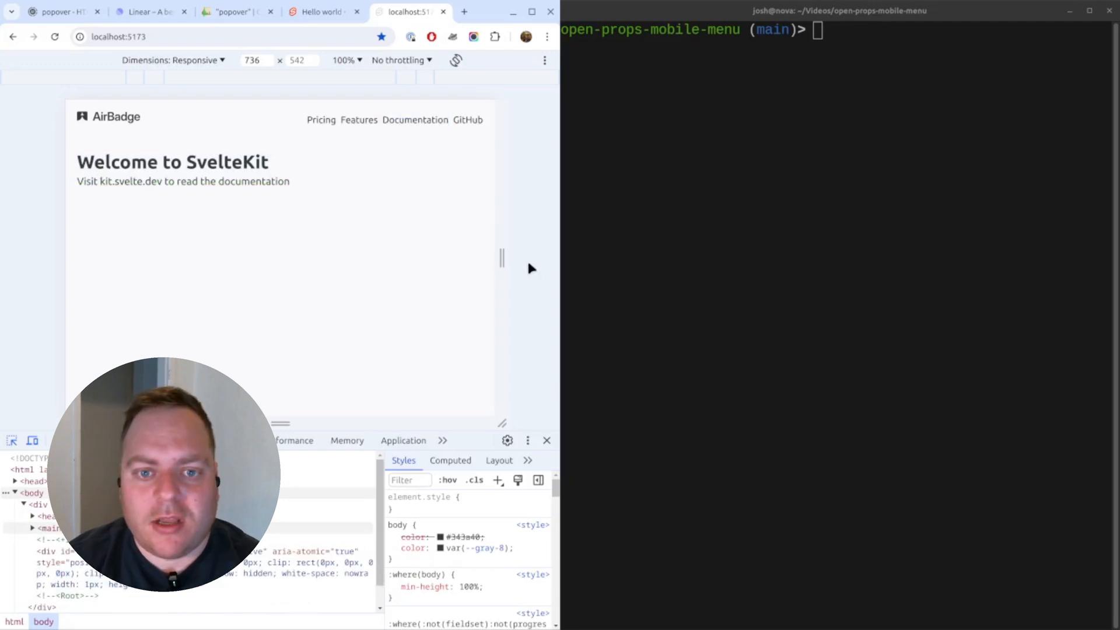
pyautogui.moveTo(734, 147)
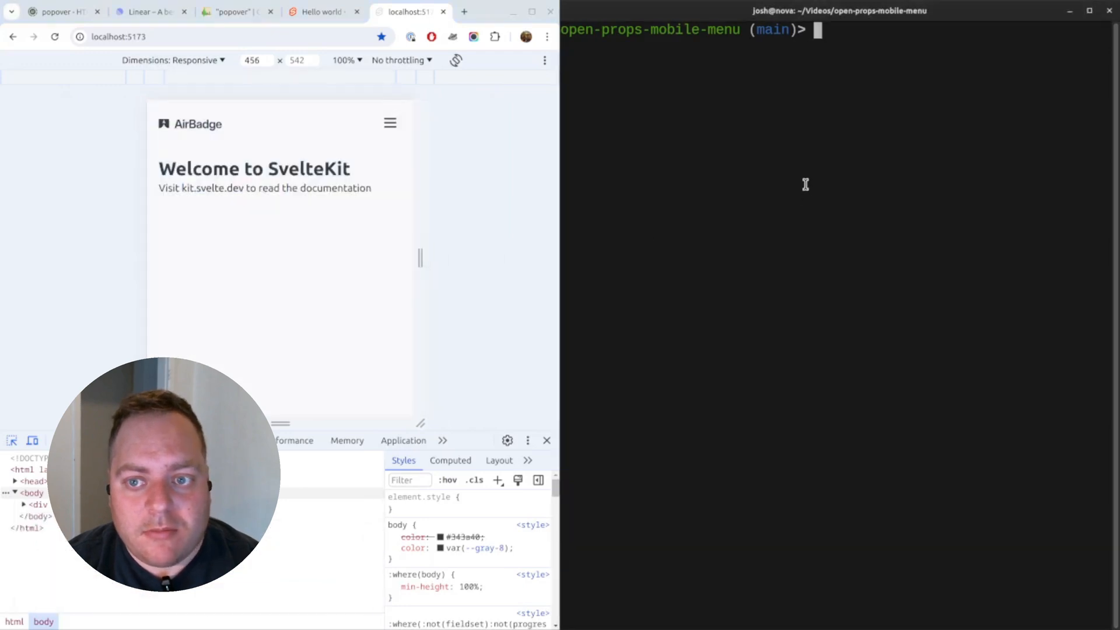
# Open src/routes/+layout.svelte in Neovim and insert an empty popover div below the header.
pyautogui.write('v')
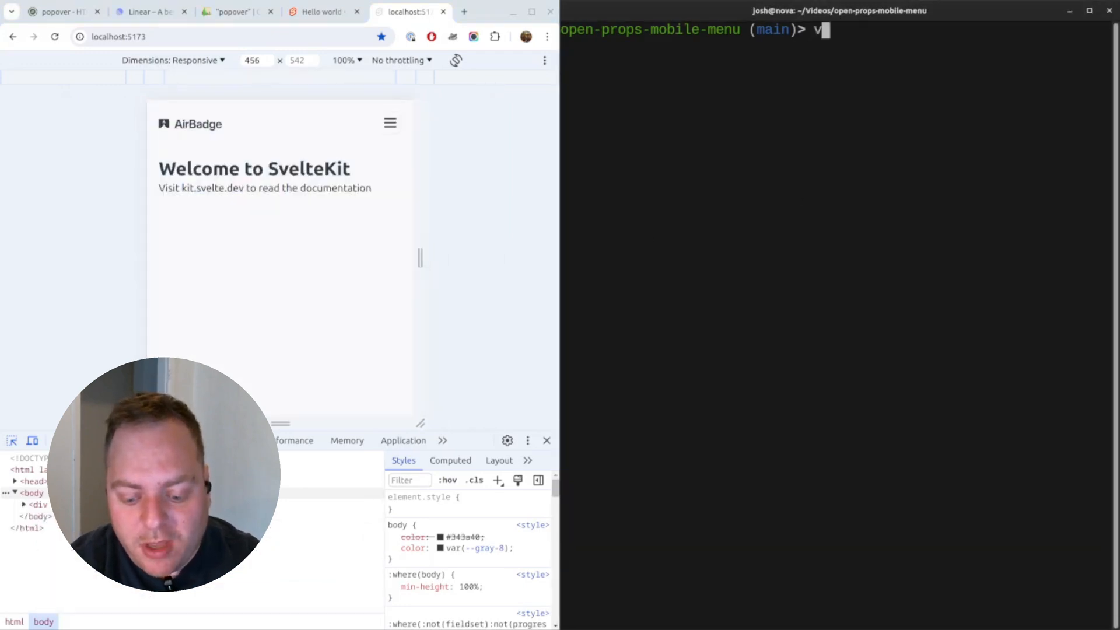
pyautogui.write('lay')
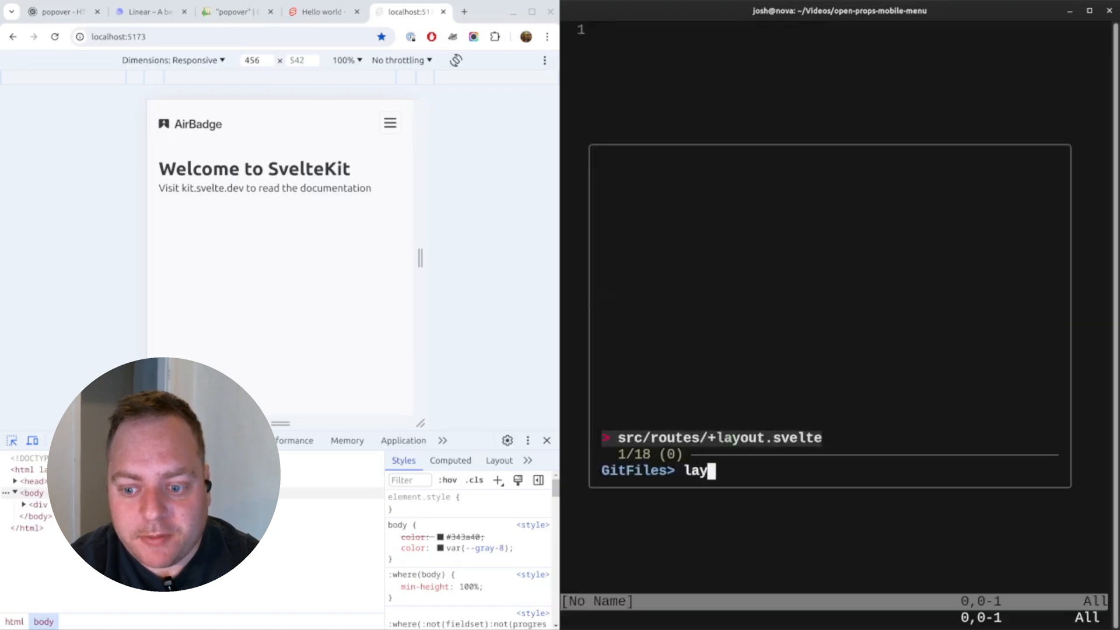
pyautogui.press('Return')
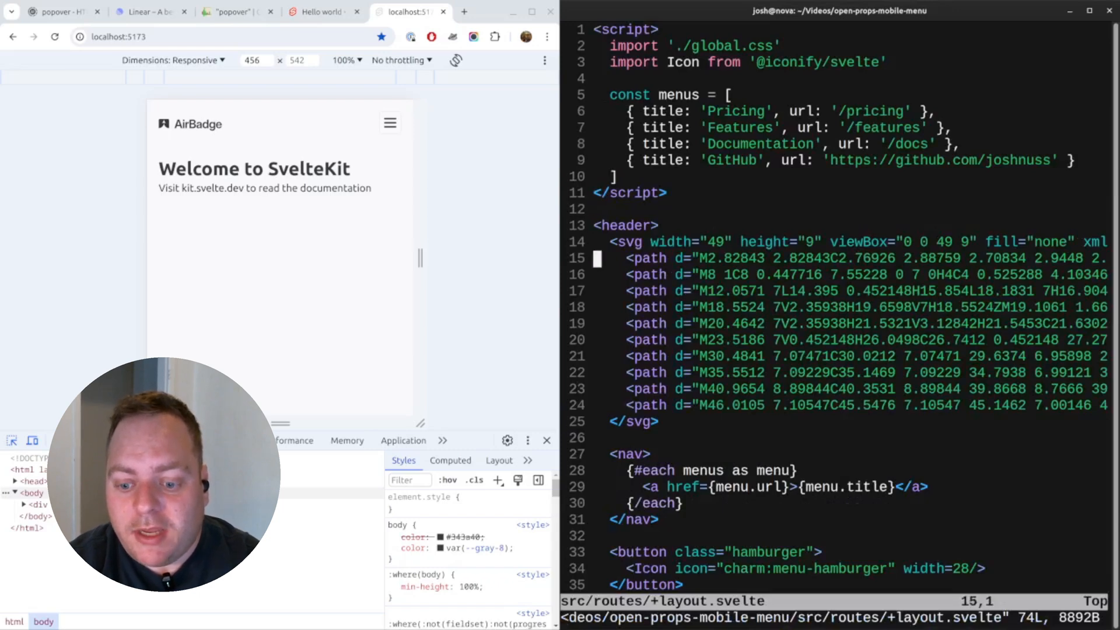
pyautogui.scroll(-3)
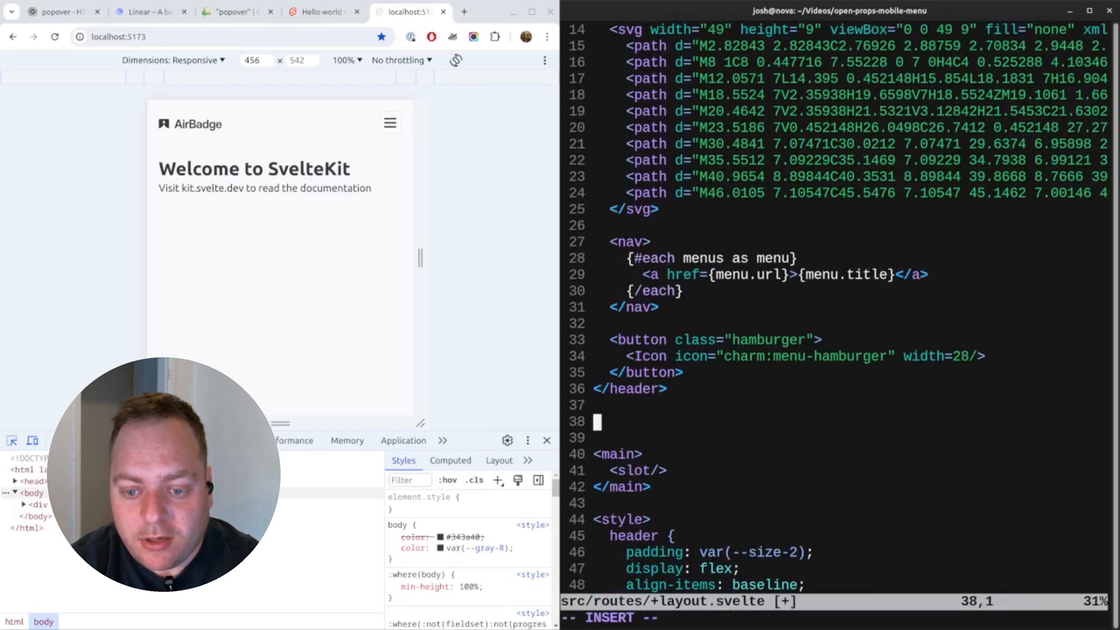
pyautogui.write('<div popover>')
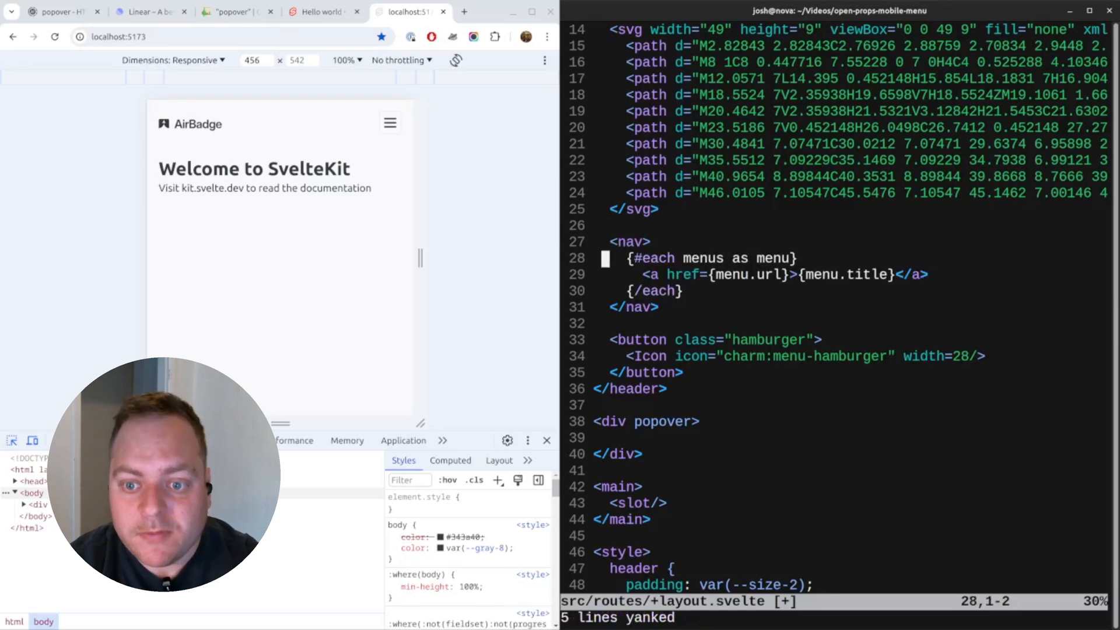
# Paste the nav links into the popover, give it id 'menu', and make the hamburger show it.
pyautogui.press('p')
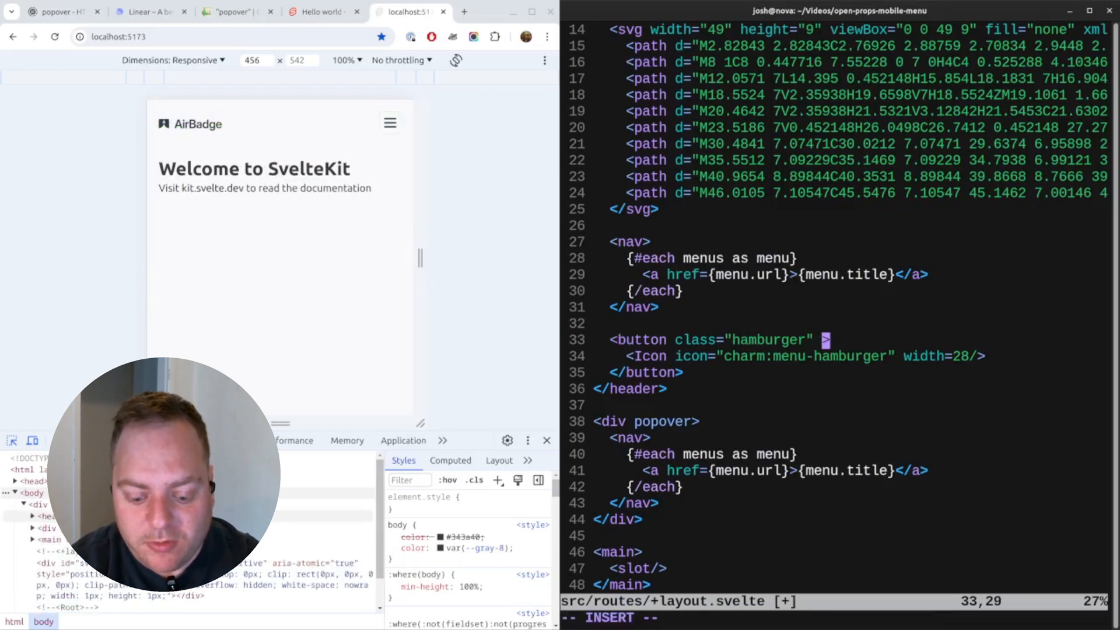
pyautogui.write('popovertarget=')
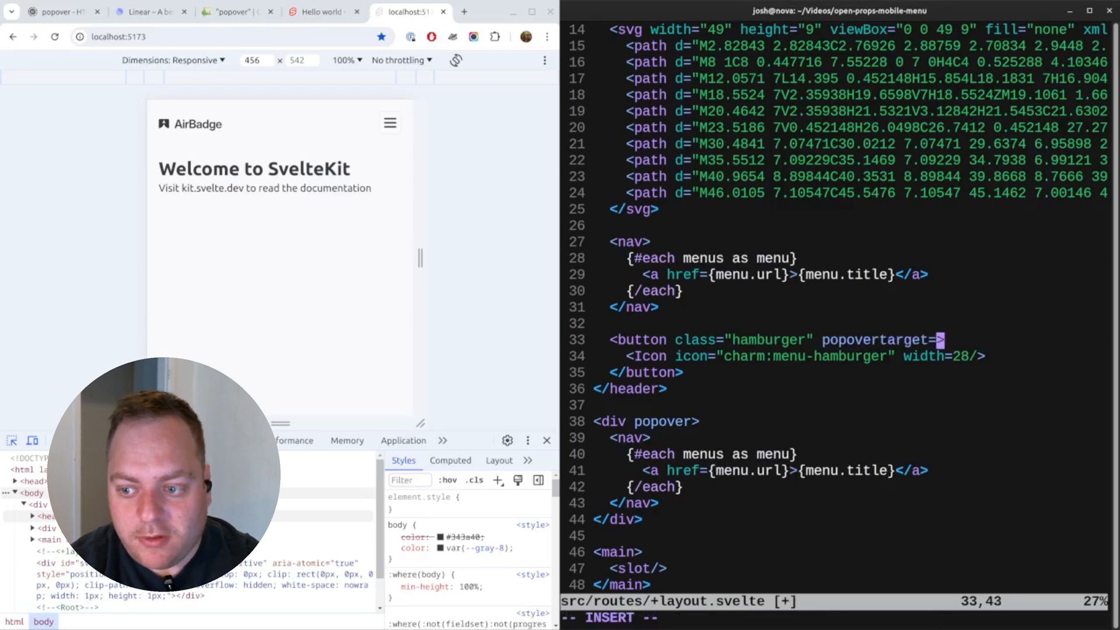
pyautogui.write("'menu")
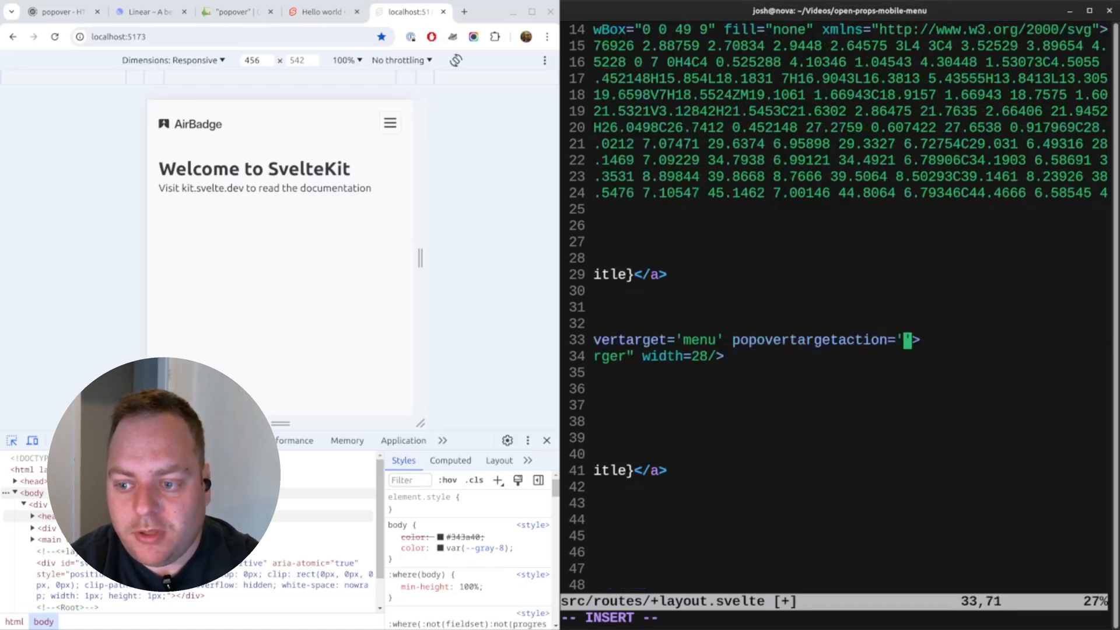
pyautogui.write('show')
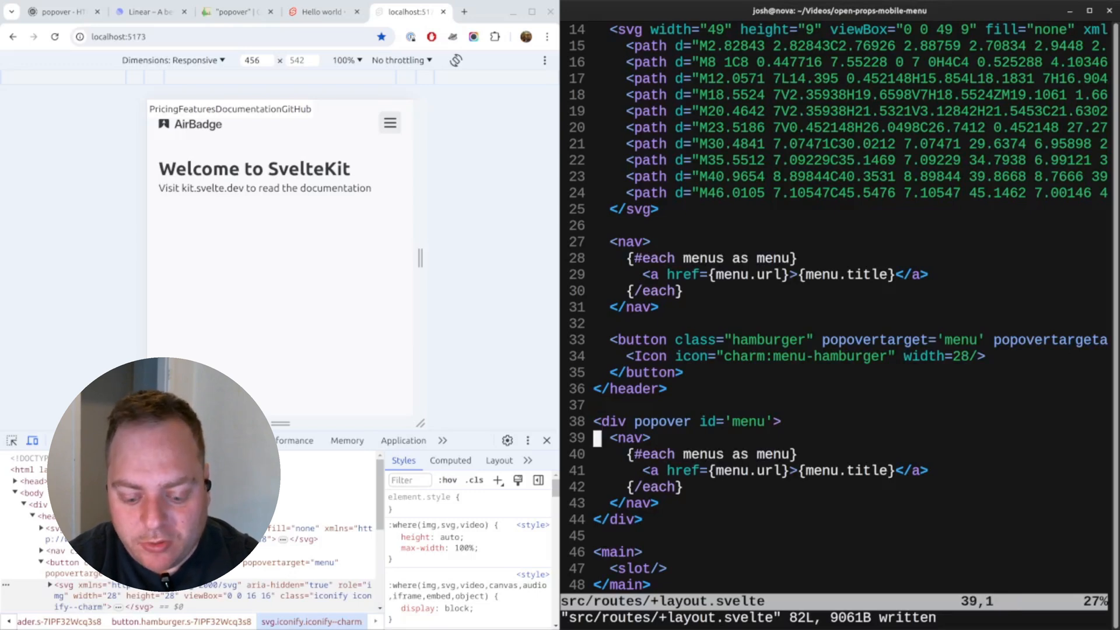
# Add a [popover] rule with border solid 1px var(--gray-8) and border-radius var(--radius-2).
pyautogui.scroll(-3)
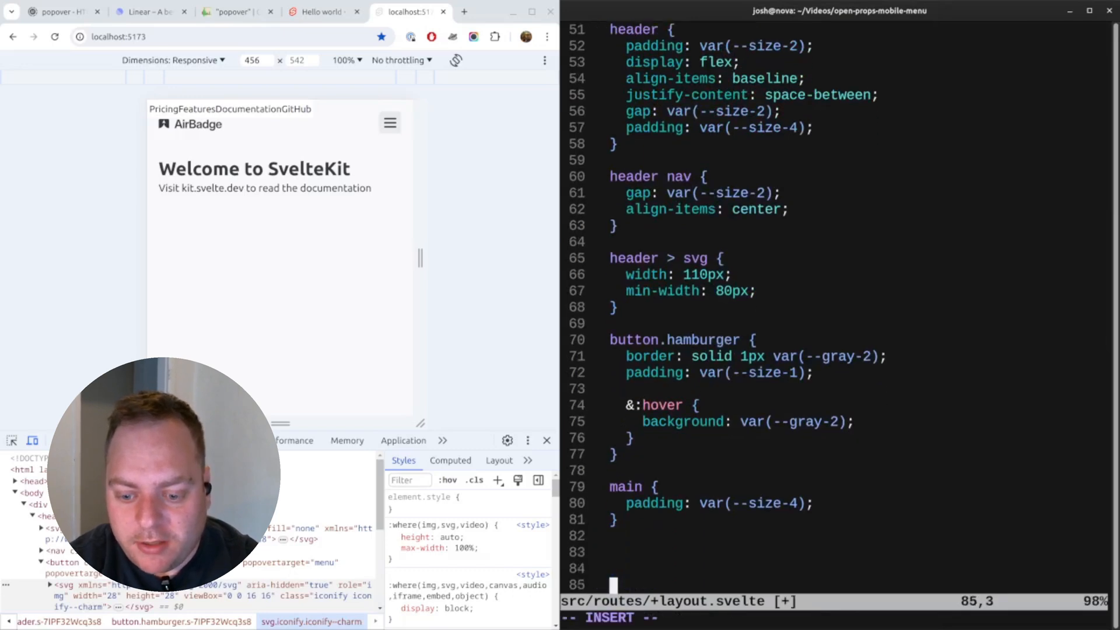
pyautogui.write('[popover] {')
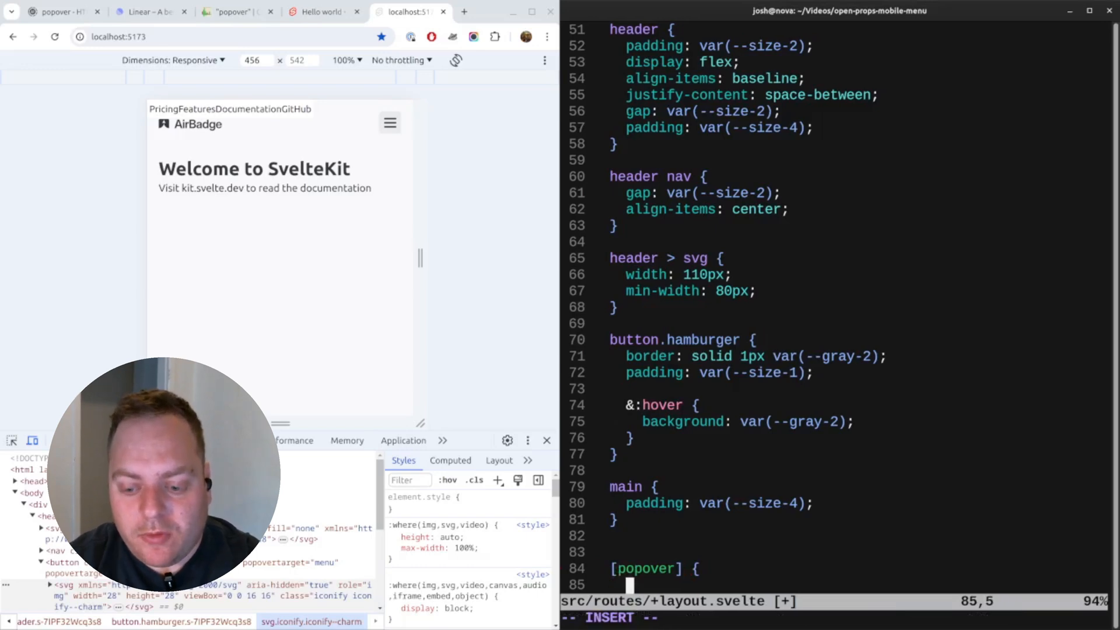
pyautogui.scroll(-3)
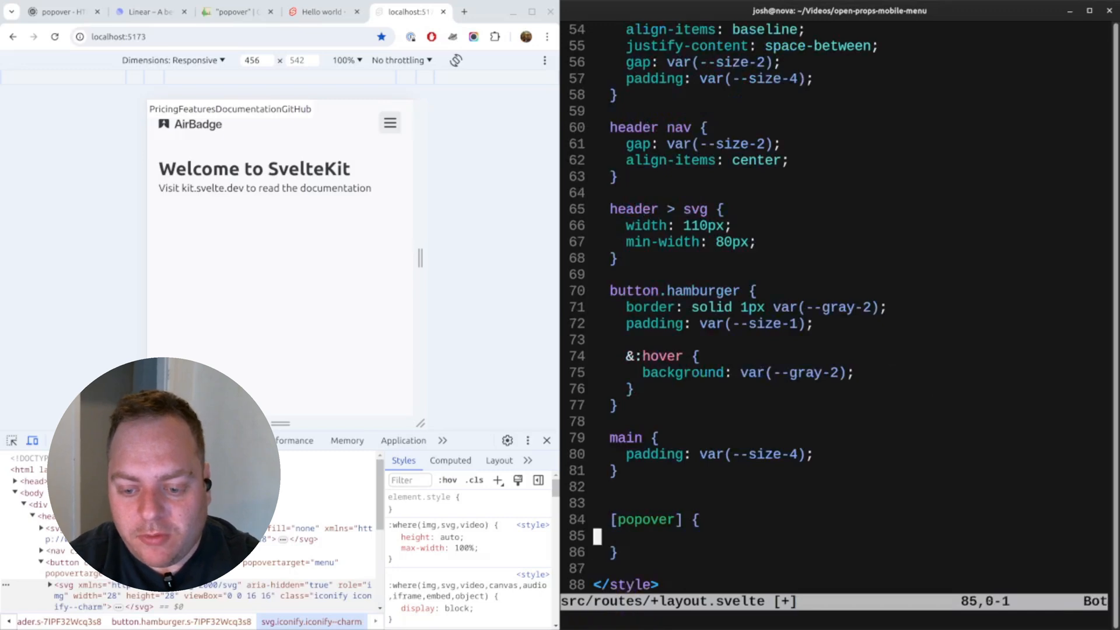
pyautogui.write('border:')
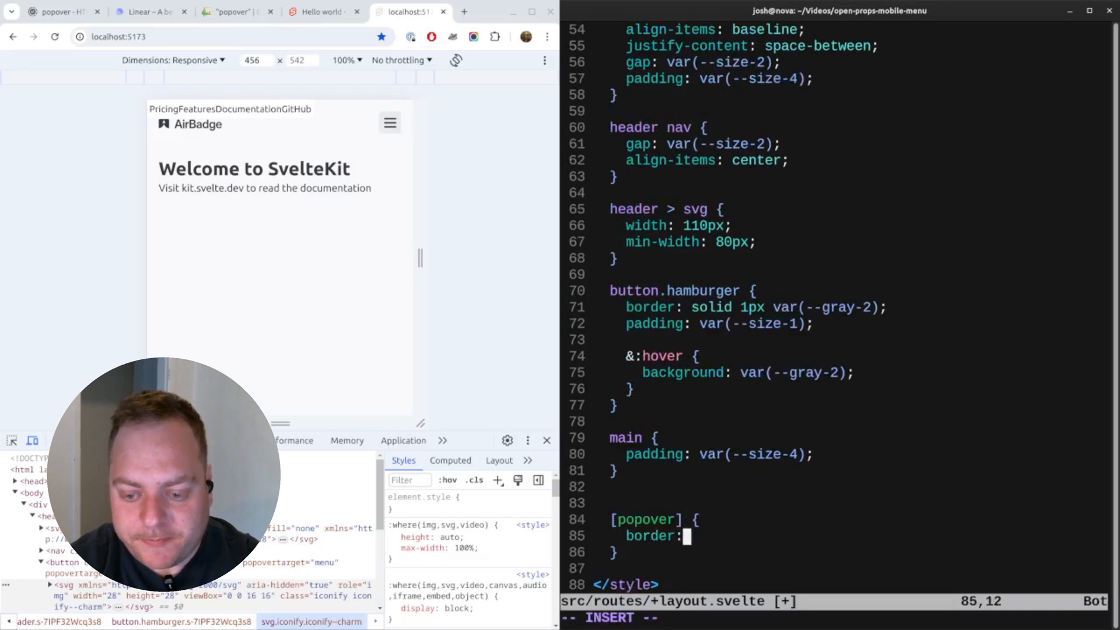
pyautogui.write('solid 1px var(-')
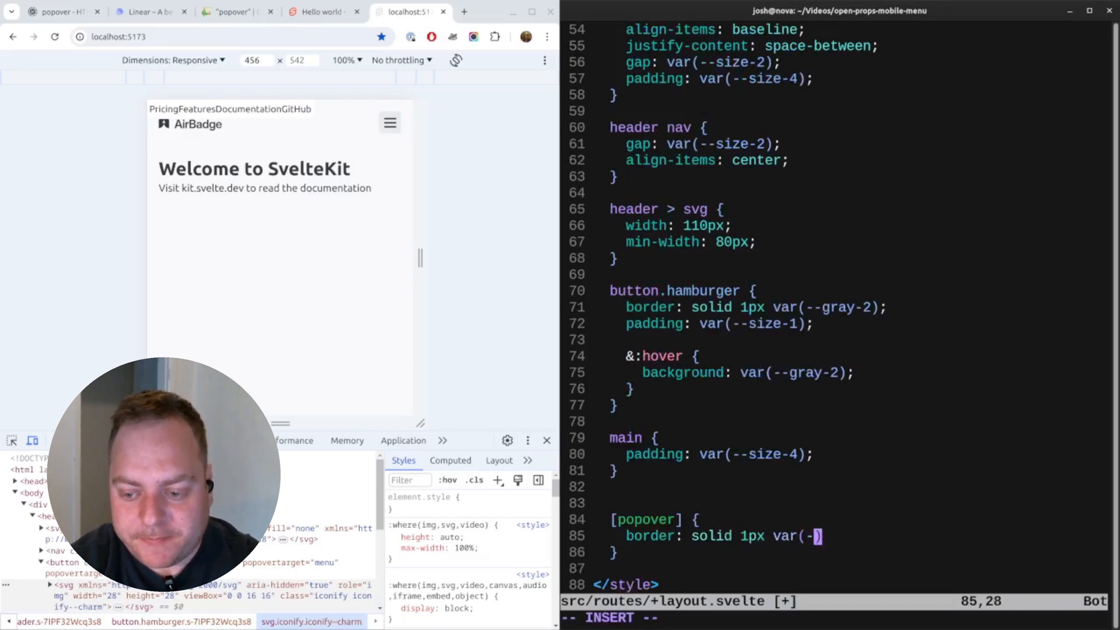
pyautogui.write('gray-8')
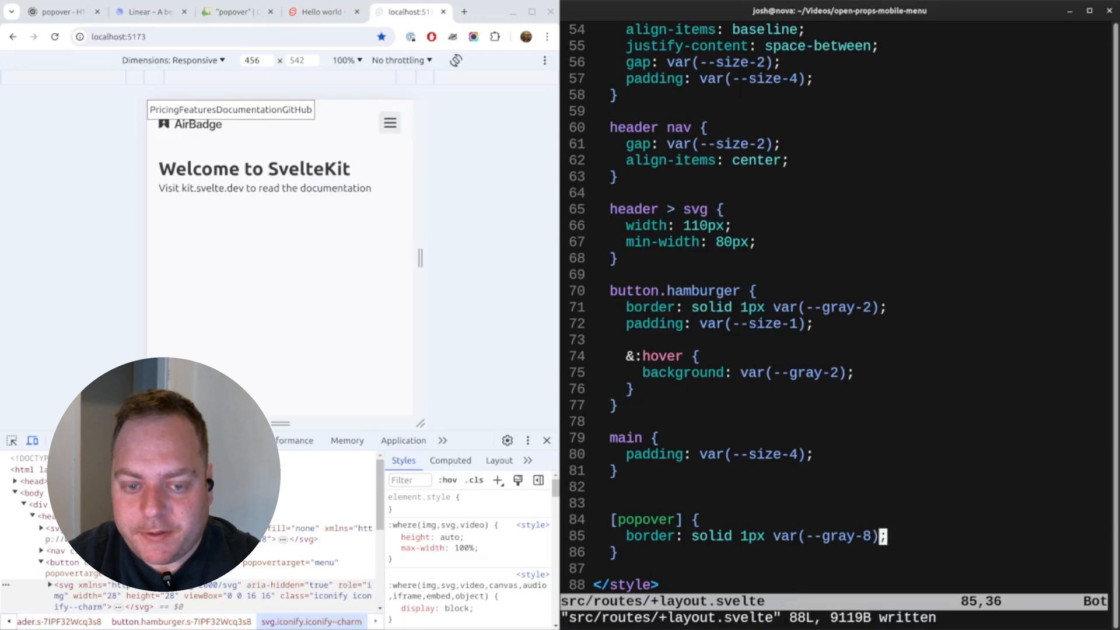
pyautogui.write('border-r')
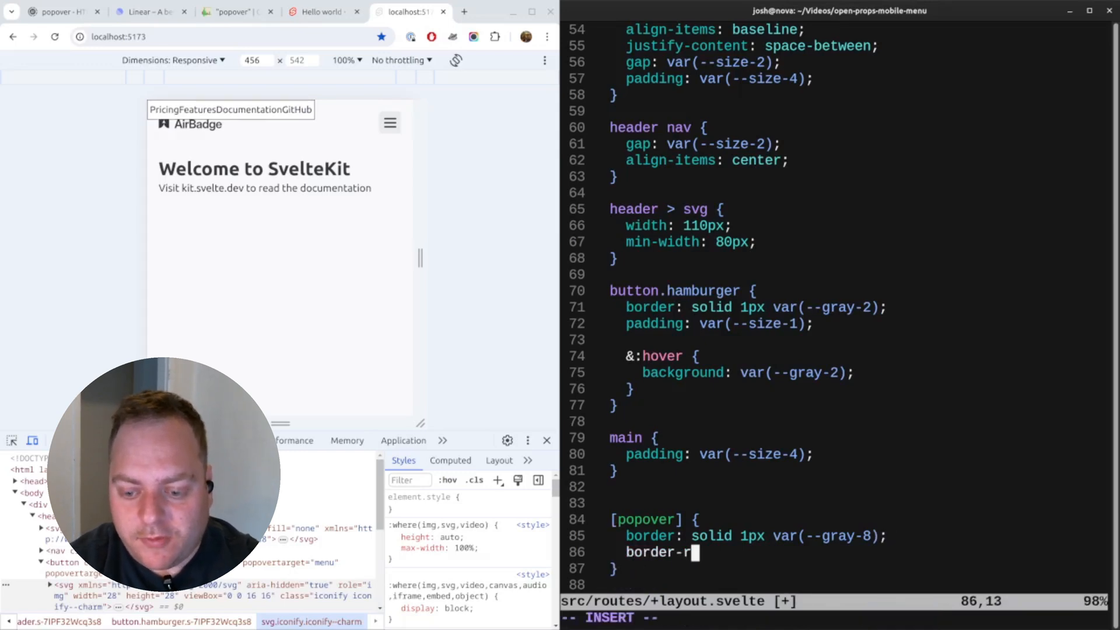
pyautogui.write('adius: var(')
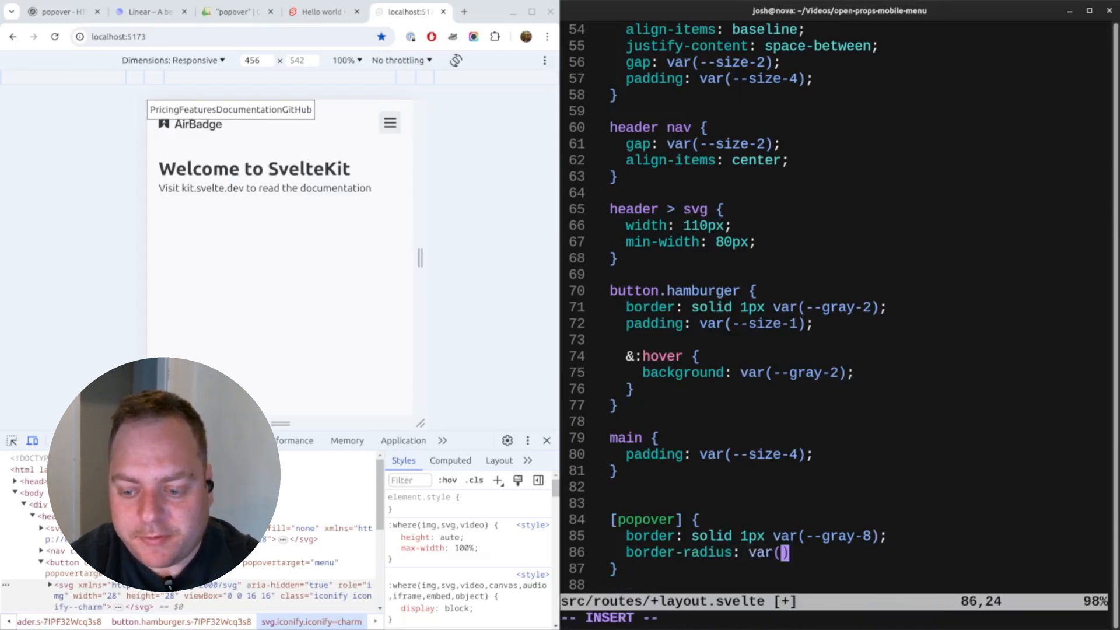
pyautogui.write('--radius-3')
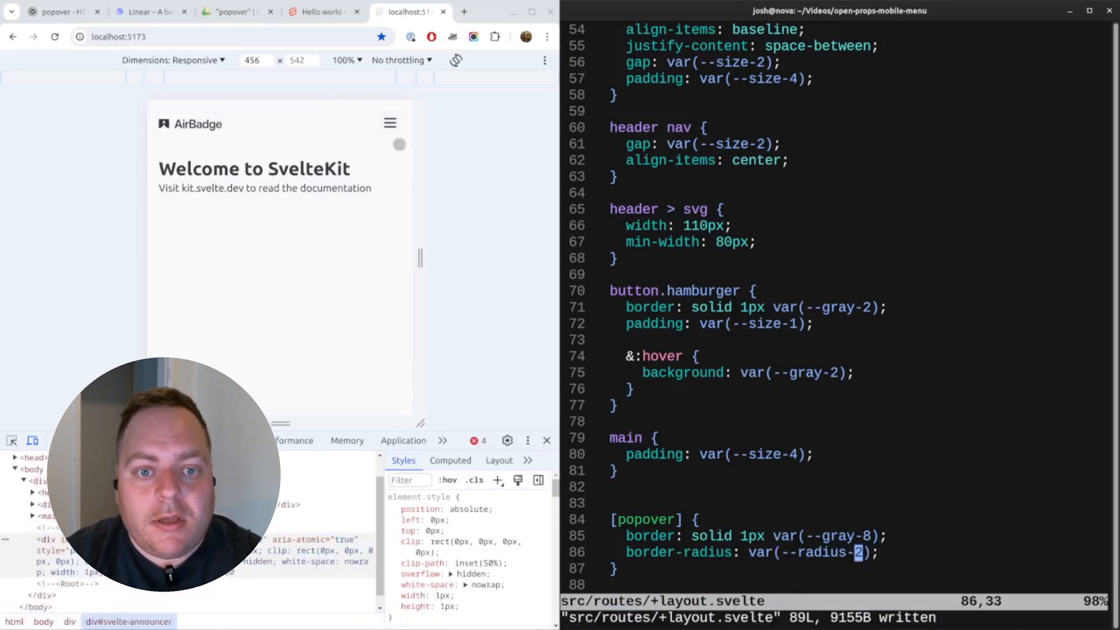
# Give the popover rule a box-shadow of var(--shadow-3).
pyautogui.click(389, 123)
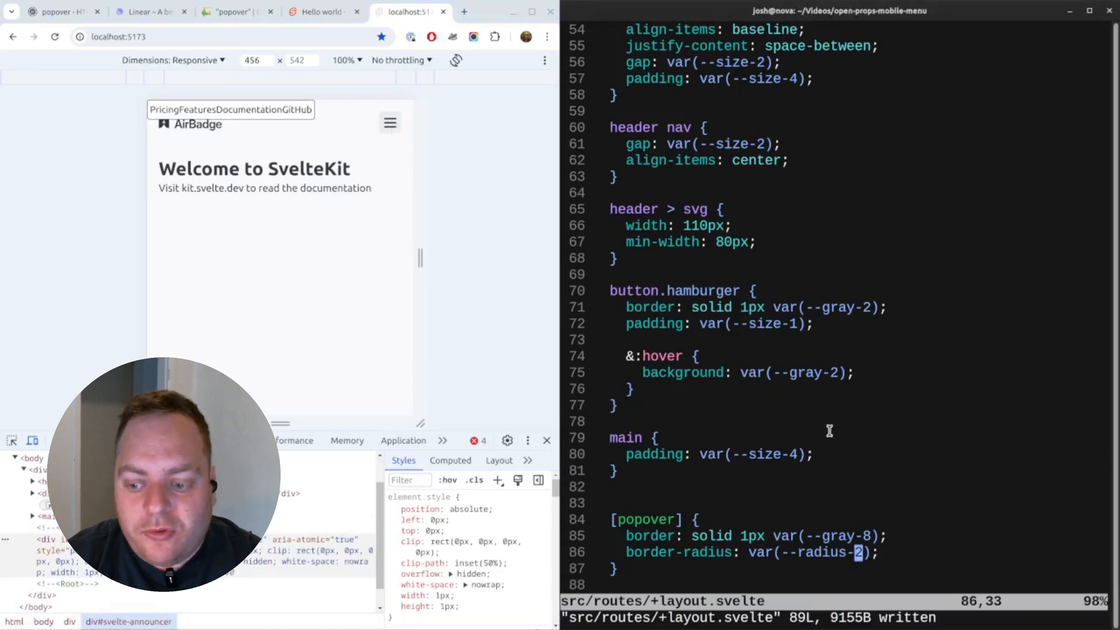
pyautogui.write('box-shadow')
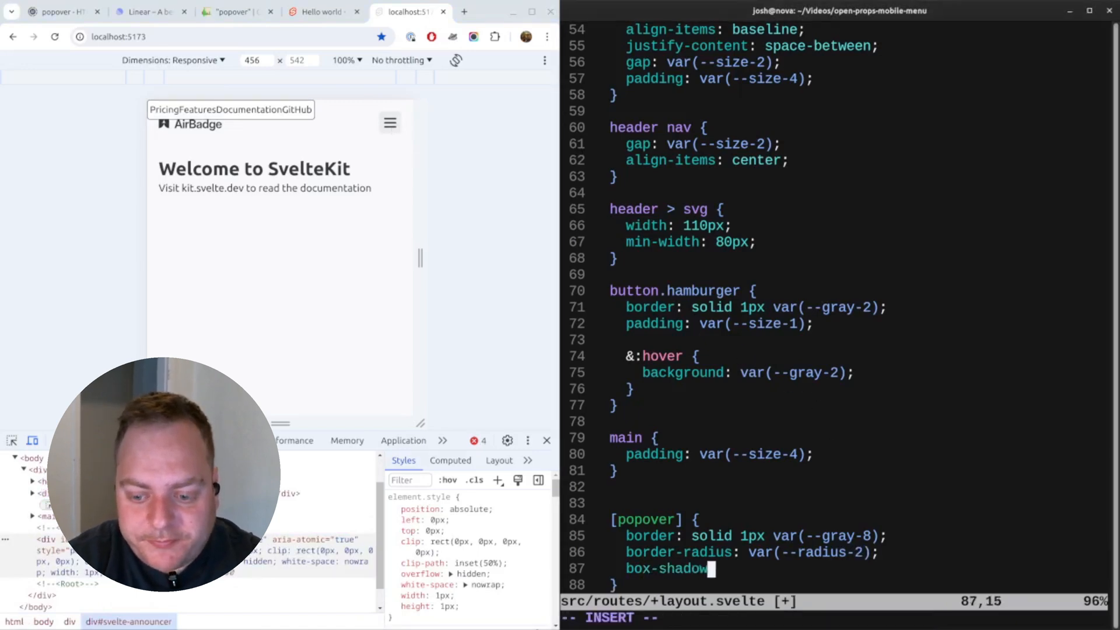
pyautogui.write(': var(--shdao)')
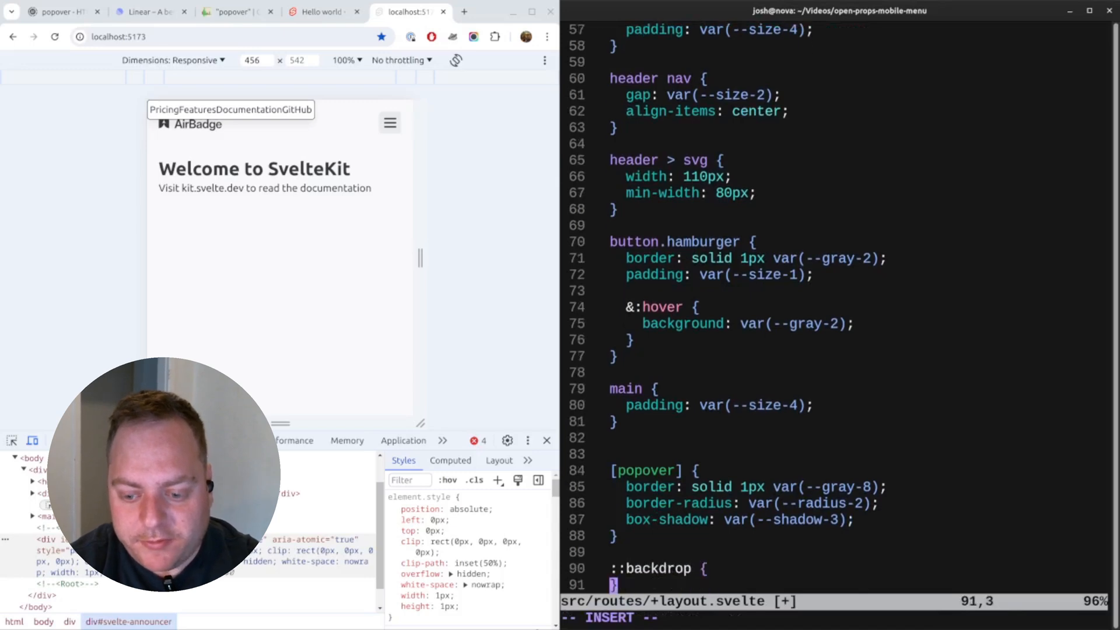
# Add a ::backdrop rule with a translucent #0004 background.
pyautogui.write('background')
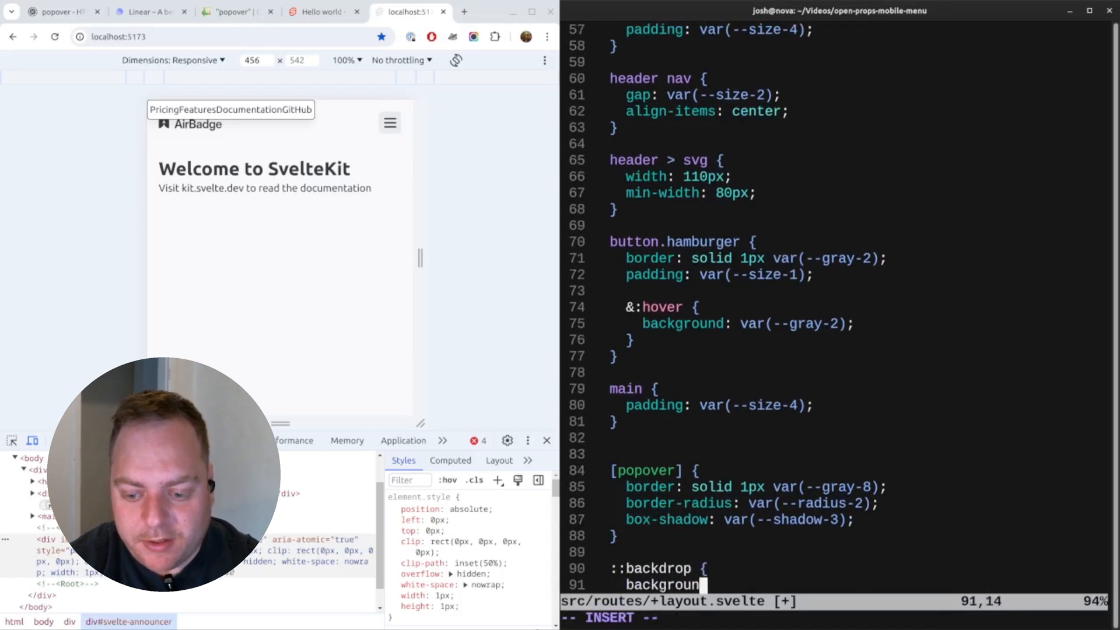
pyautogui.write(':')
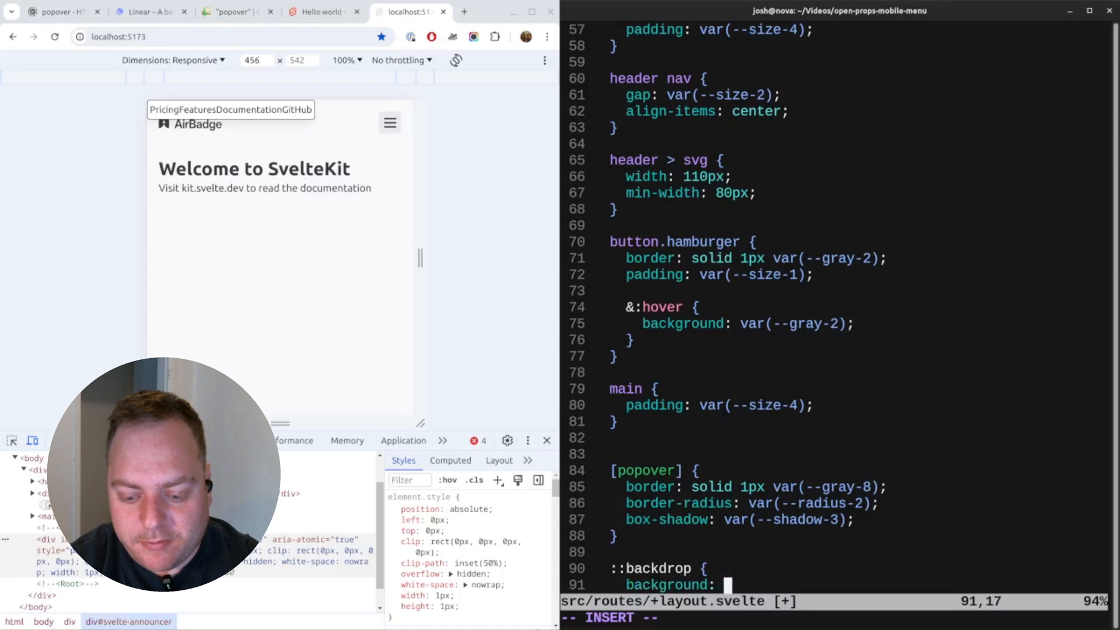
pyautogui.write('004')
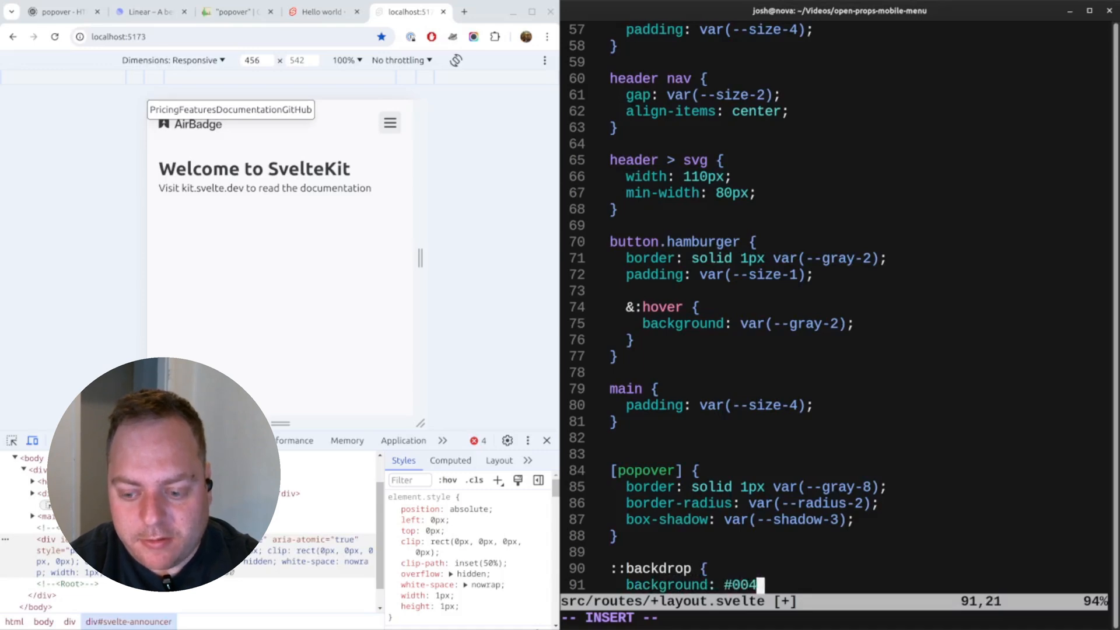
pyautogui.write('4;')
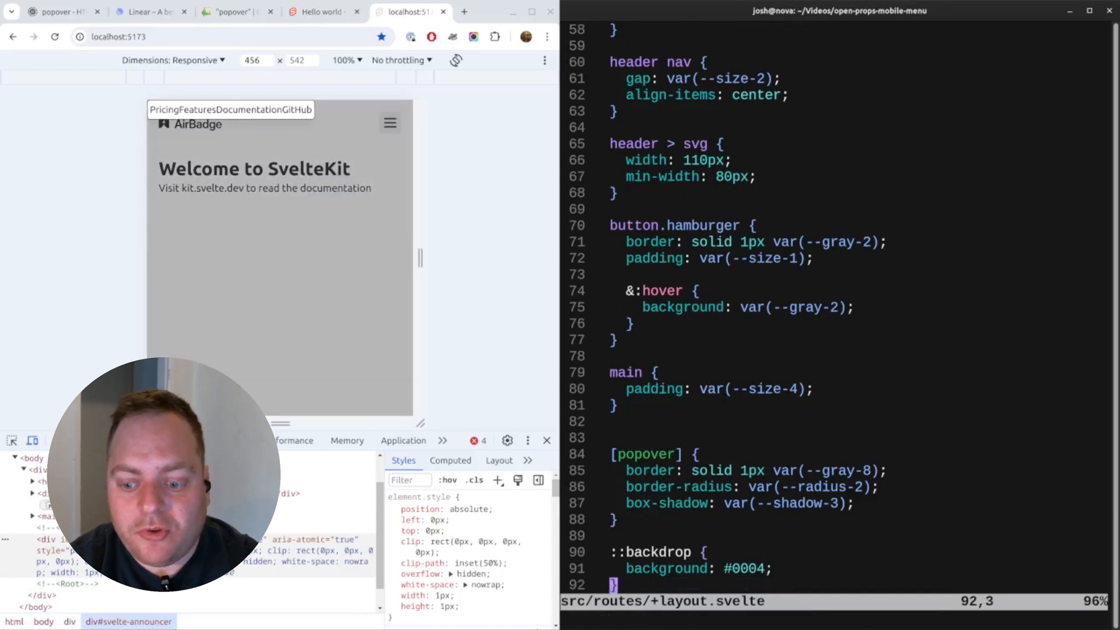
# Add a 2px blur backdrop-filter to the ::backdrop rule and save.
pyautogui.write('backg')
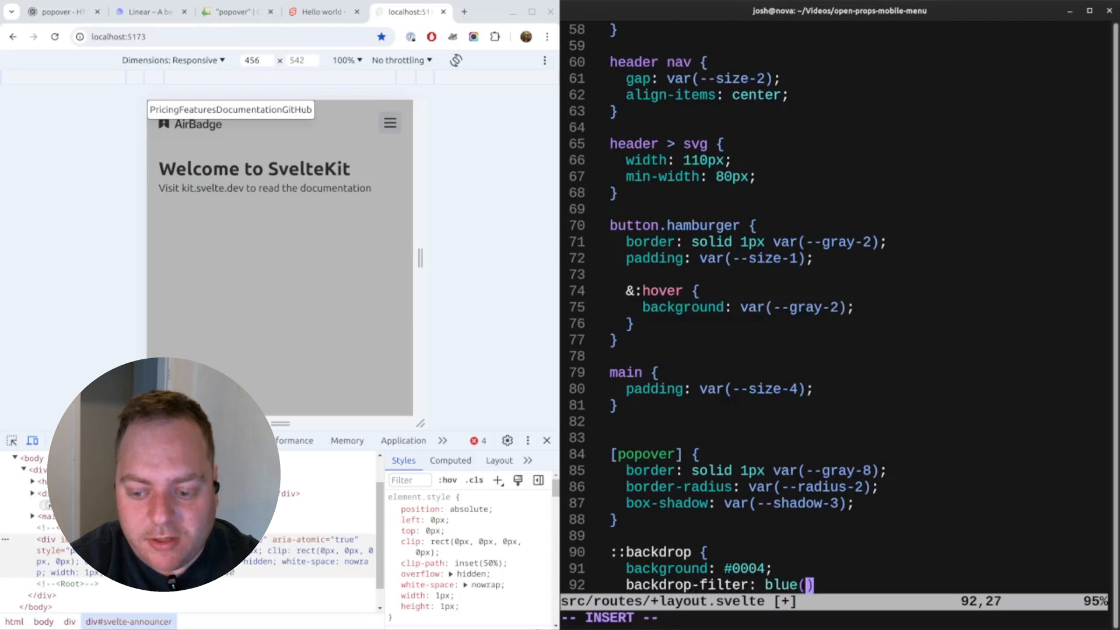
pyautogui.write('4')
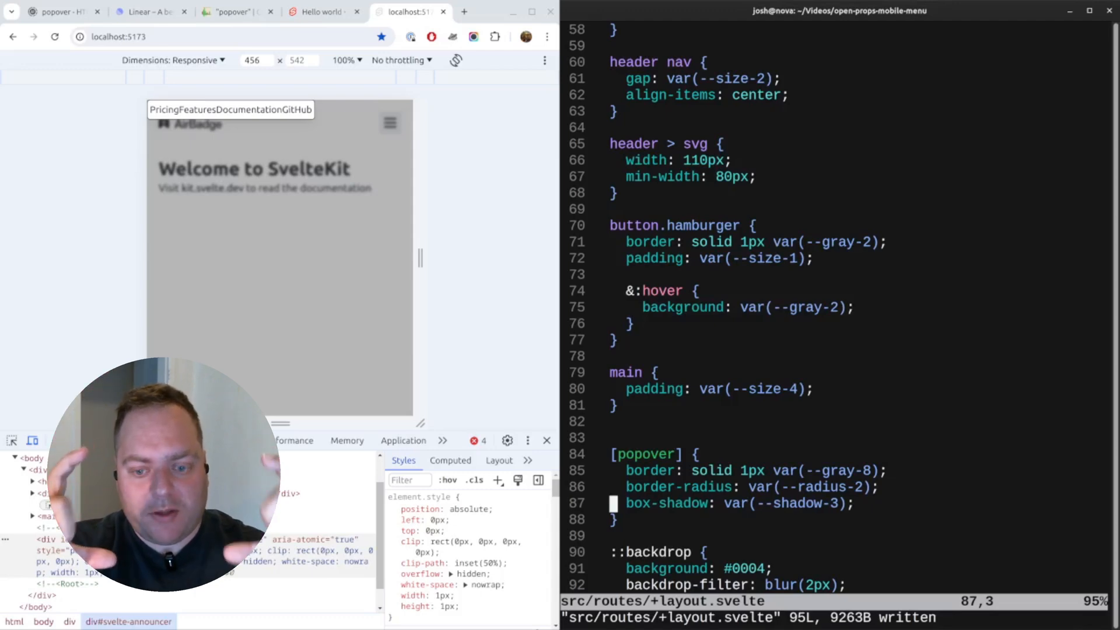
# Set the popover inset to 10px 10px auto 10px.
pyautogui.write('inset: 1')
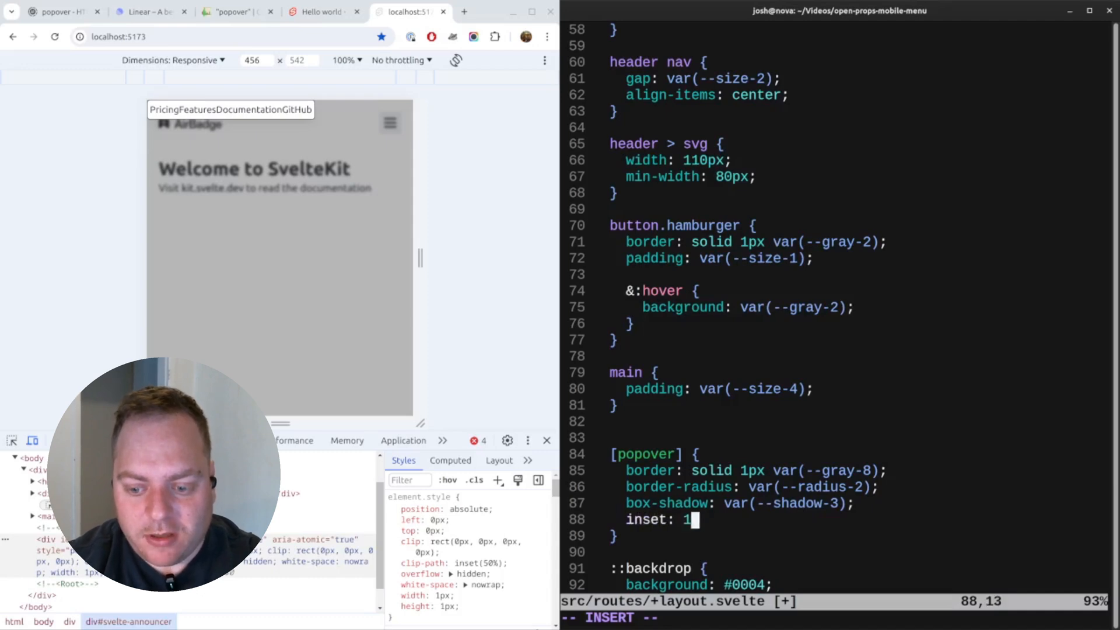
pyautogui.write('0px')
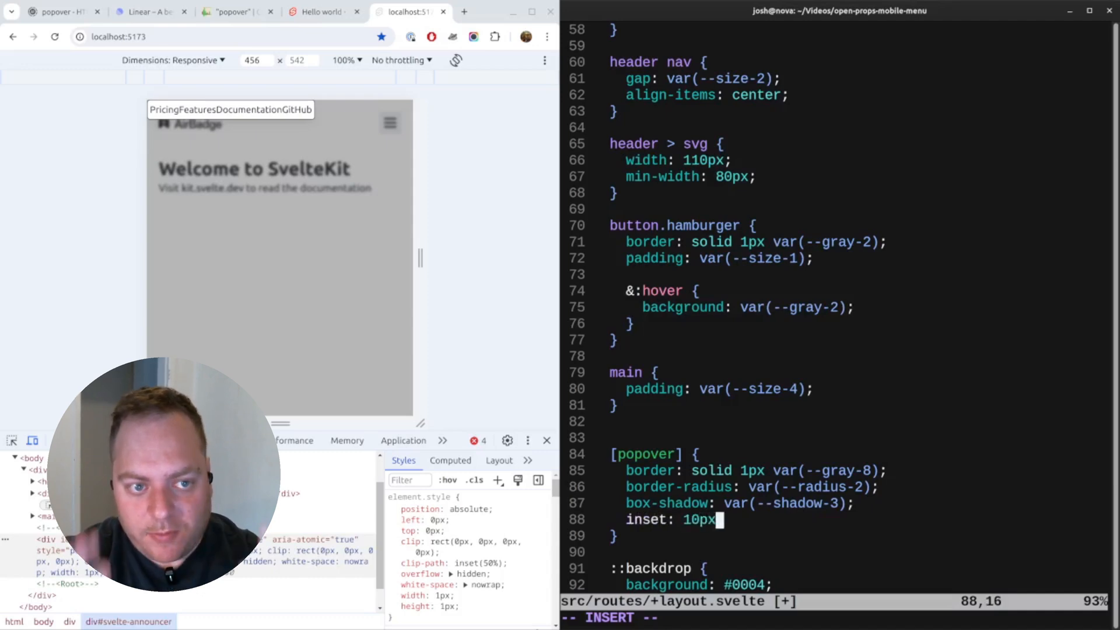
pyautogui.write('10')
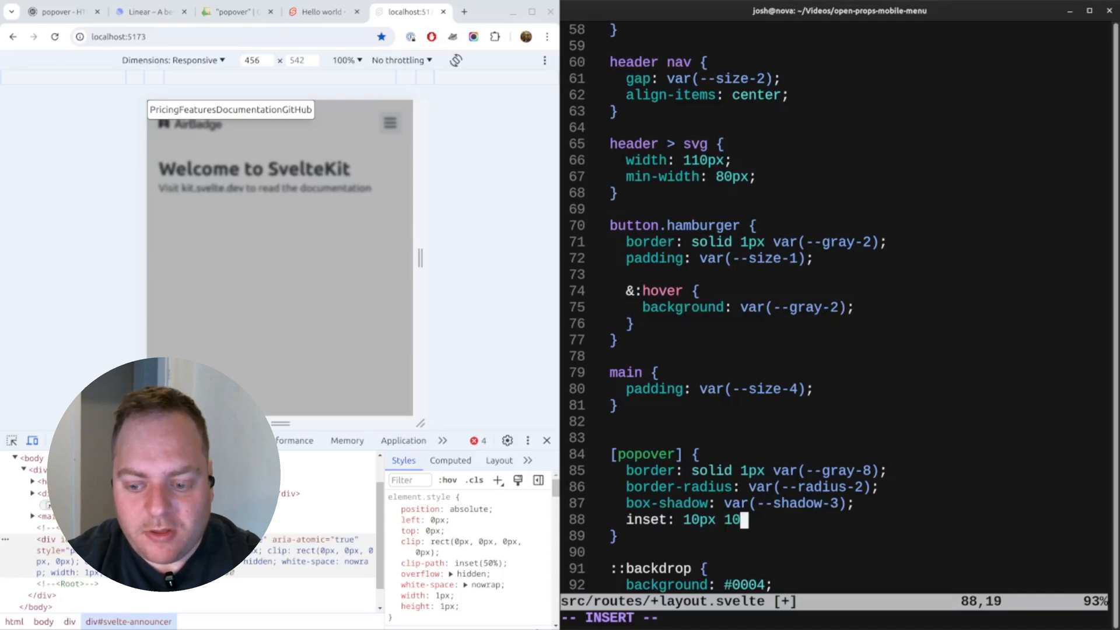
pyautogui.write('px')
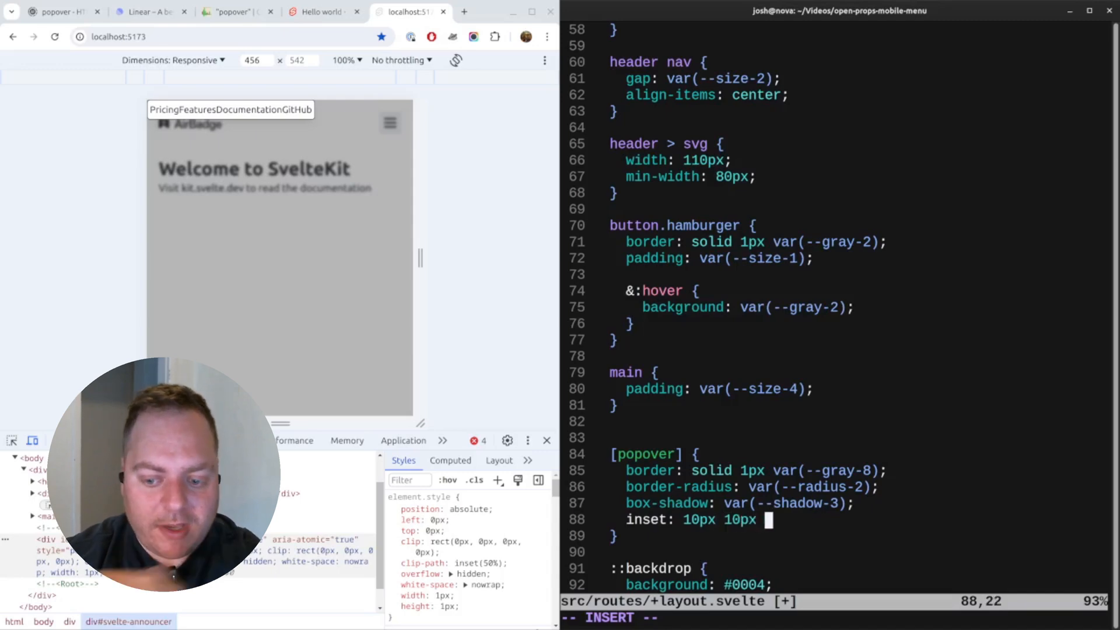
pyautogui.write('0')
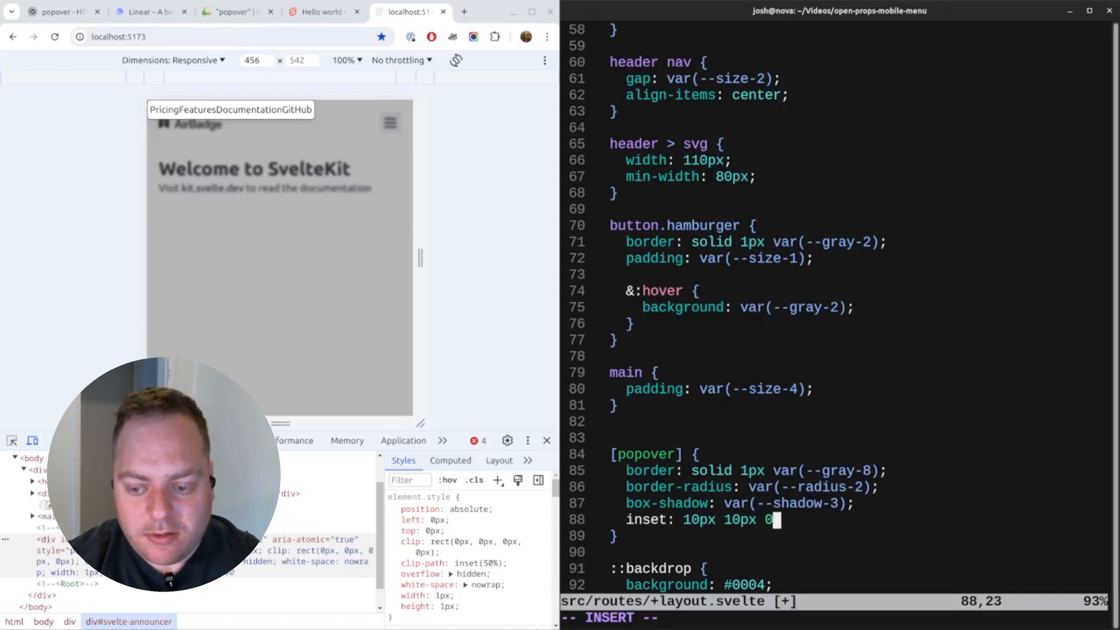
pyautogui.write('auto 10px;')
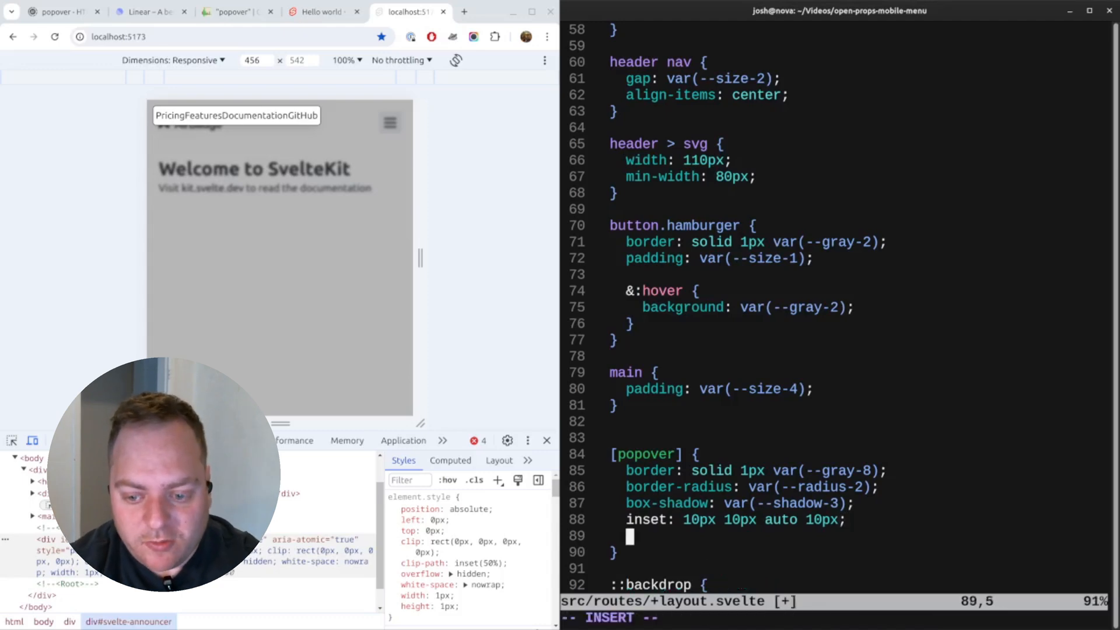
# Set the popover width to calc(100vw - 20px).
pyautogui.write('width:')
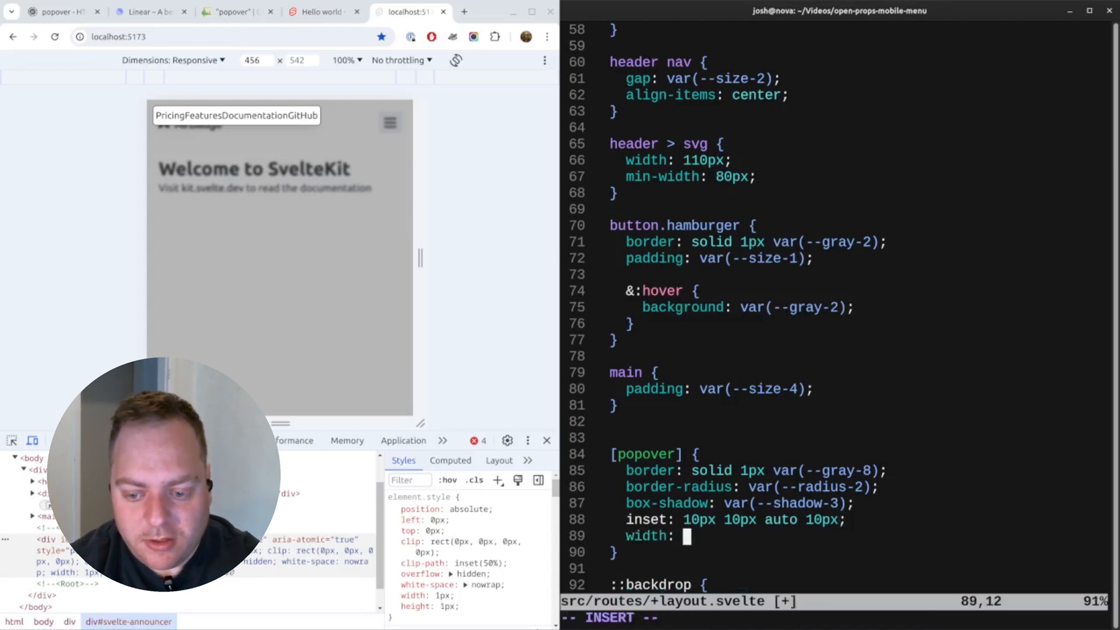
pyautogui.write('calc(100')
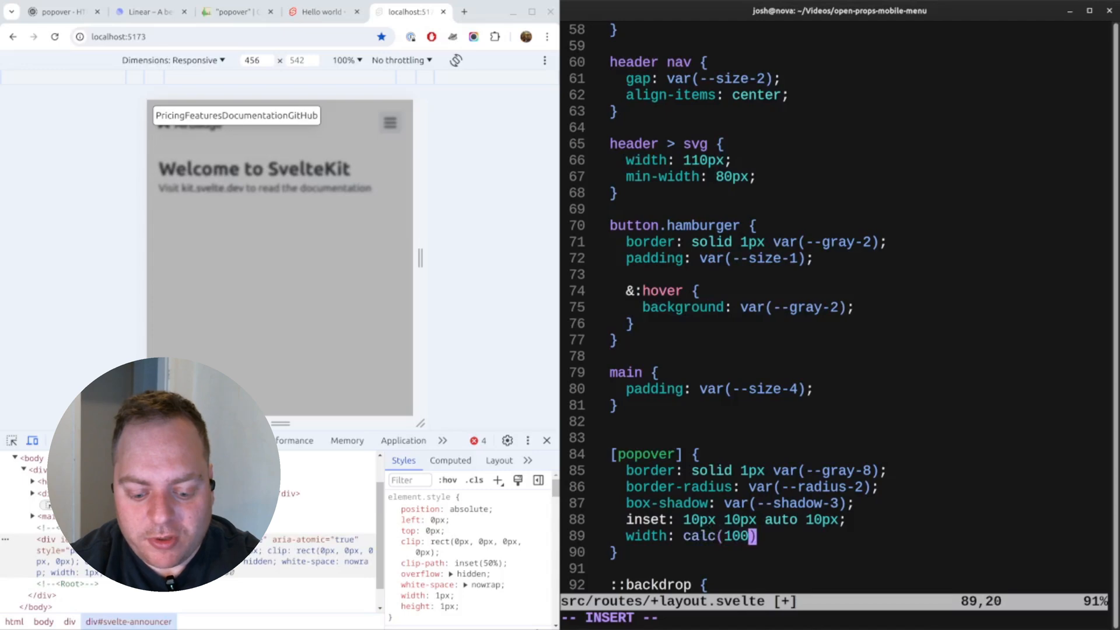
pyautogui.write('vw')
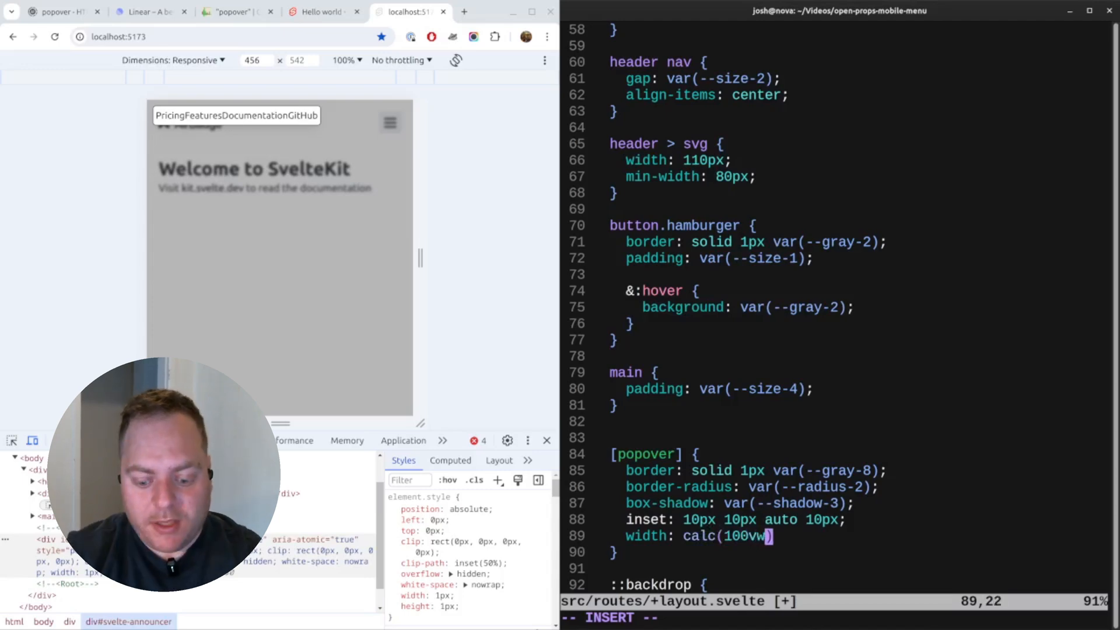
pyautogui.write('- 20px')
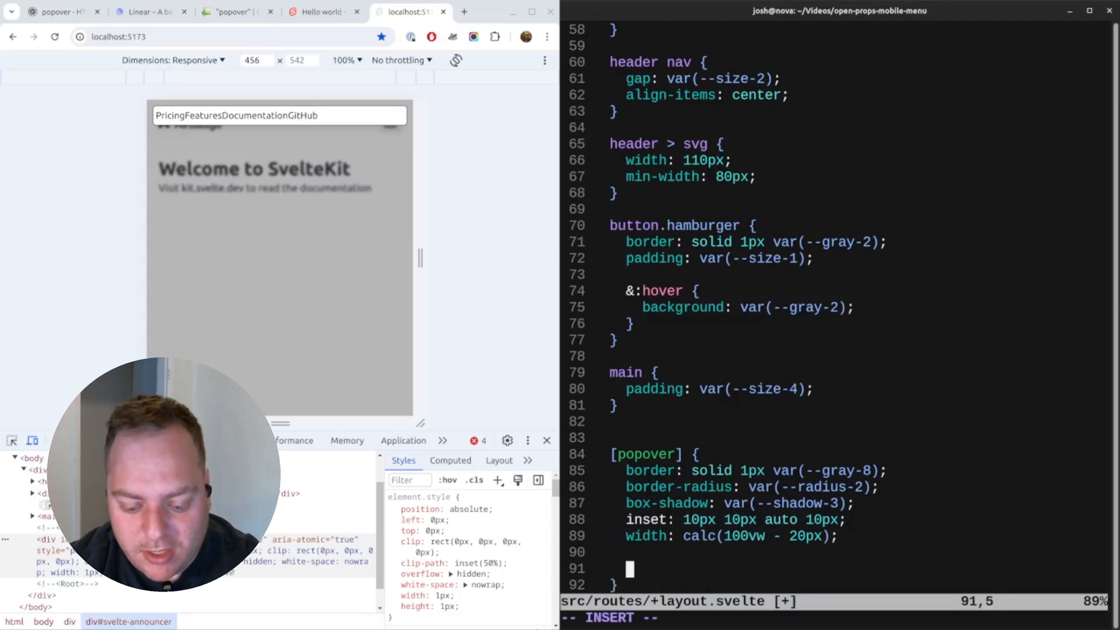
# Add a nested nav block with flex column layout and a gap, plus size-4 padding.
pyautogui.write('& nav {')
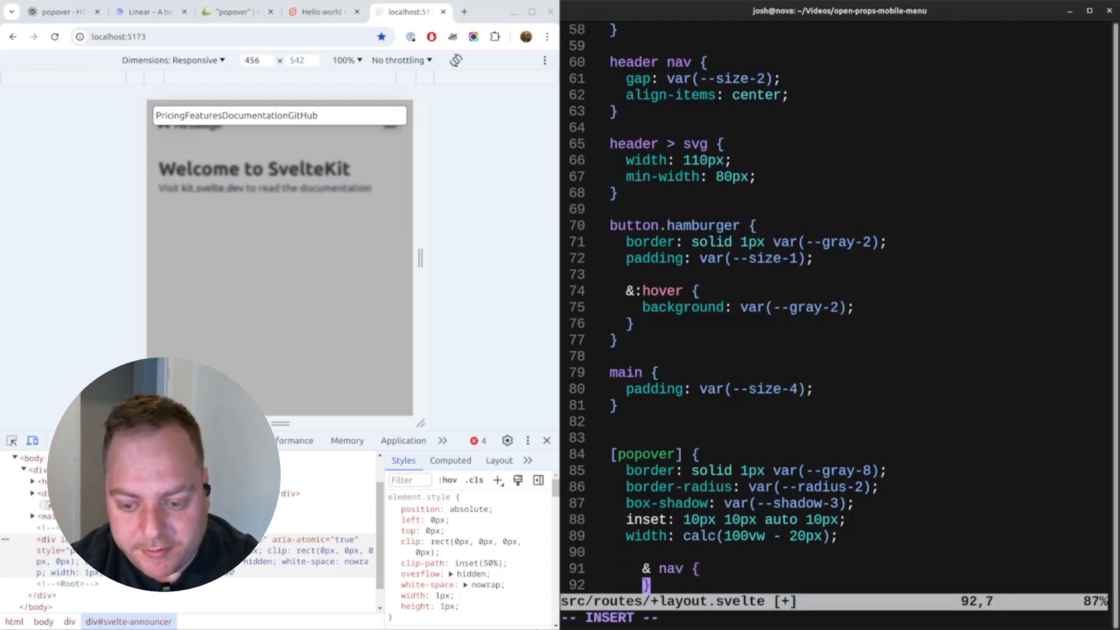
pyautogui.write('display: flex;')
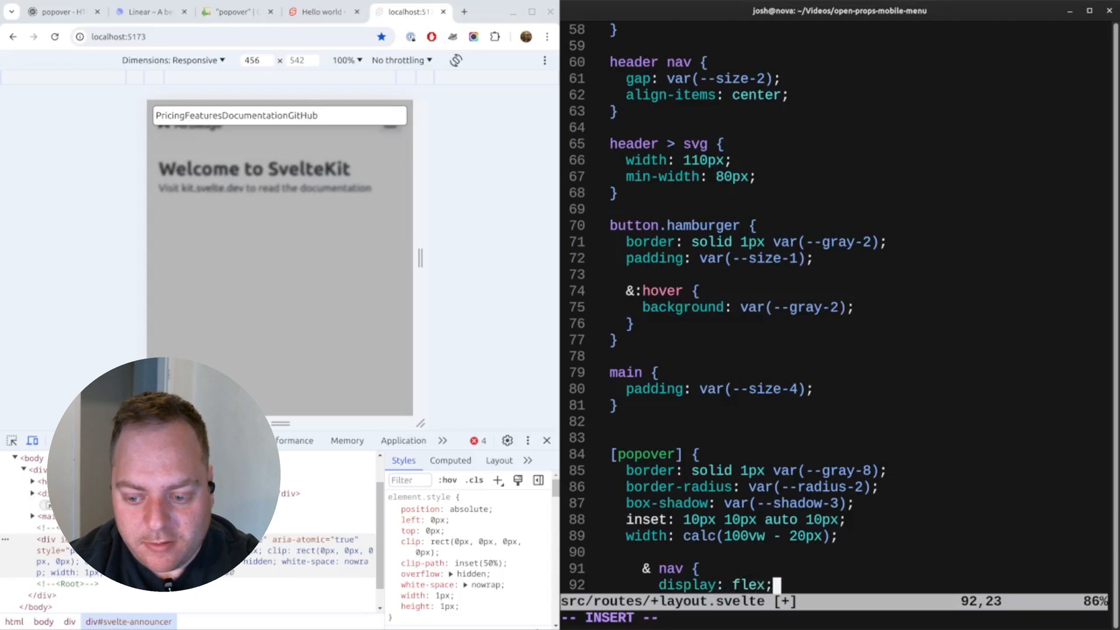
pyautogui.write('flex-direction:')
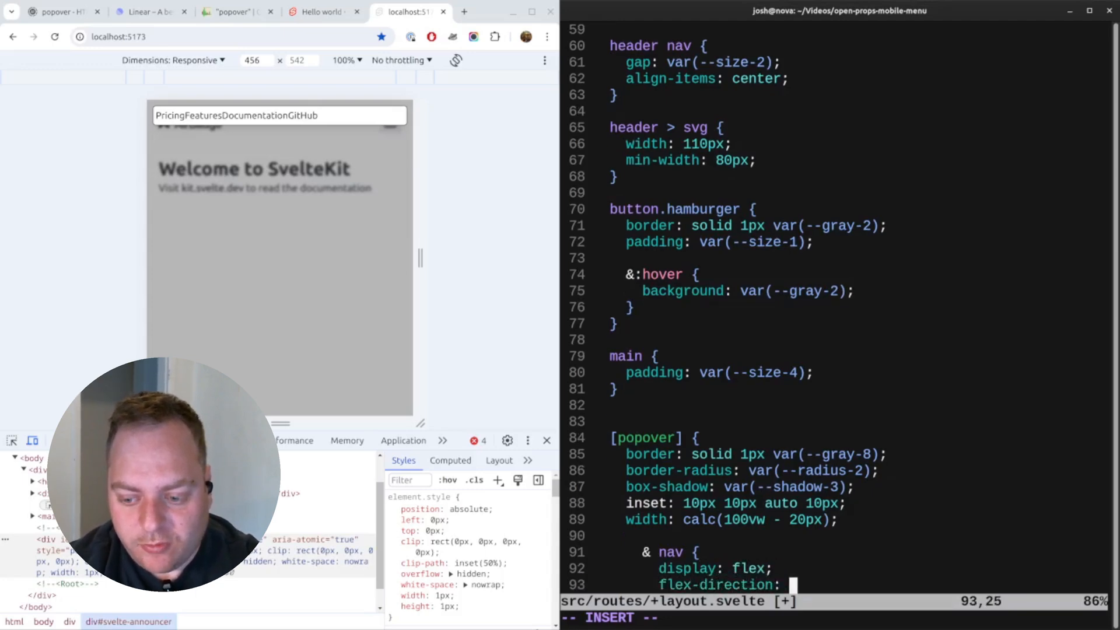
pyautogui.write('column;')
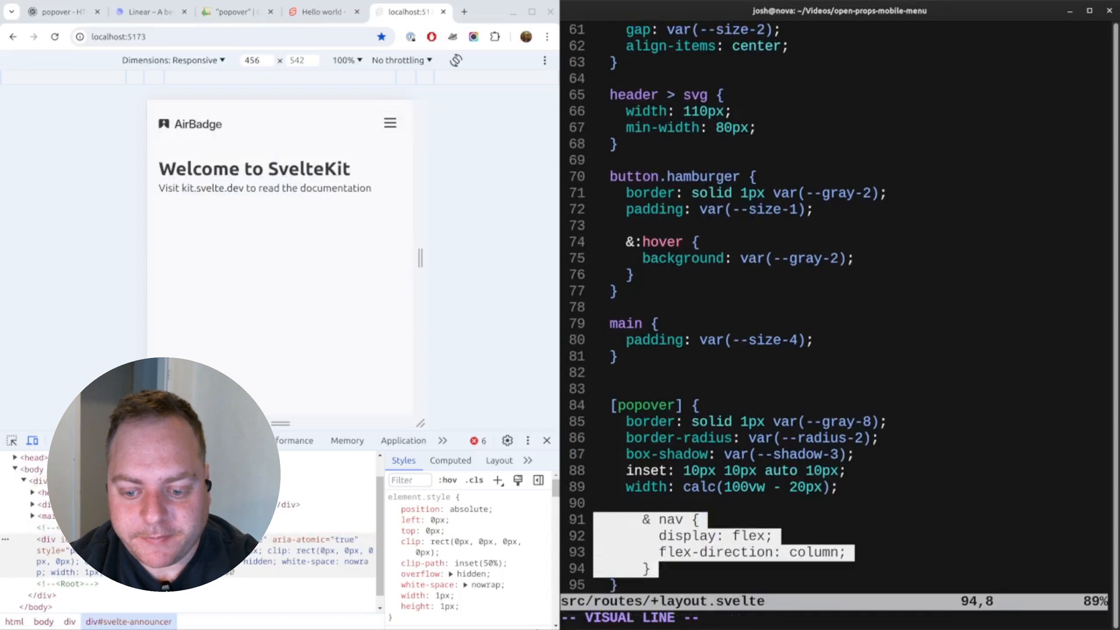
pyautogui.click(390, 123)
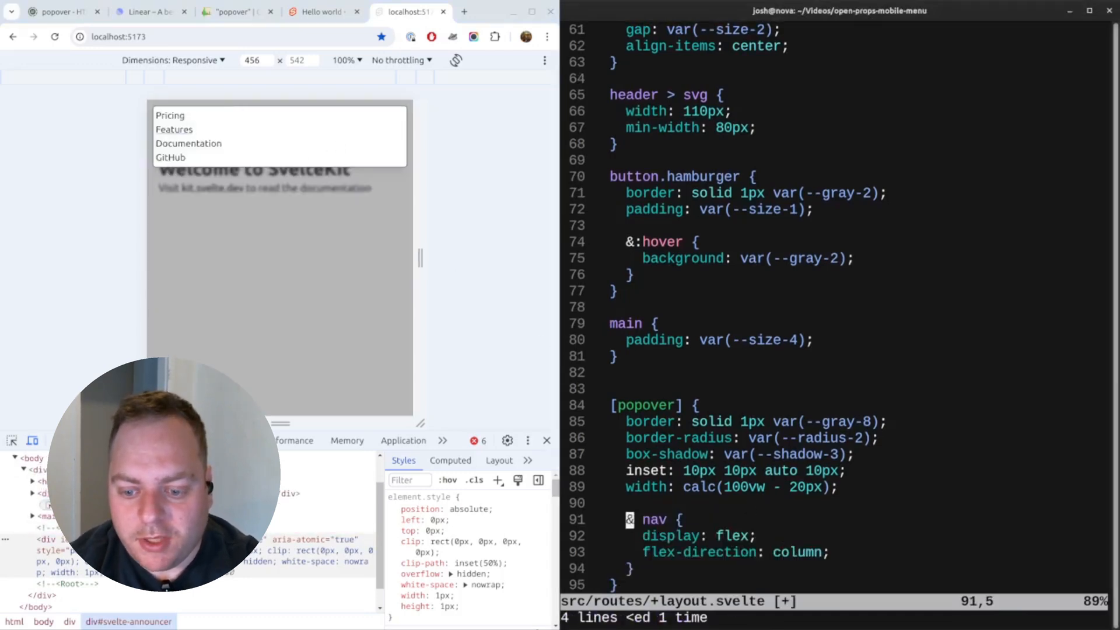
pyautogui.write('gap: var(--')
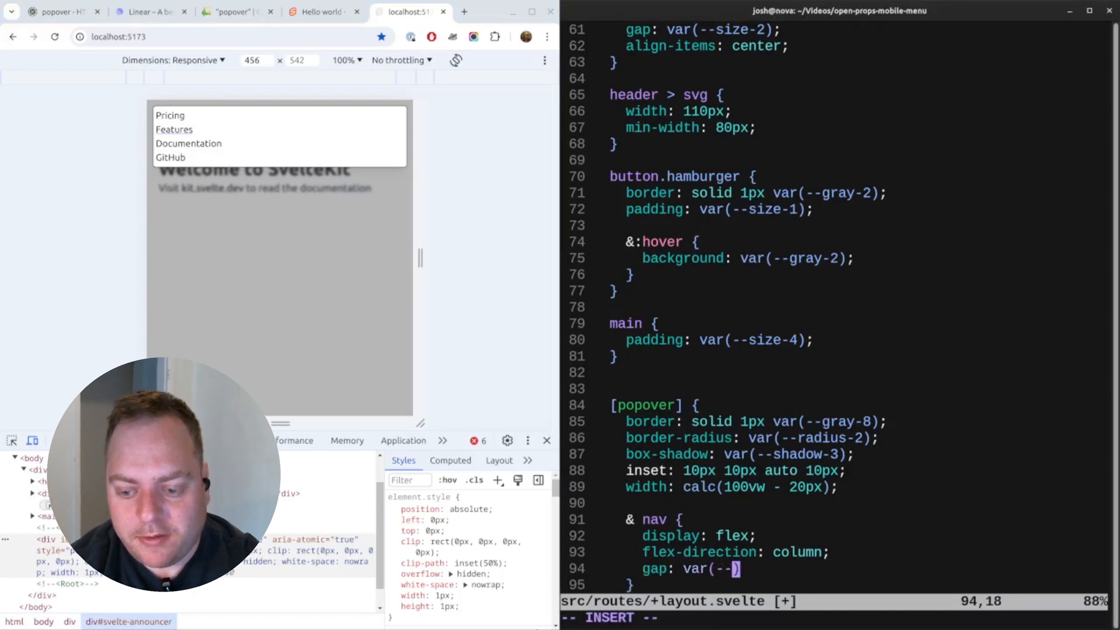
pyautogui.write('size-4);')
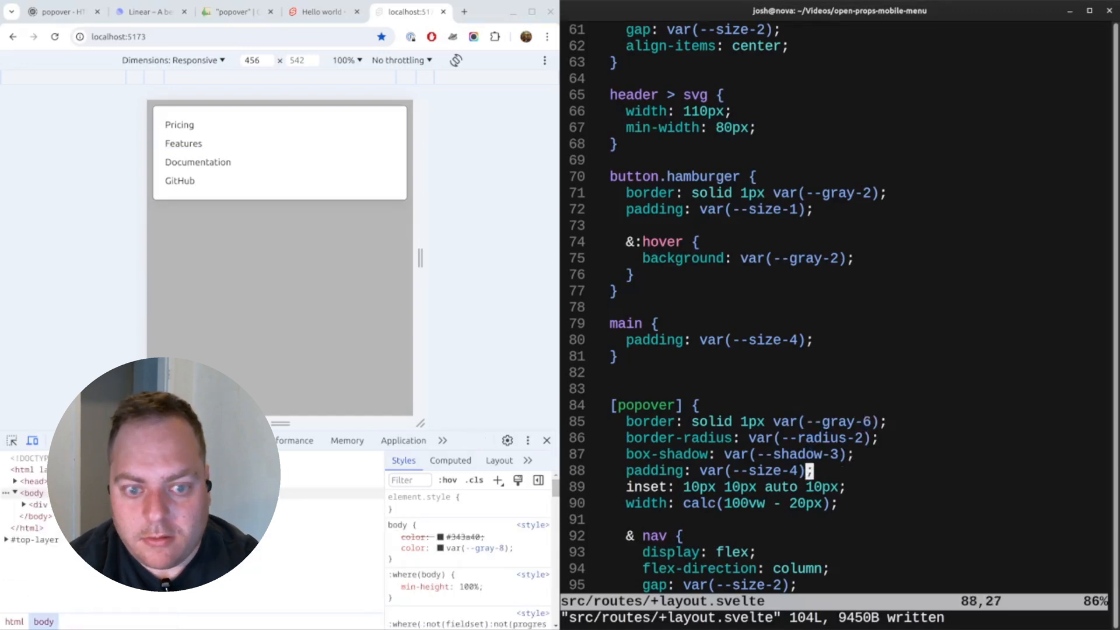
# Set the popover font-size to var(--font-size-3) and save.
pyautogui.write('font')
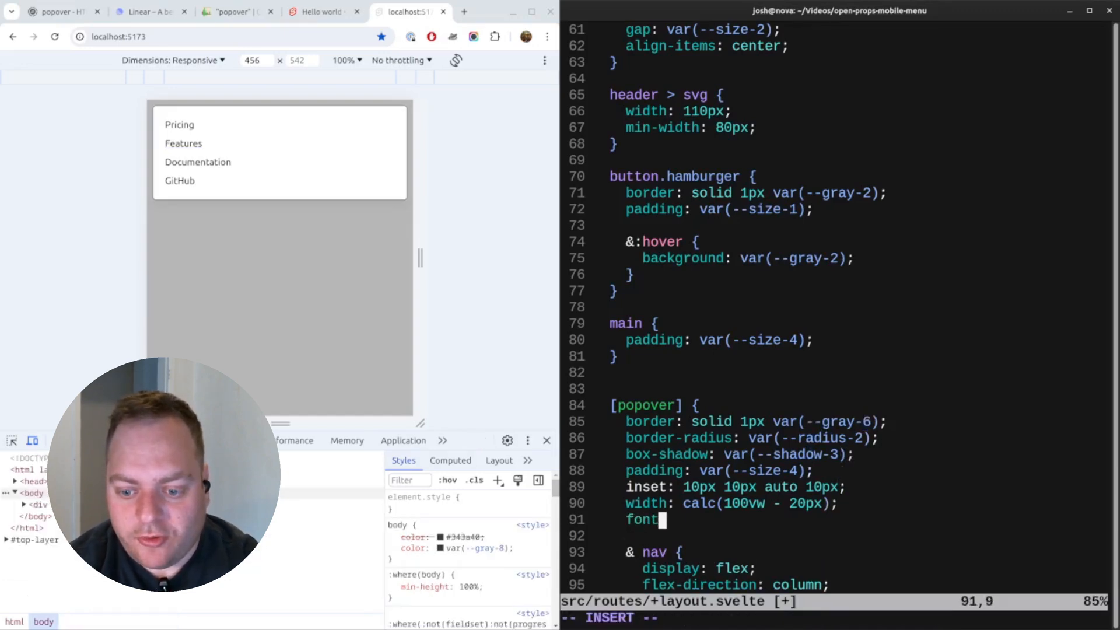
pyautogui.write('-size: var(-')
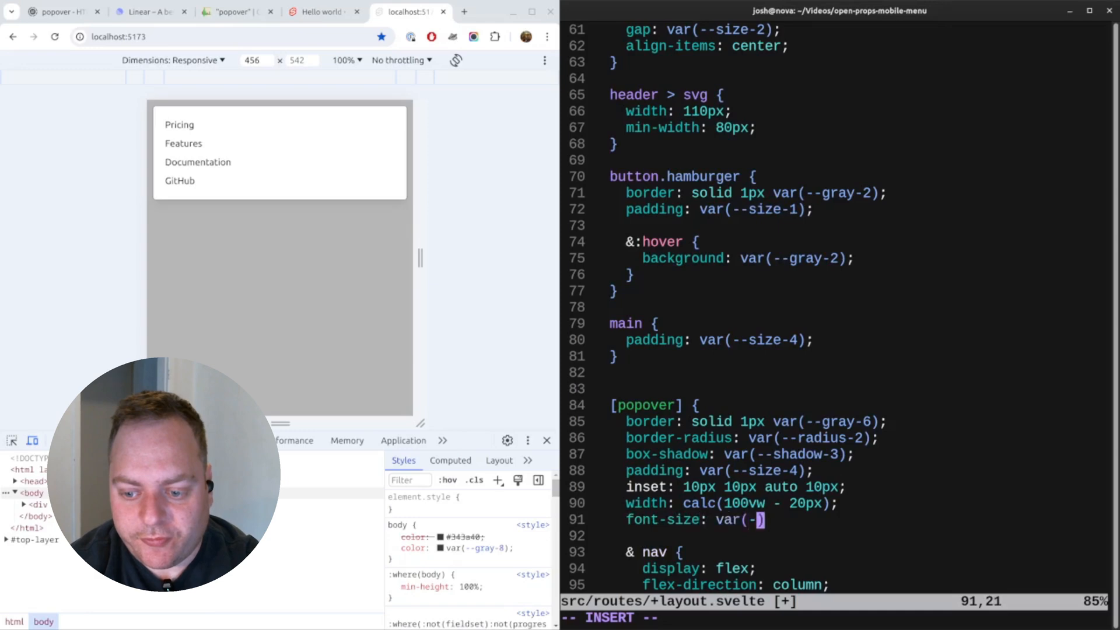
pyautogui.write('-font-size-3')
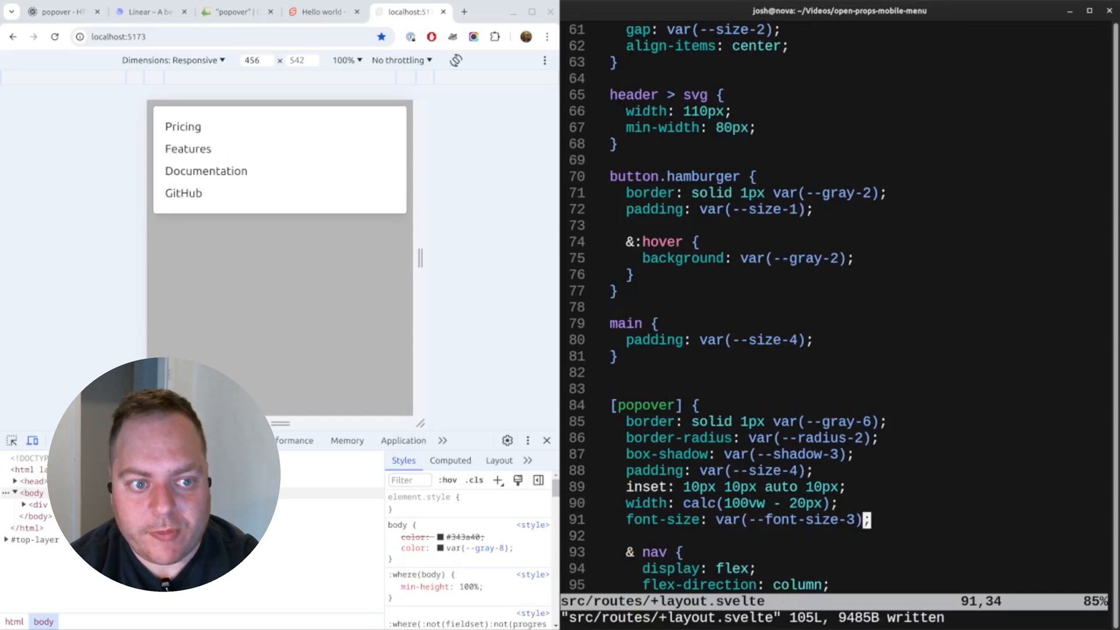
pyautogui.scroll(-3)
pyautogui.write('& a {')
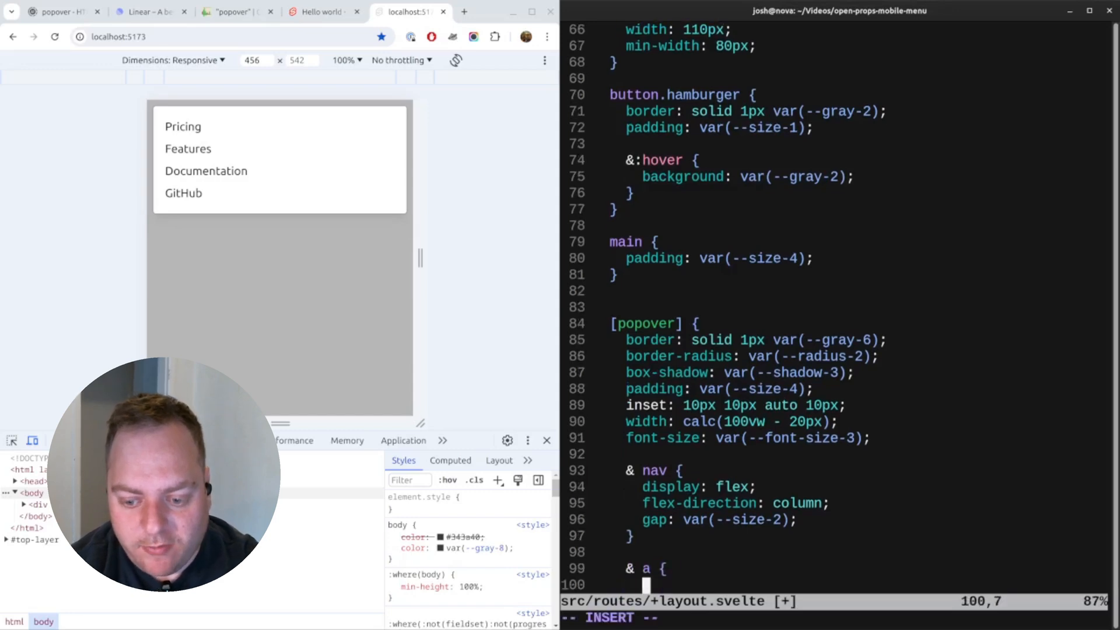
# Give the popover links a solid 1px var(--gray-2) bottom border.
pyautogui.write('border-bottom:')
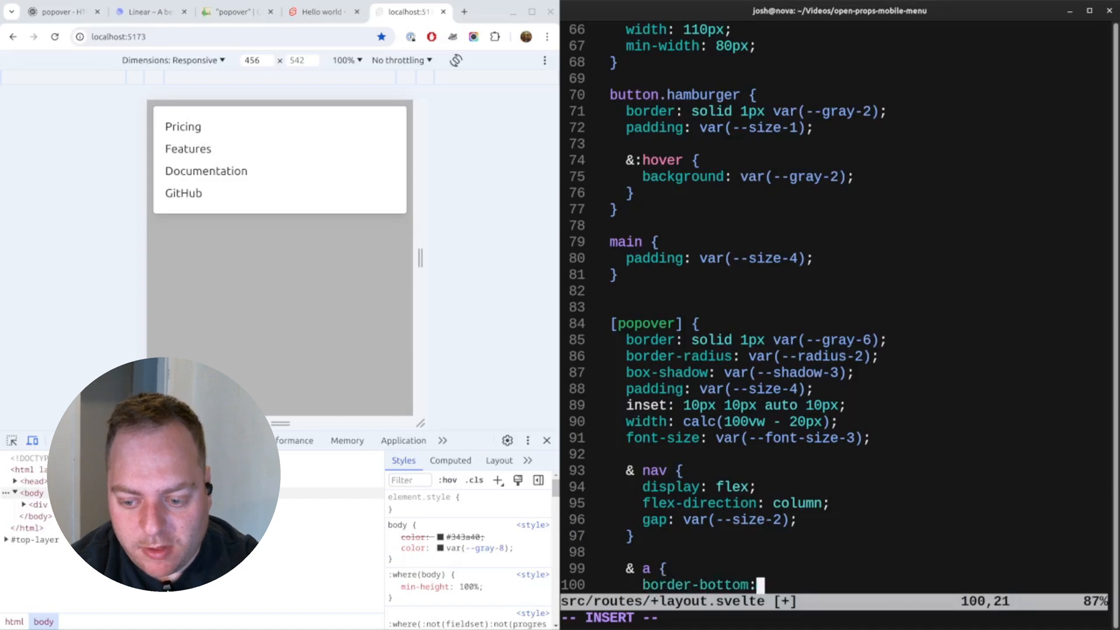
pyautogui.write('solid')
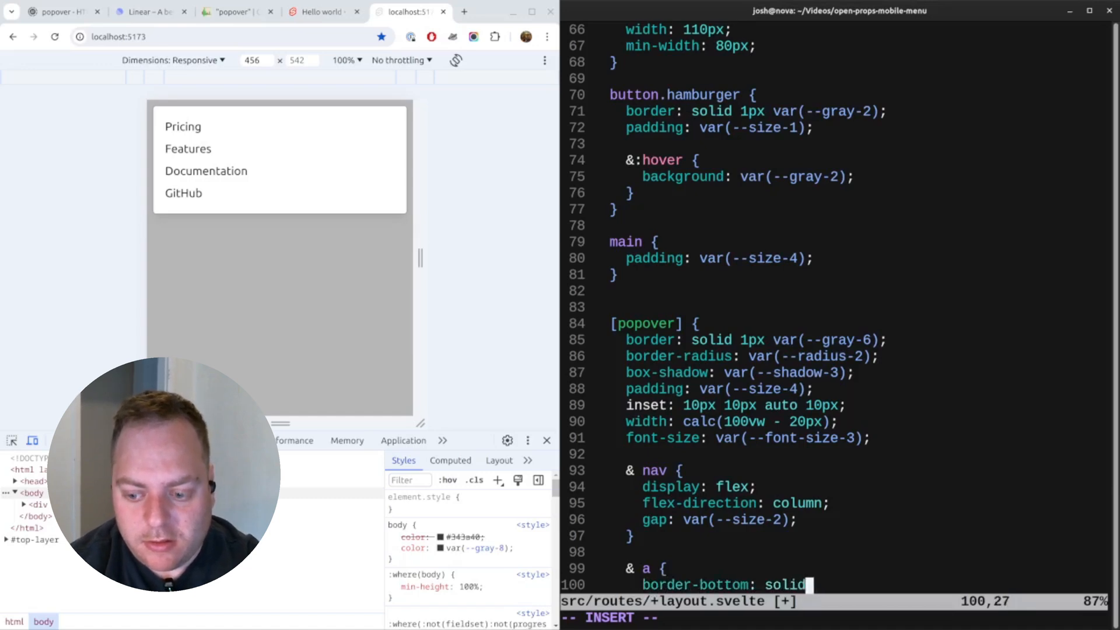
pyautogui.write('1px var(--gray-4);')
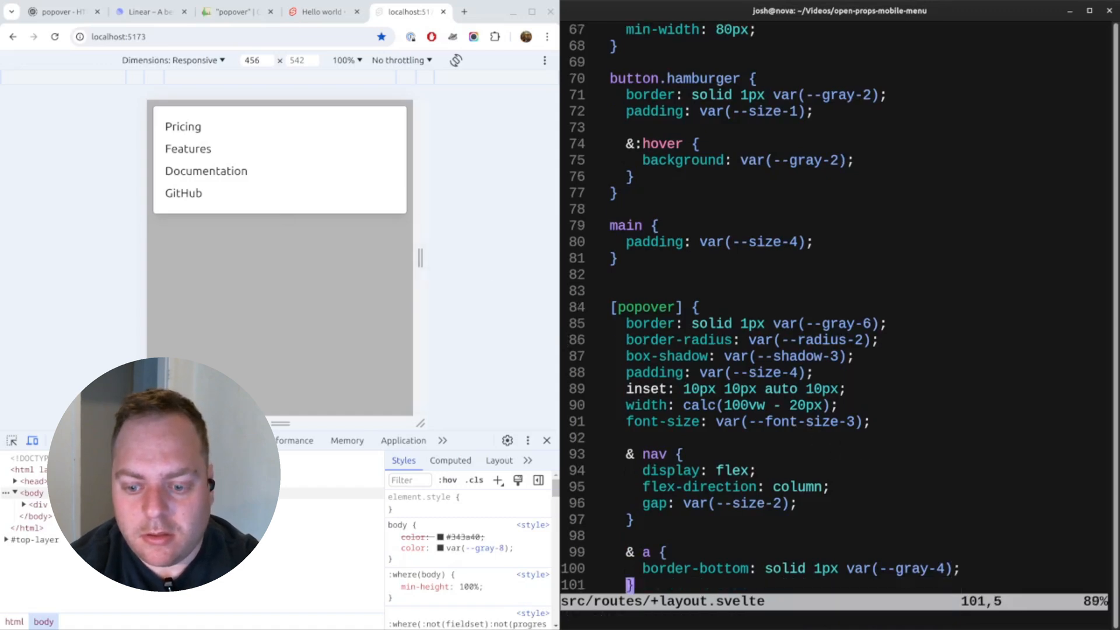
pyautogui.scroll(3)
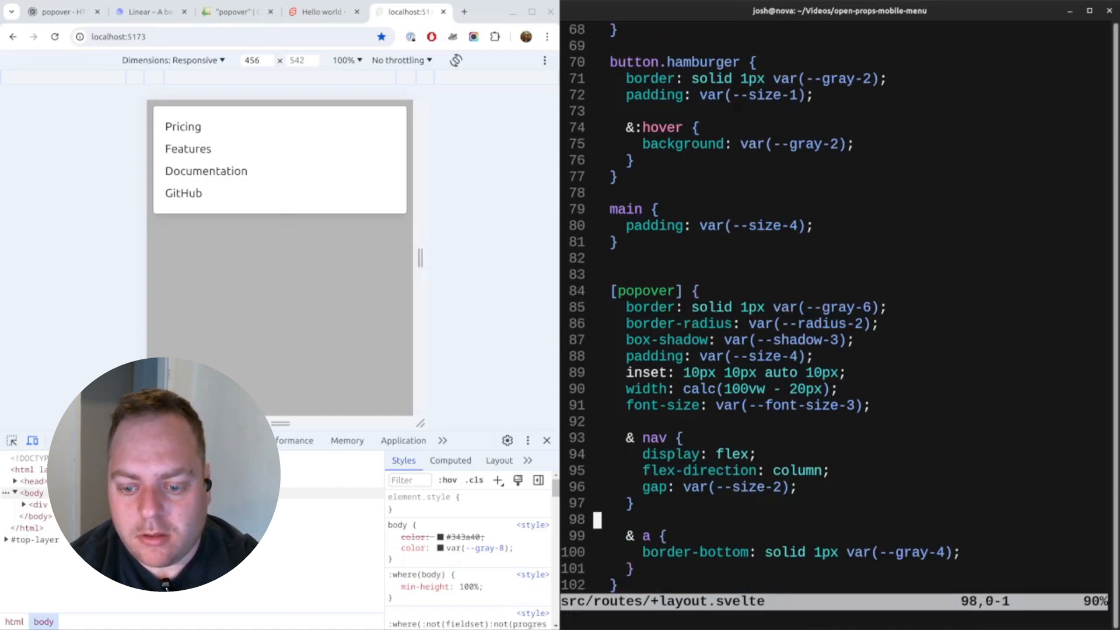
# Begin a nested &:last-child rule holding the border-bottom declaration.
pyautogui.press('V')
pyautogui.write('2')
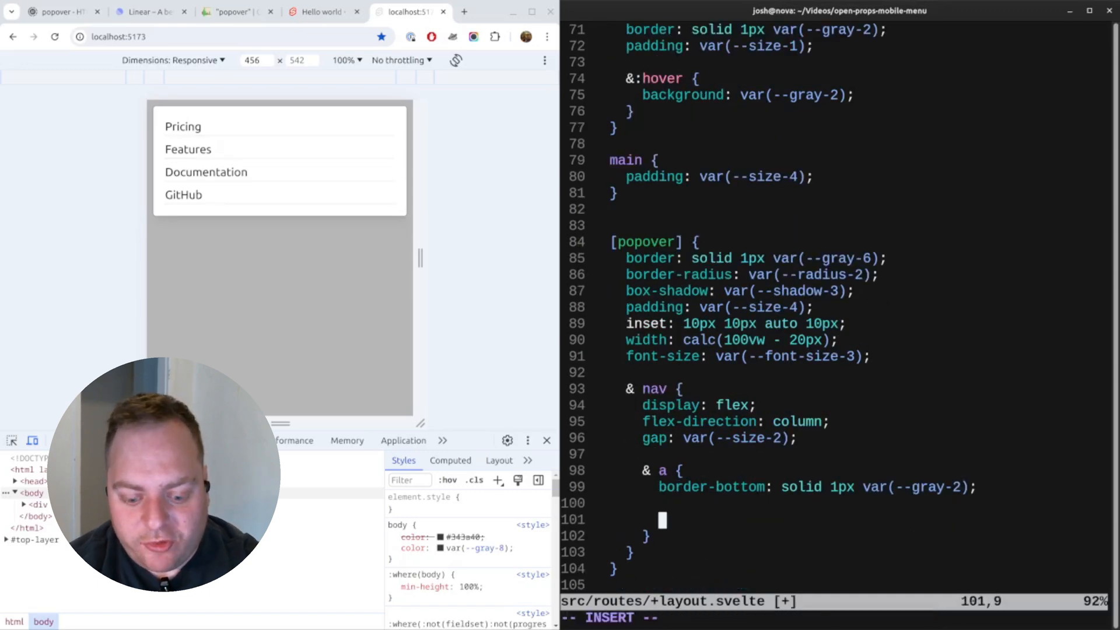
pyautogui.write('&:')
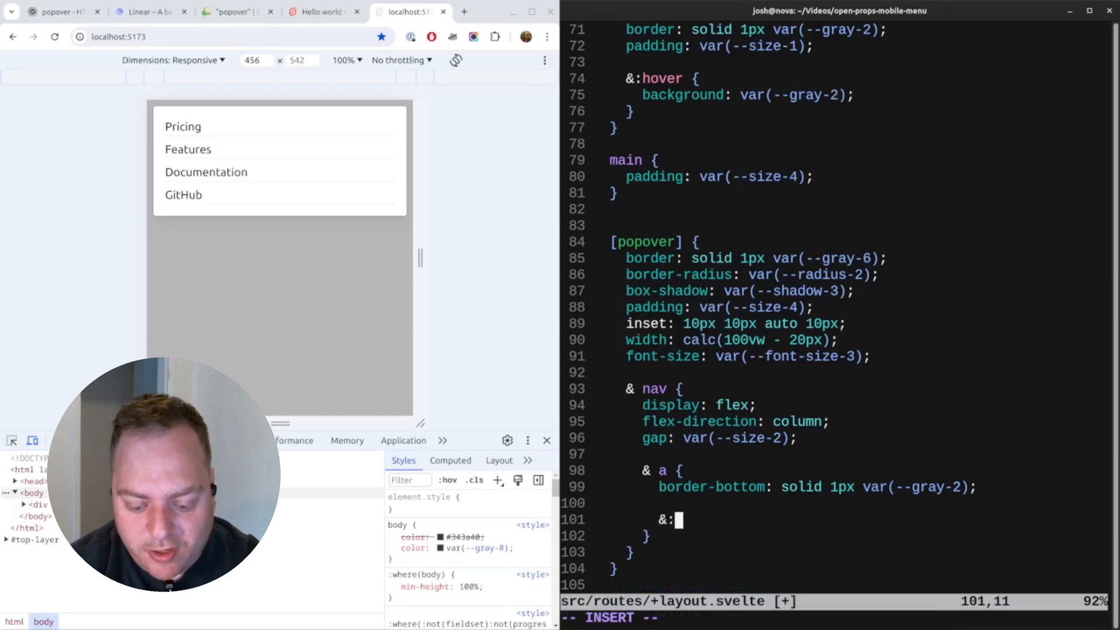
pyautogui.write('last-child {')
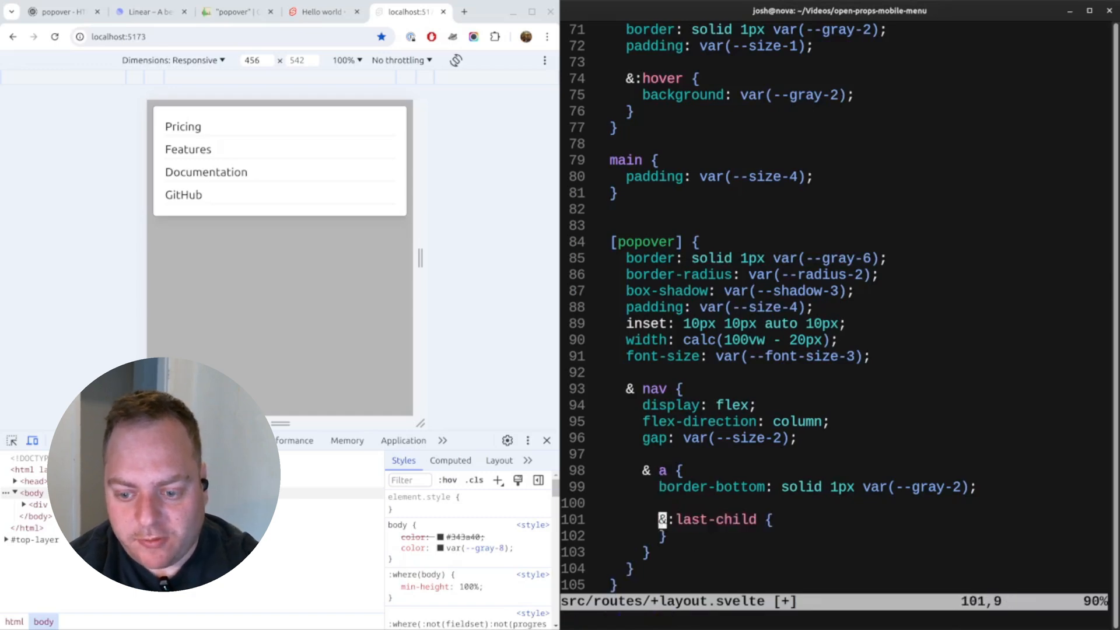
pyautogui.write('border-bottom: solid 1px var(--gray-2);')
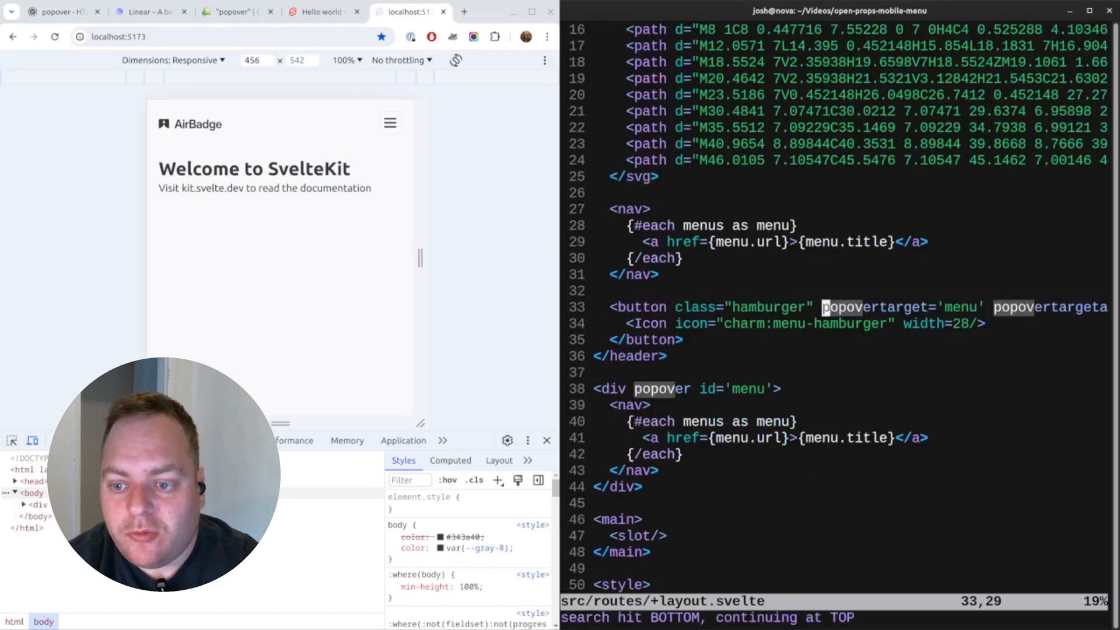
# Paste a copy of the hamburger button into the popover div with class 'close'.
pyautogui.click(778, 389)
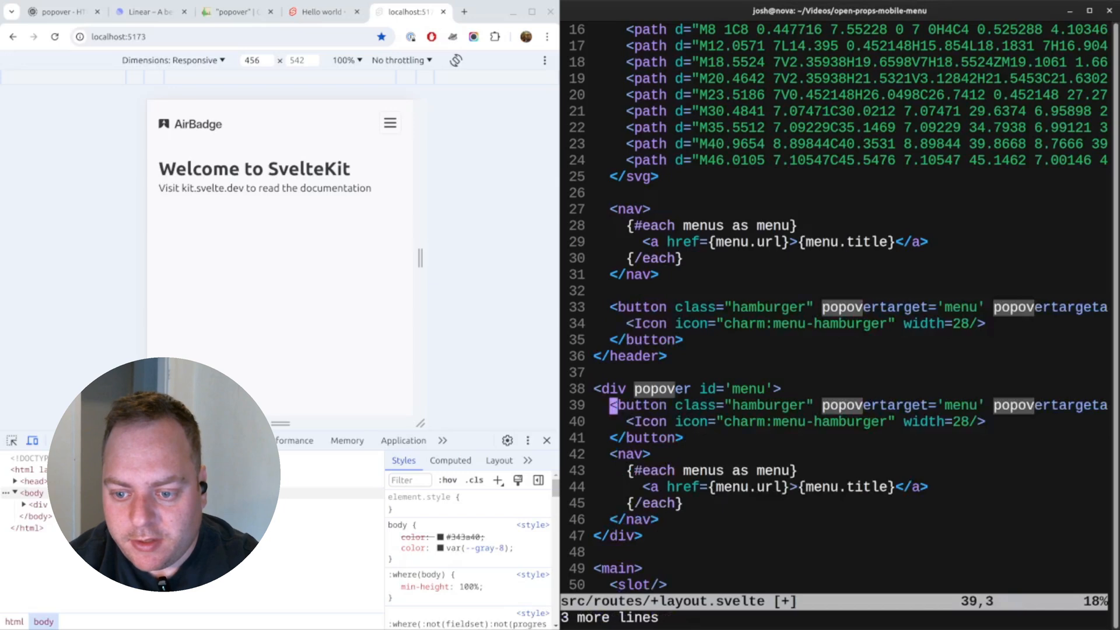
pyautogui.write('close')
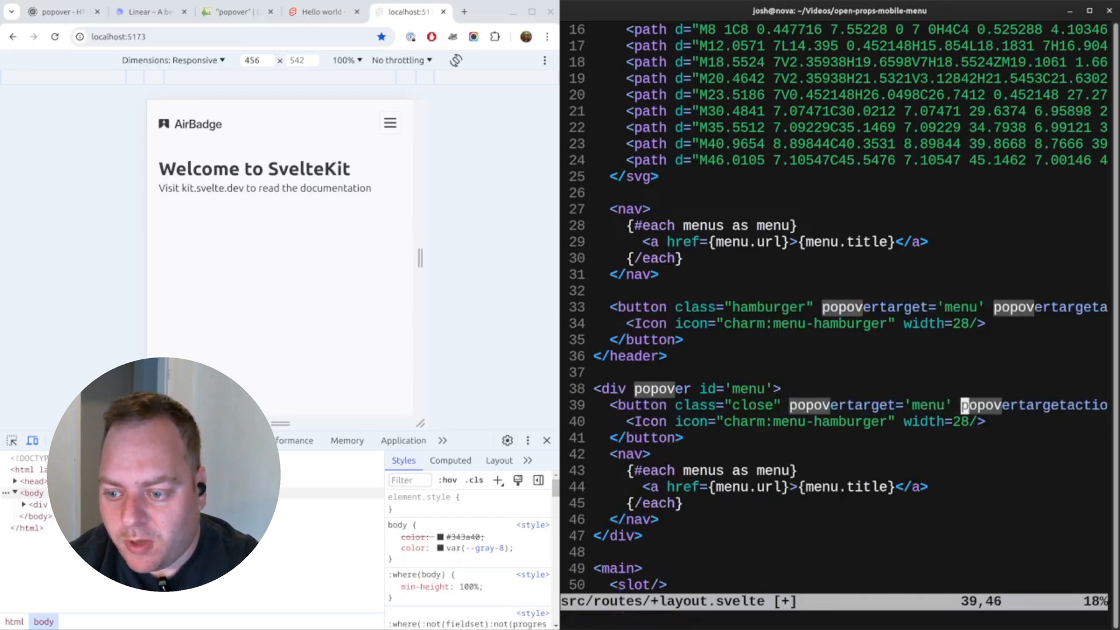
pyautogui.write('h')
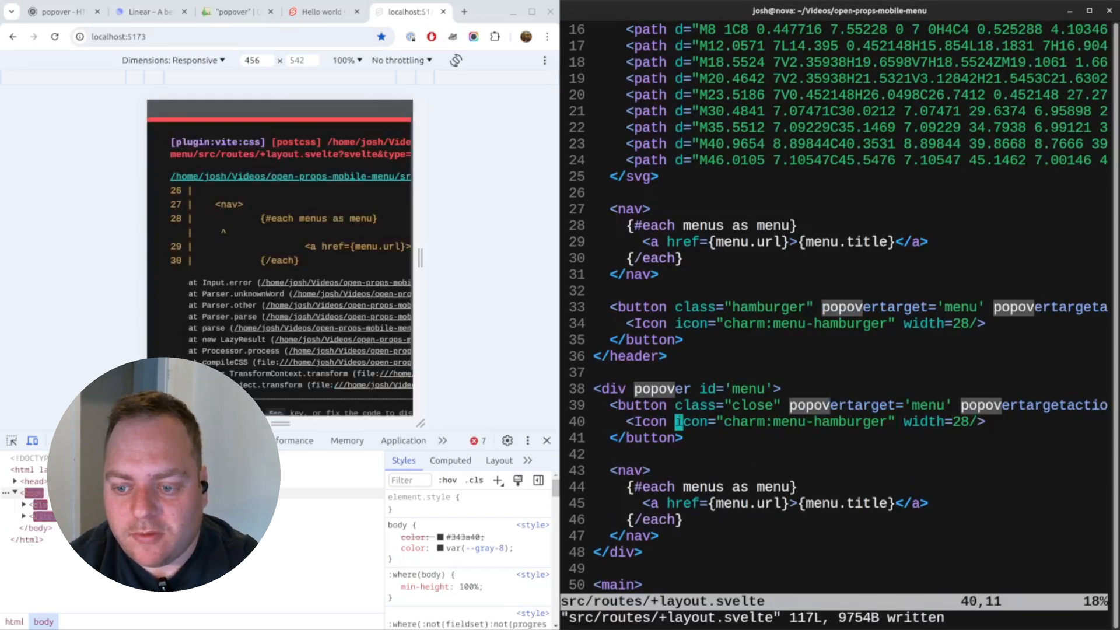
# Search Iconify for 'close' and copy the ri:close-fill icon name into the button.
pyautogui.click(463, 11)
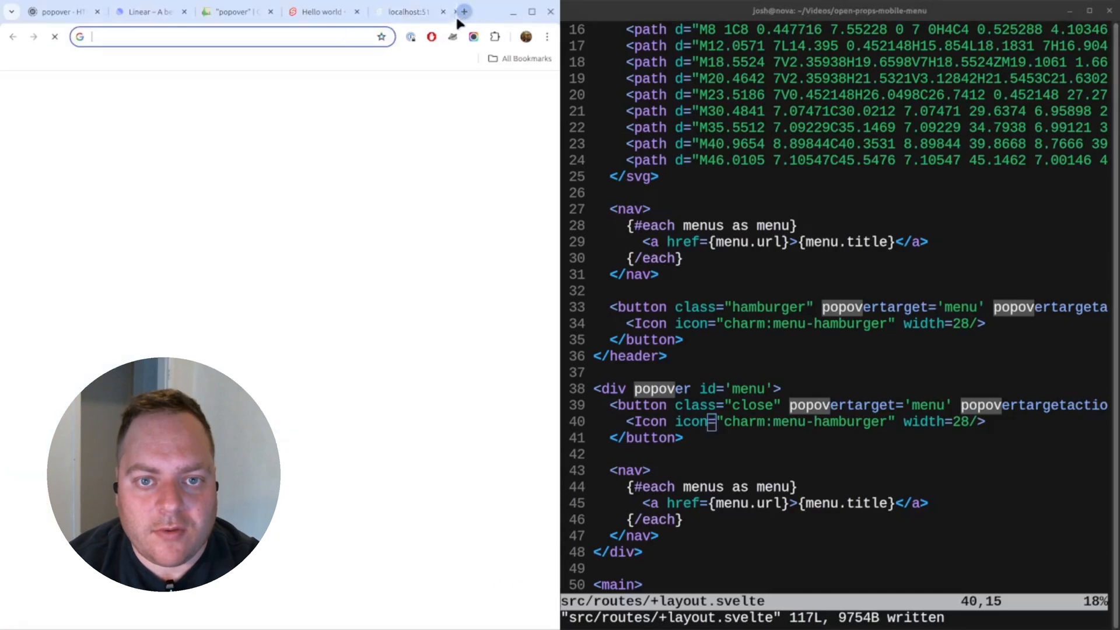
pyautogui.click(463, 12)
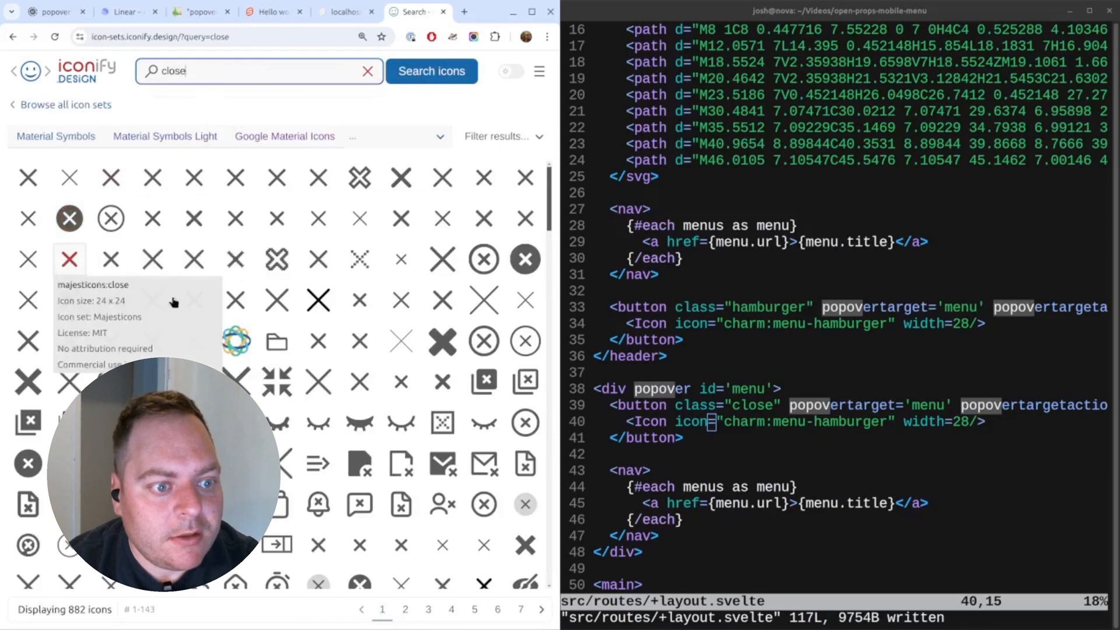
pyautogui.moveTo(442, 178)
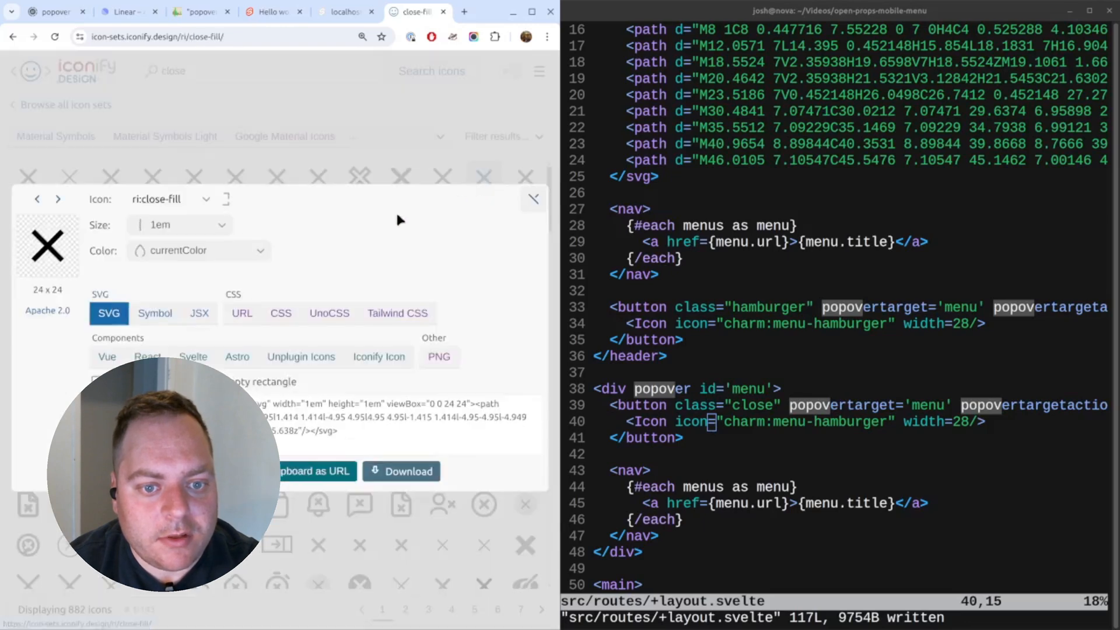
pyautogui.click(224, 200)
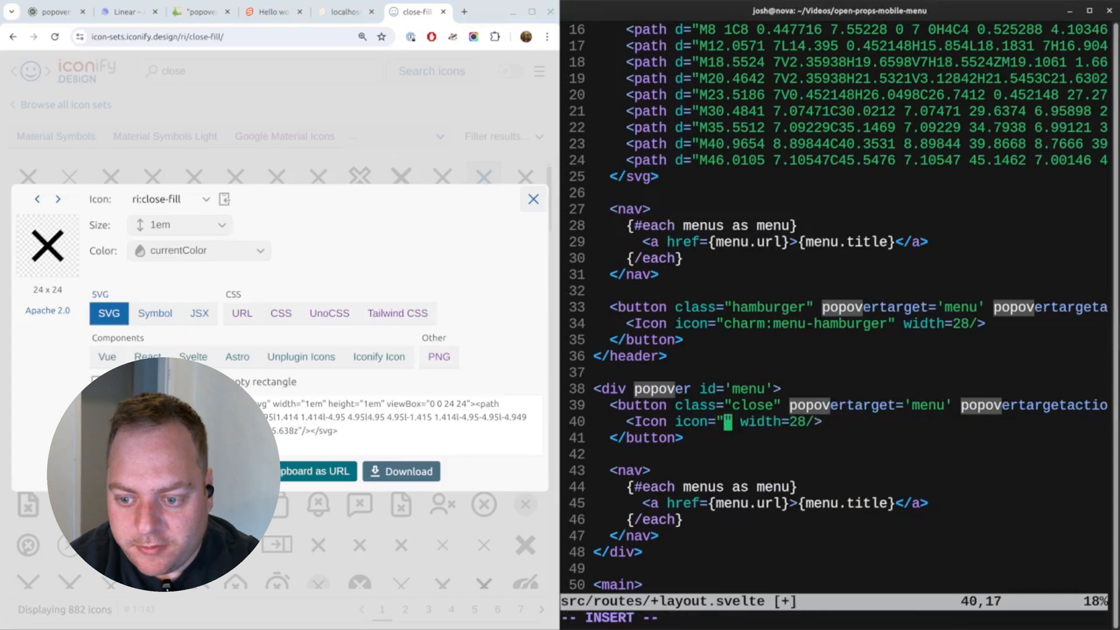
pyautogui.write('ri:close-fill')
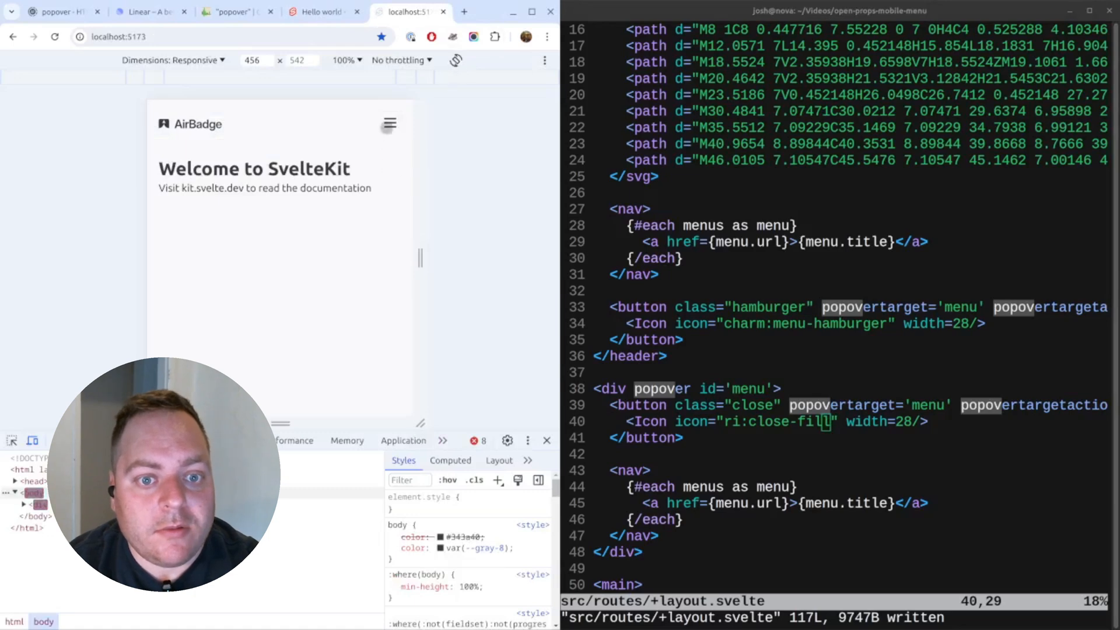
# Open the preview menu to confirm the close-fill X appears above the links.
pyautogui.click(389, 124)
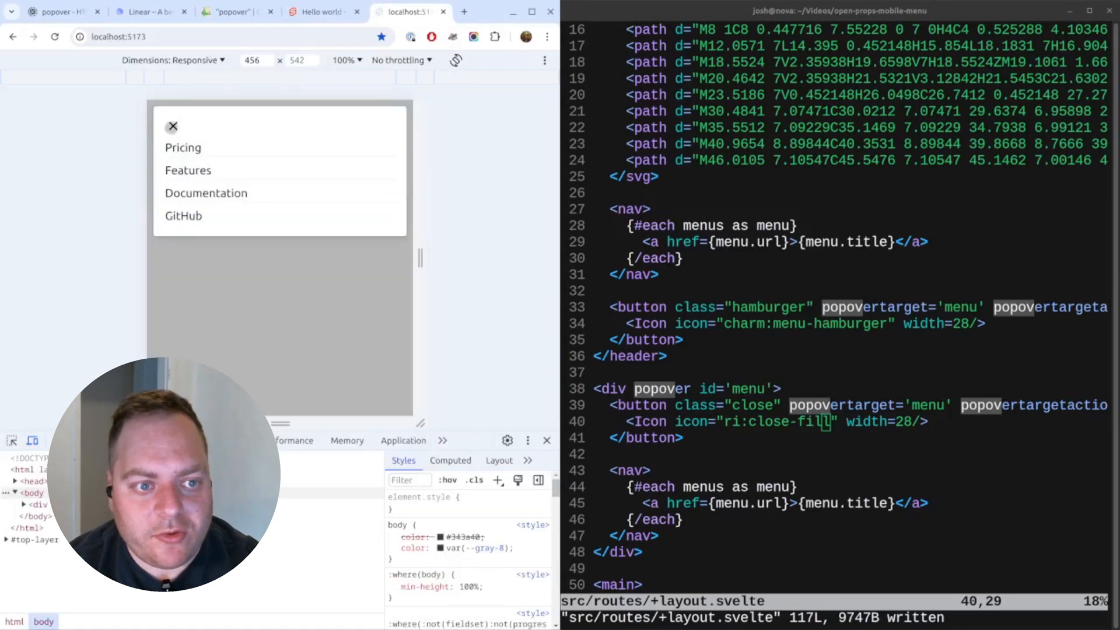
pyautogui.moveTo(712, 362)
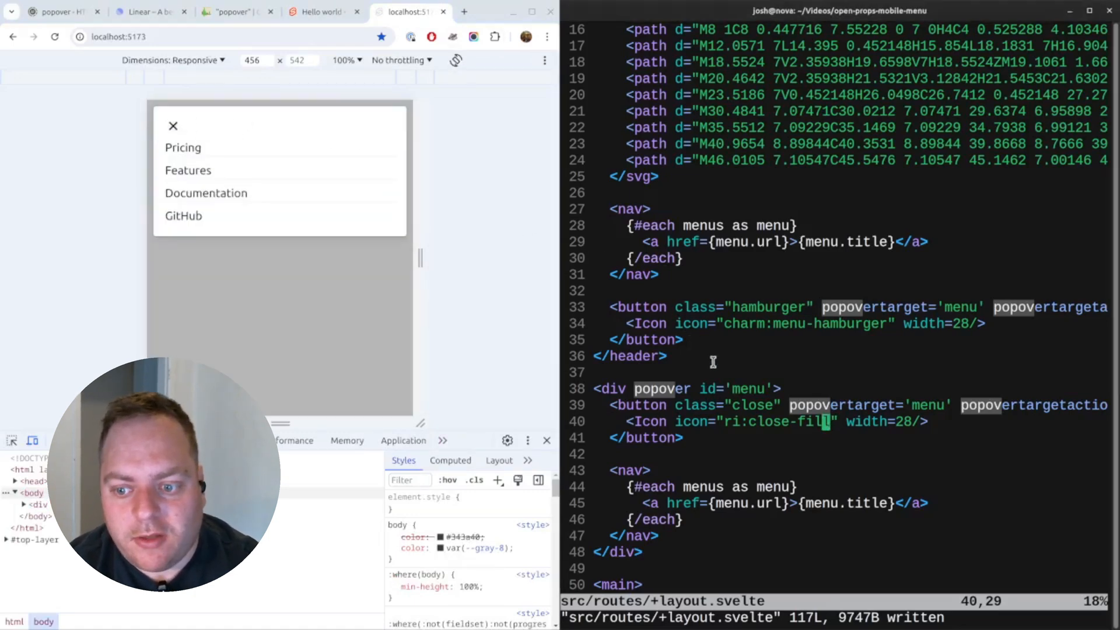
pyautogui.scroll(-3)
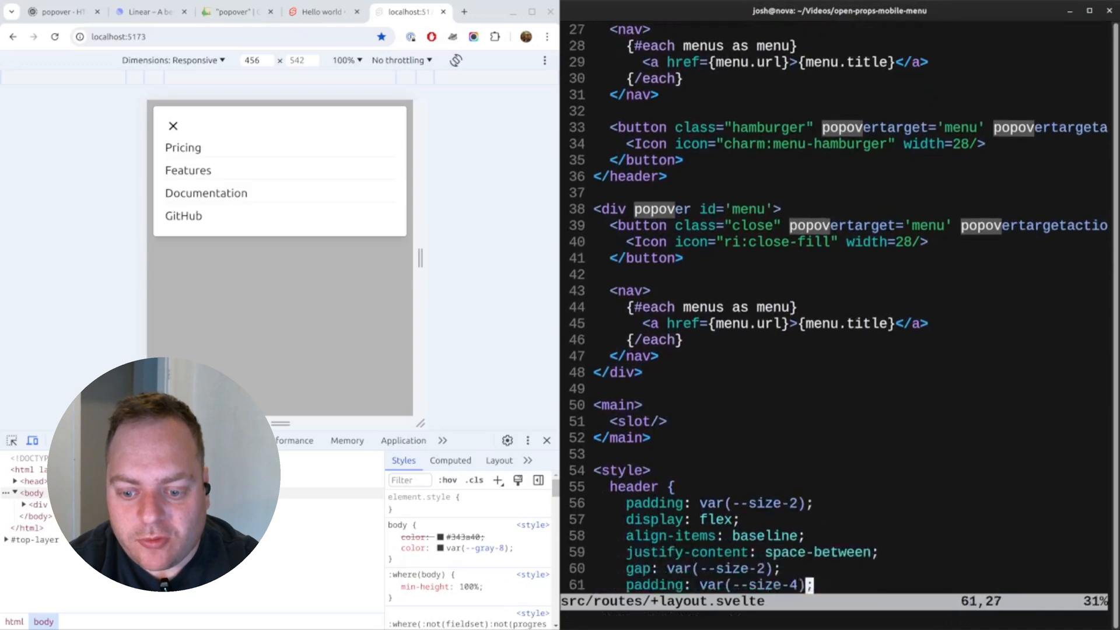
# Make the popover position: relative and pin button.close absolutely at inset 10px 10px auto auto.
pyautogui.scroll(-3)
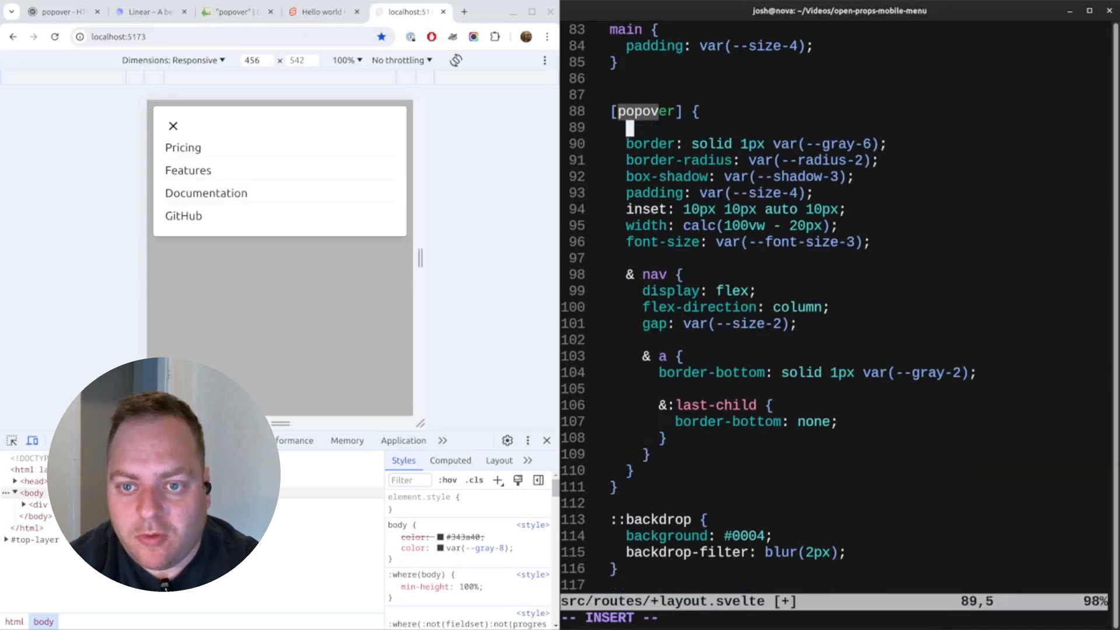
pyautogui.write('position')
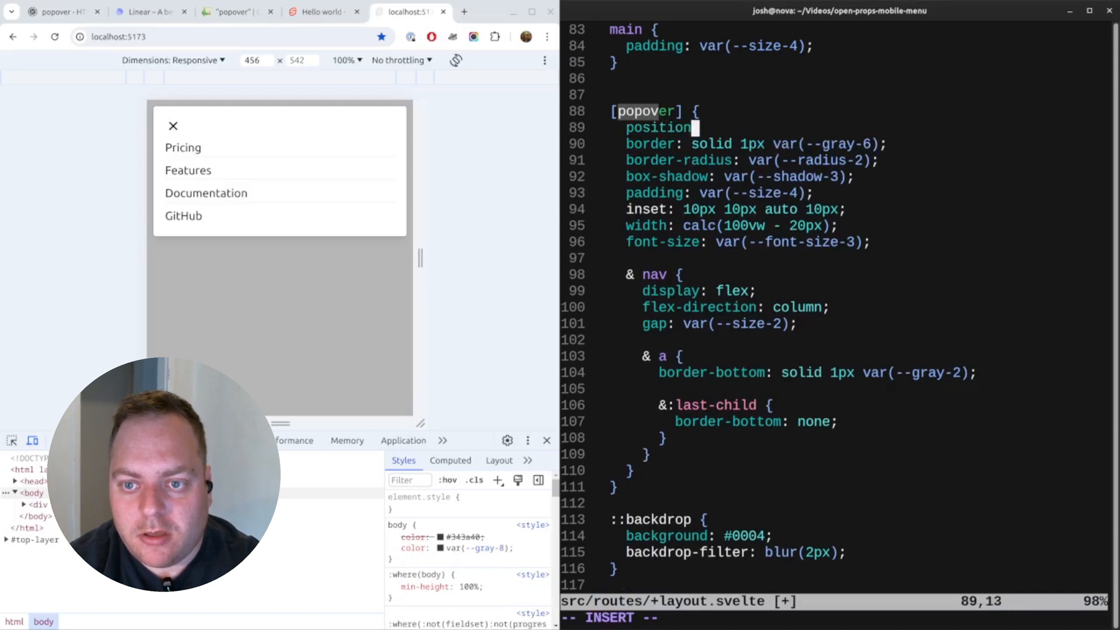
pyautogui.write('relative;')
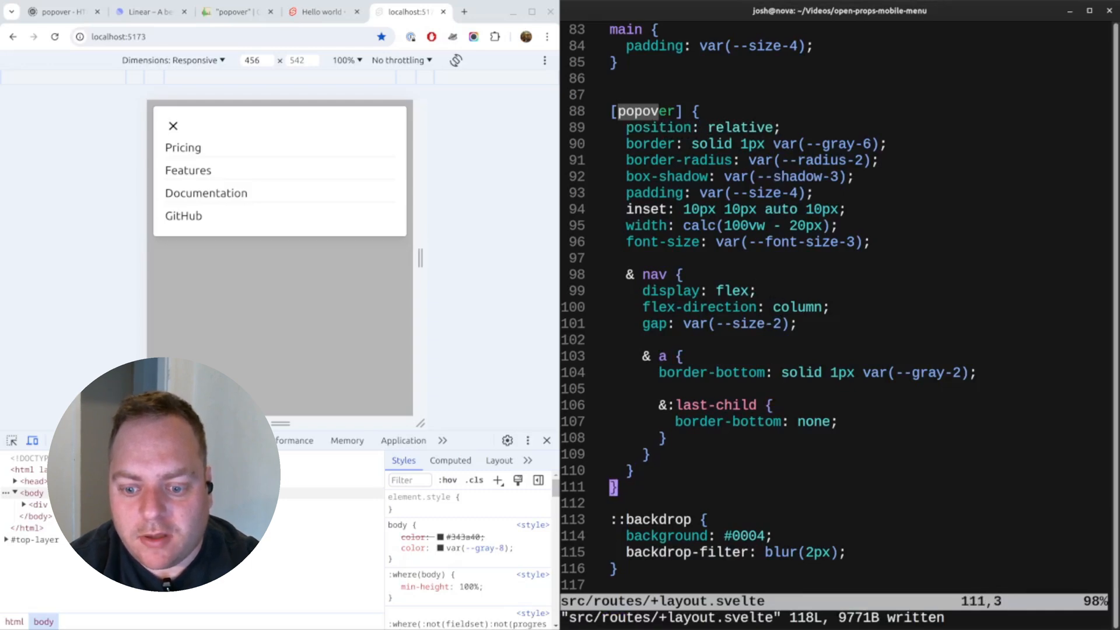
pyautogui.write('button.clos')
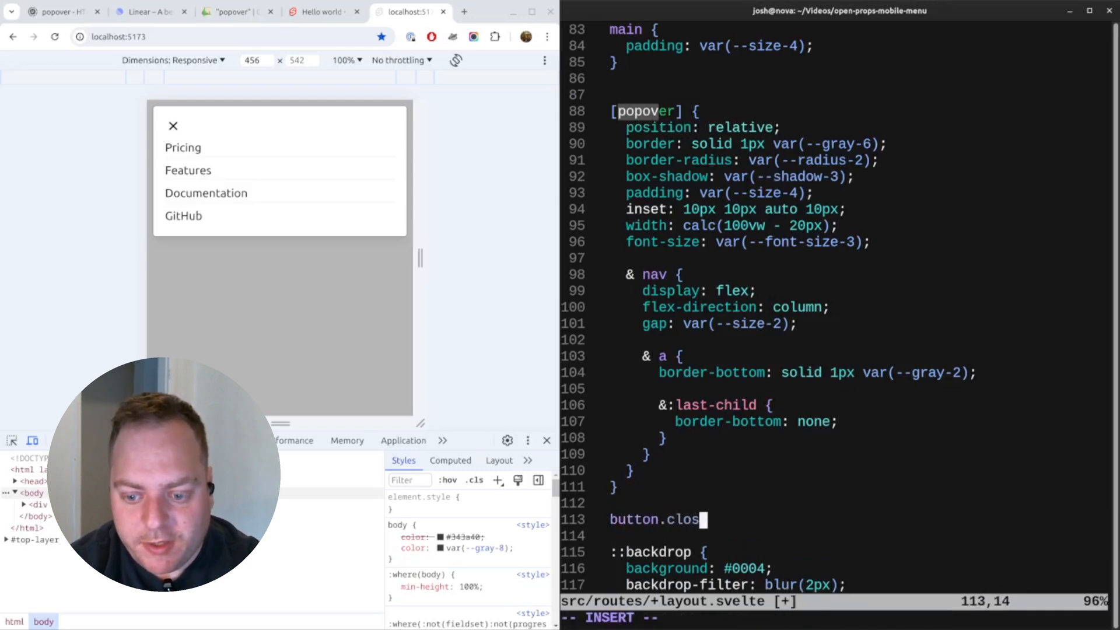
pyautogui.write('e {')
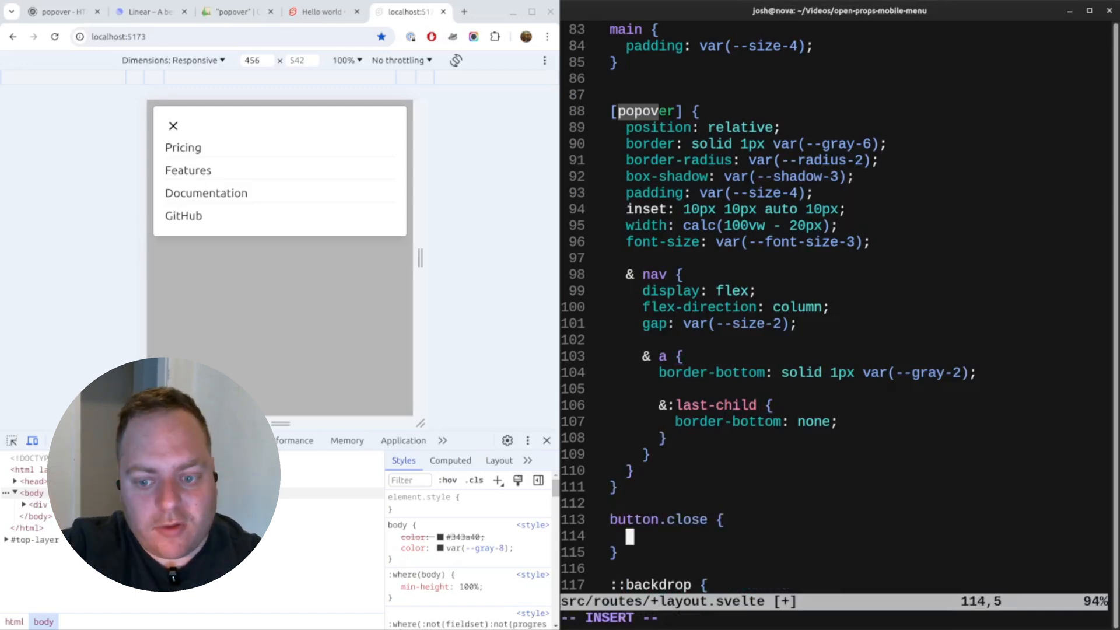
pyautogui.write('inset:')
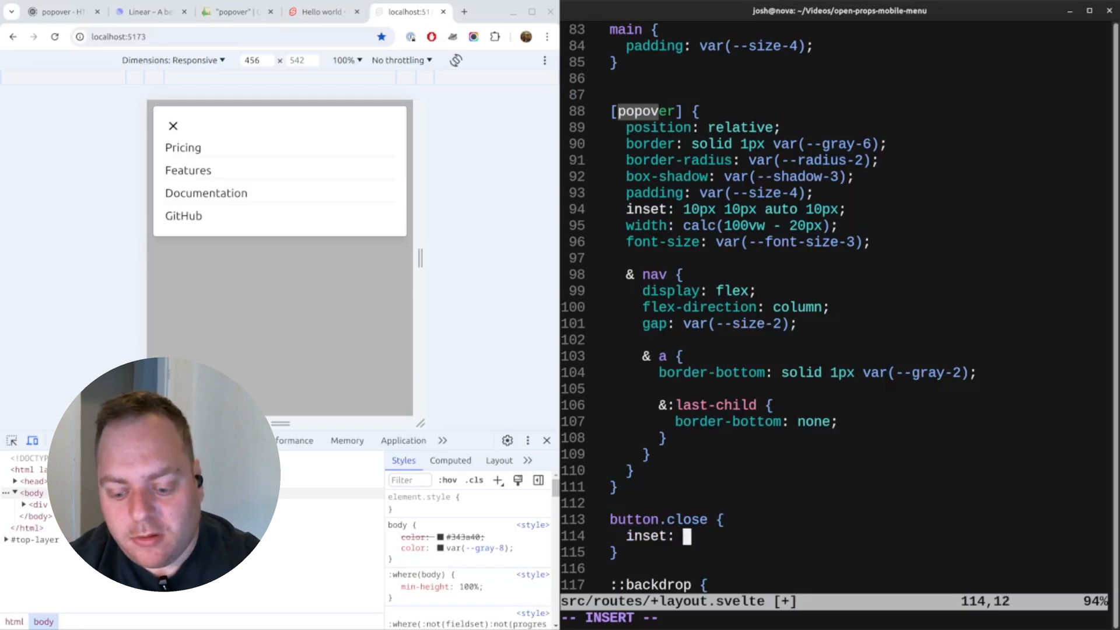
pyautogui.write('10px')
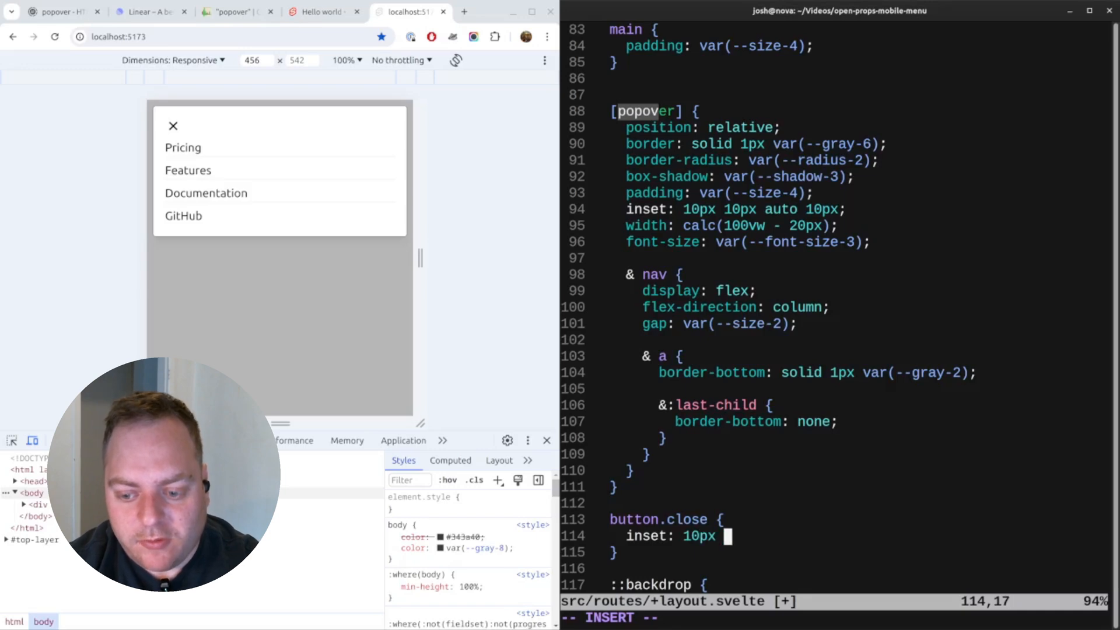
pyautogui.write('10px')
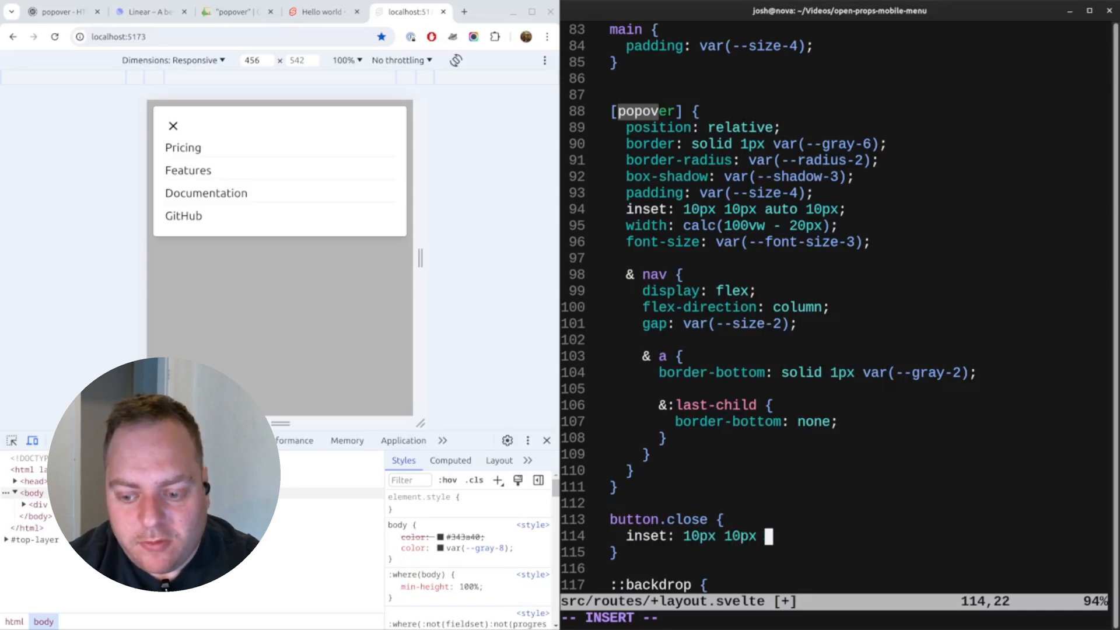
pyautogui.write('auto auto;')
pyautogui.write('p')
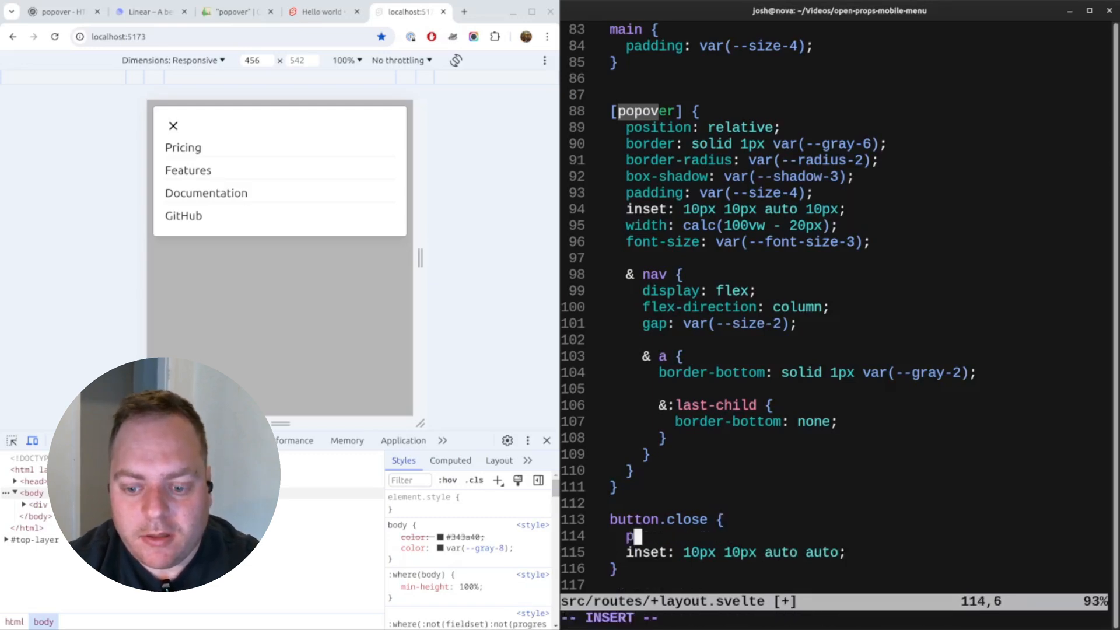
pyautogui.write('osition: absolute;')
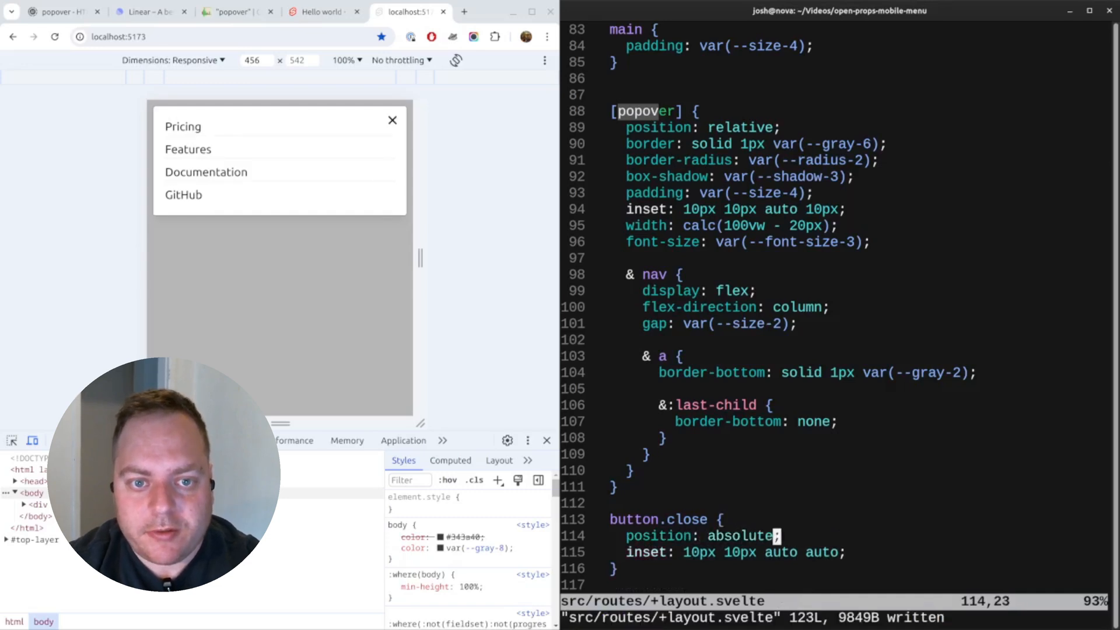
# Adjust the popover spacing and check it by opening and closing the nav menu.
pyautogui.click(686, 552)
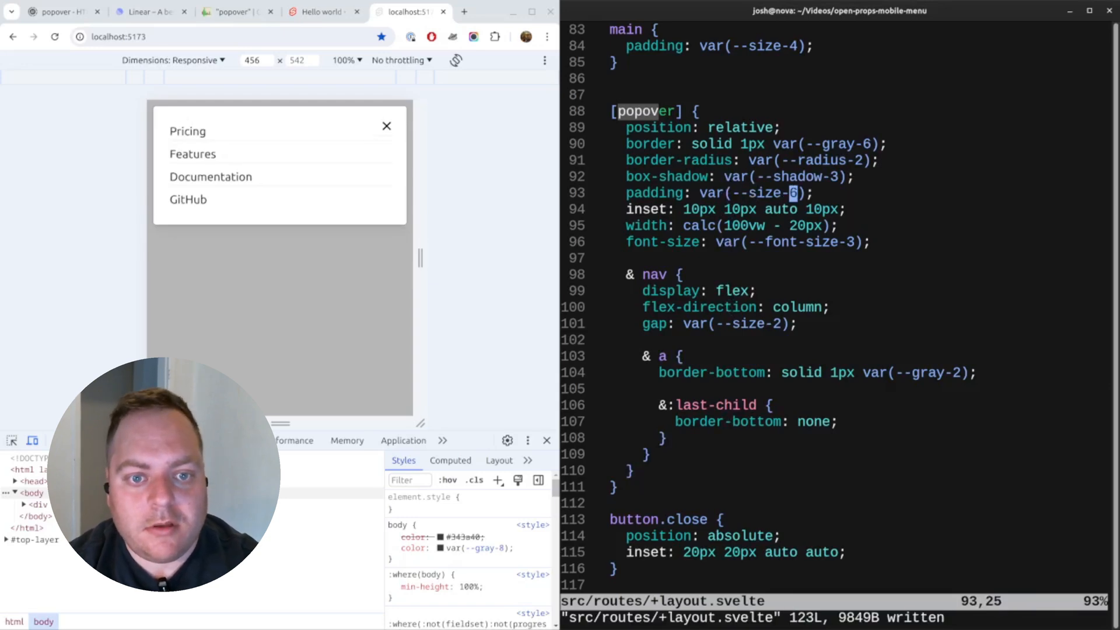
pyautogui.click(386, 127)
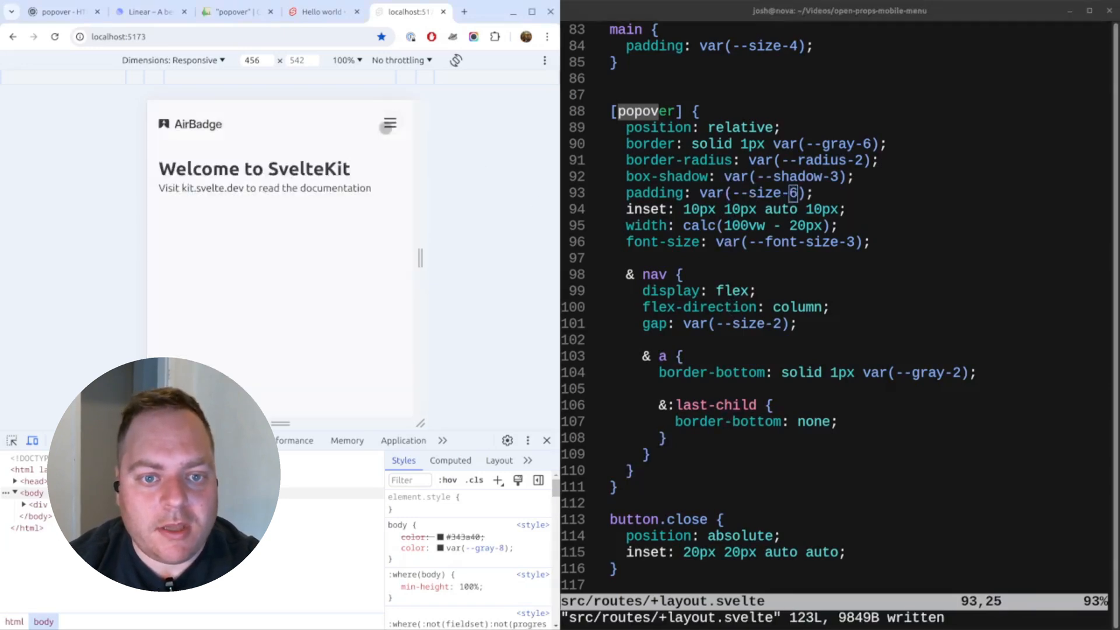
pyautogui.moveTo(384, 137)
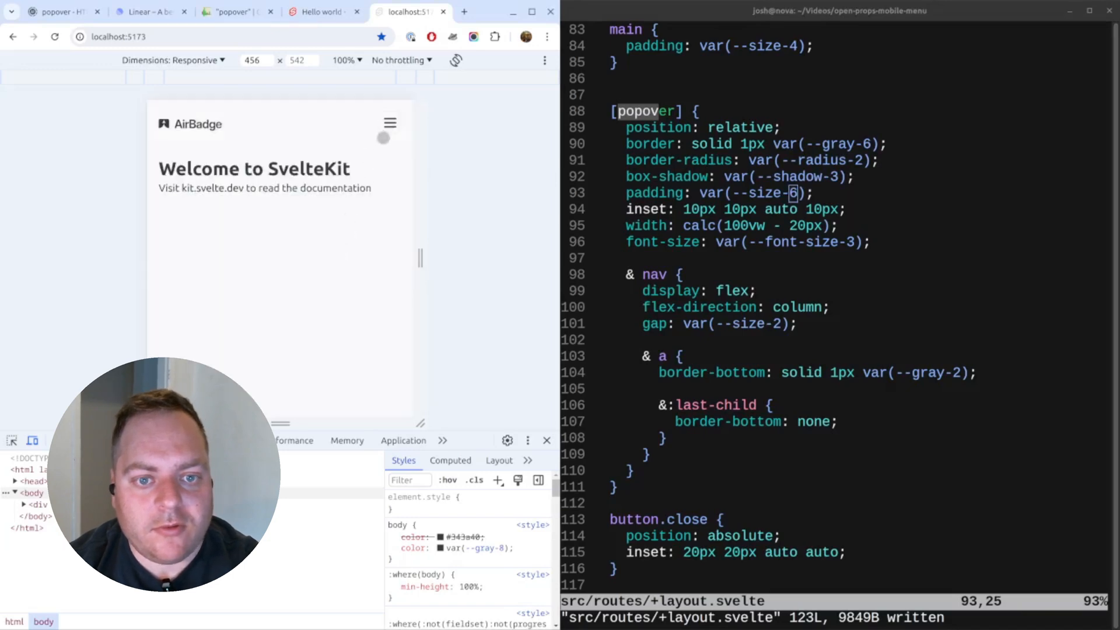
pyautogui.moveTo(365, 222)
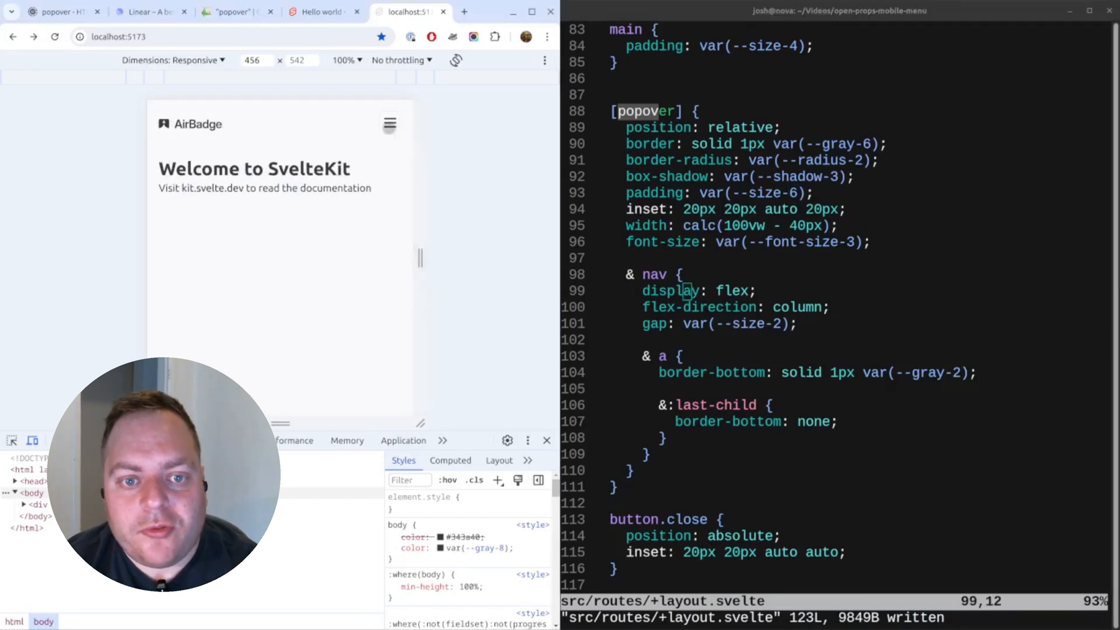
pyautogui.click(389, 124)
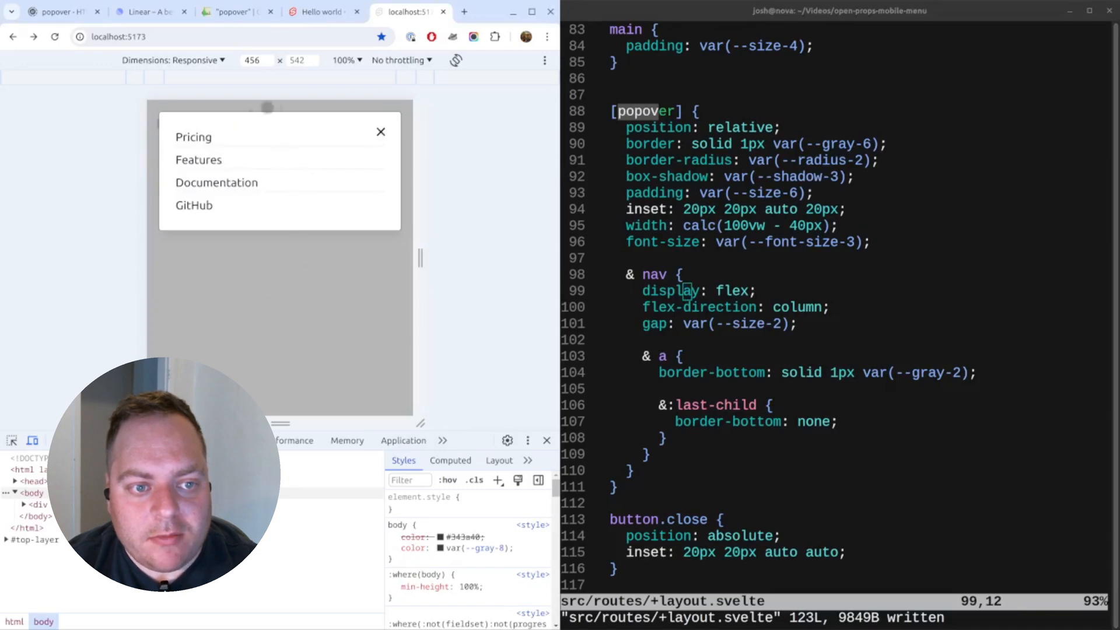
pyautogui.click(381, 133)
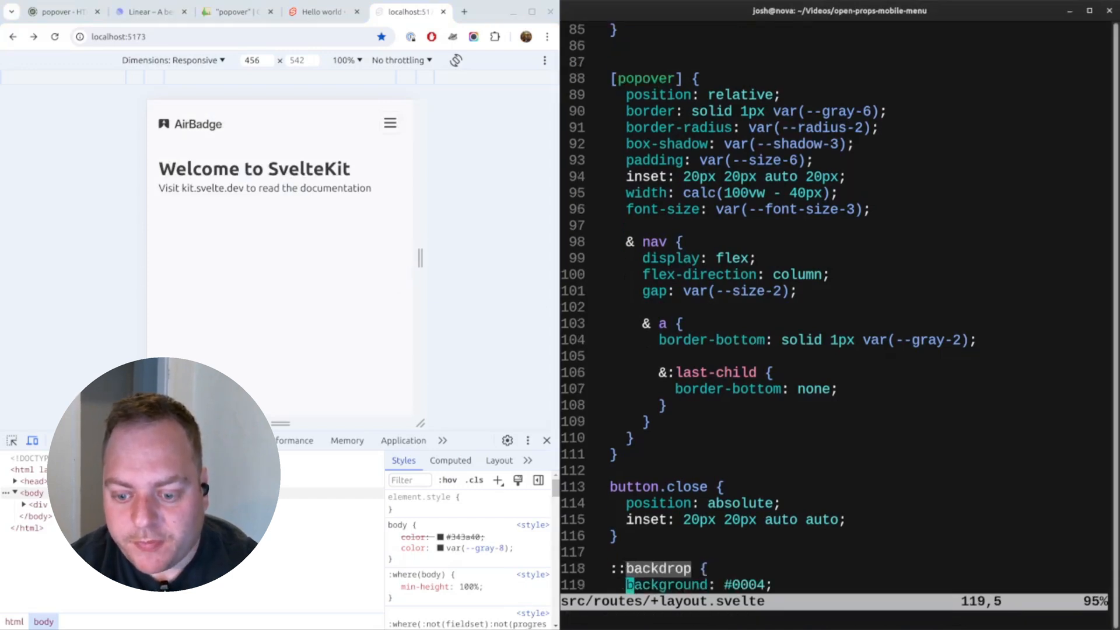
# Give ::backdrop a 2px blur, opacity 0 and a forwards fade-in animation, then preview it.
pyautogui.write('backdrop-filter: blur(2px);')
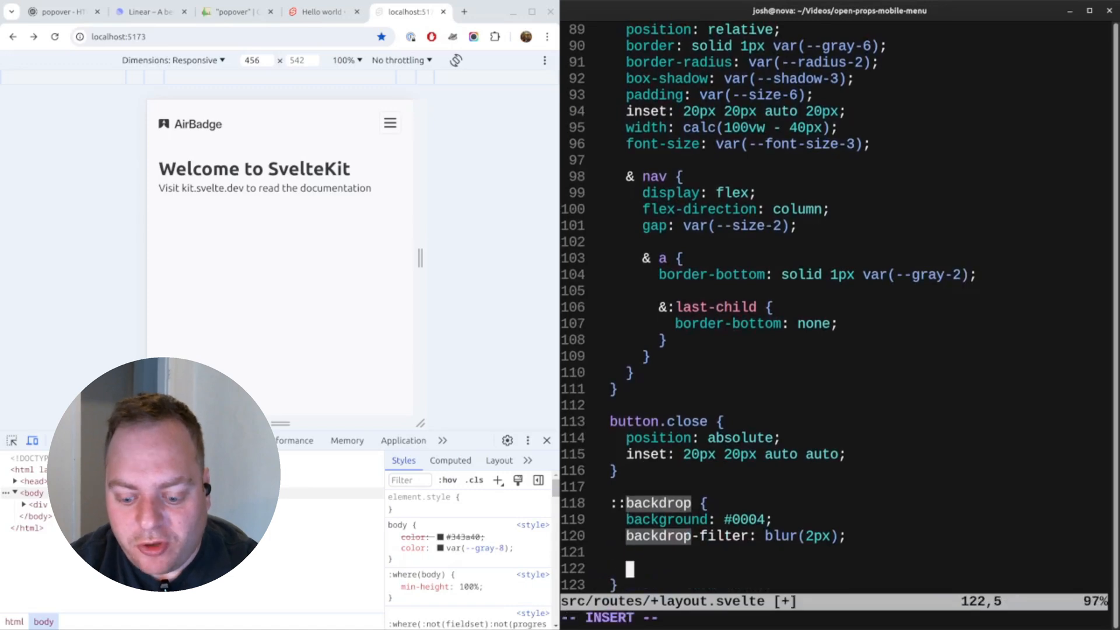
pyautogui.write('opacity: 0;')
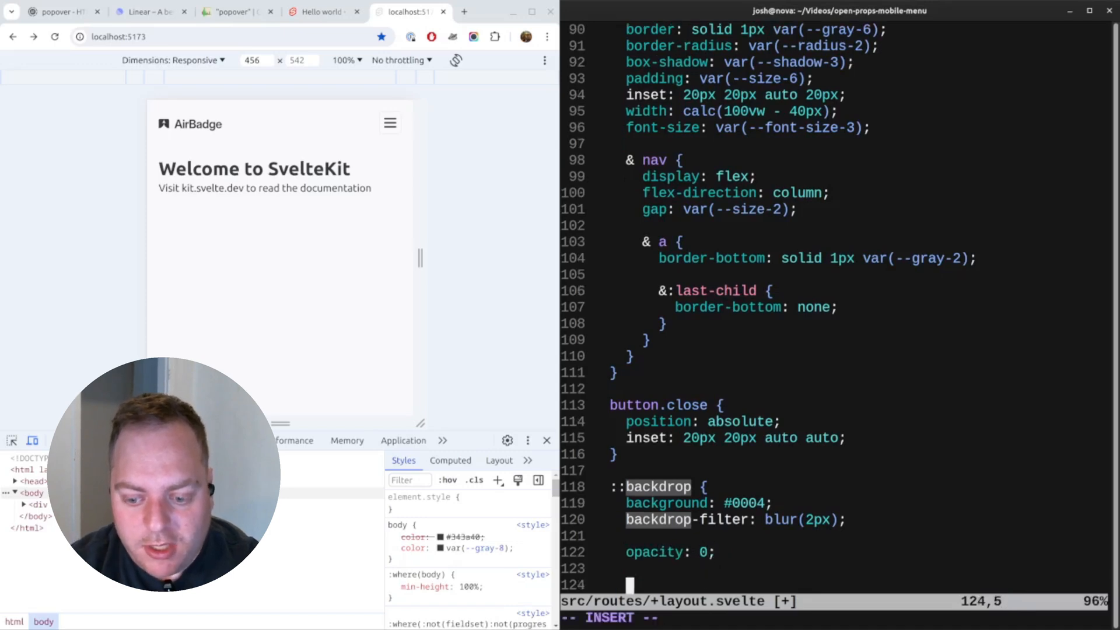
pyautogui.write('animation:')
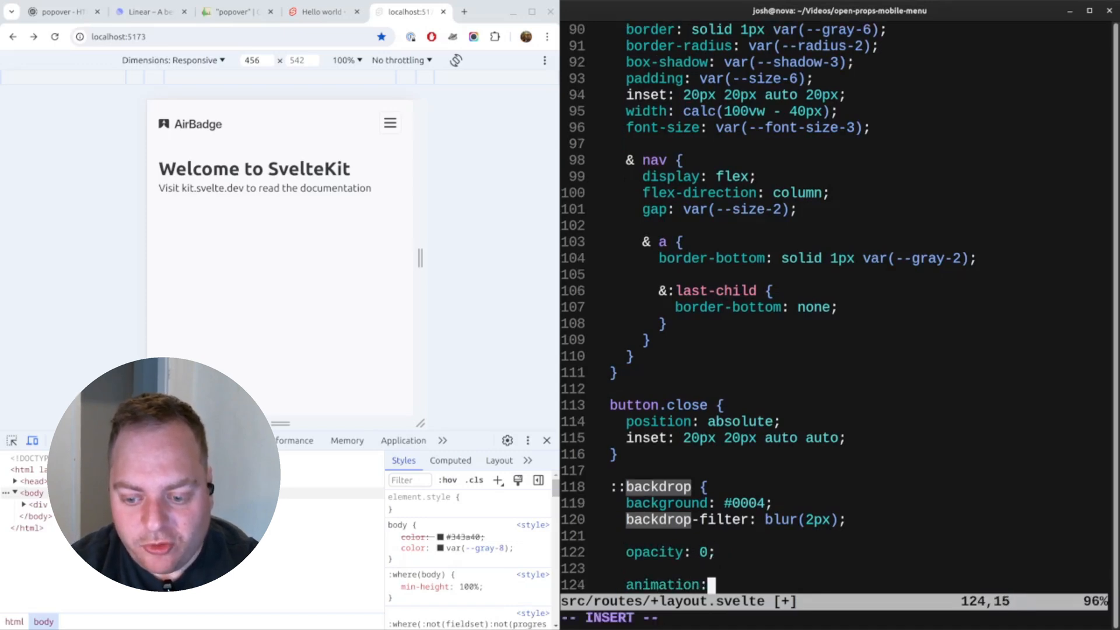
pyautogui.write('var(--animatio')
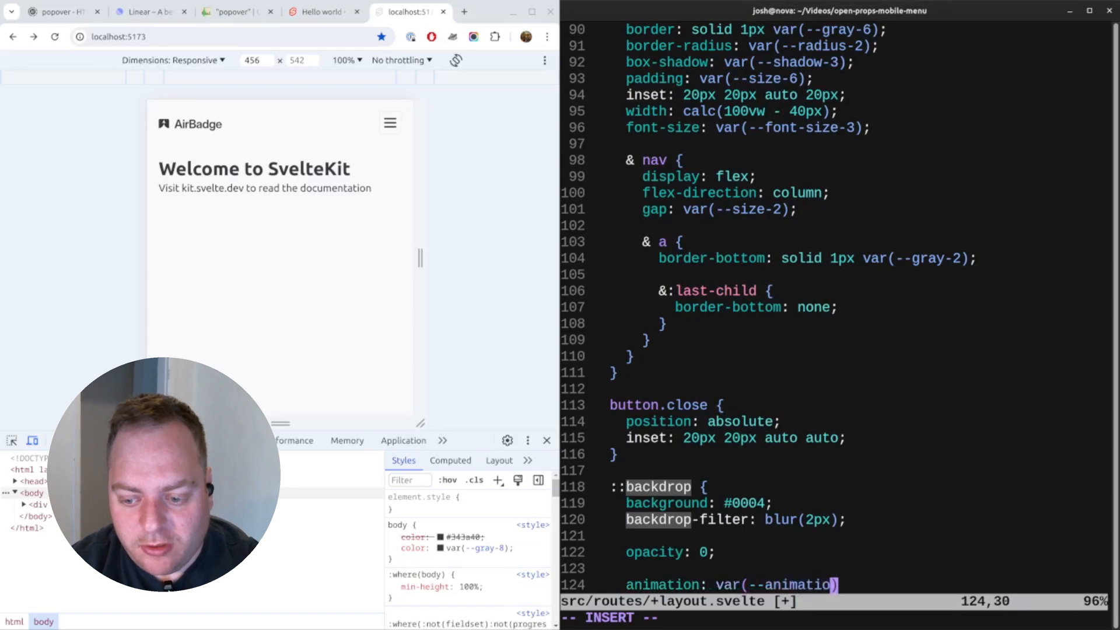
pyautogui.write('-fade')
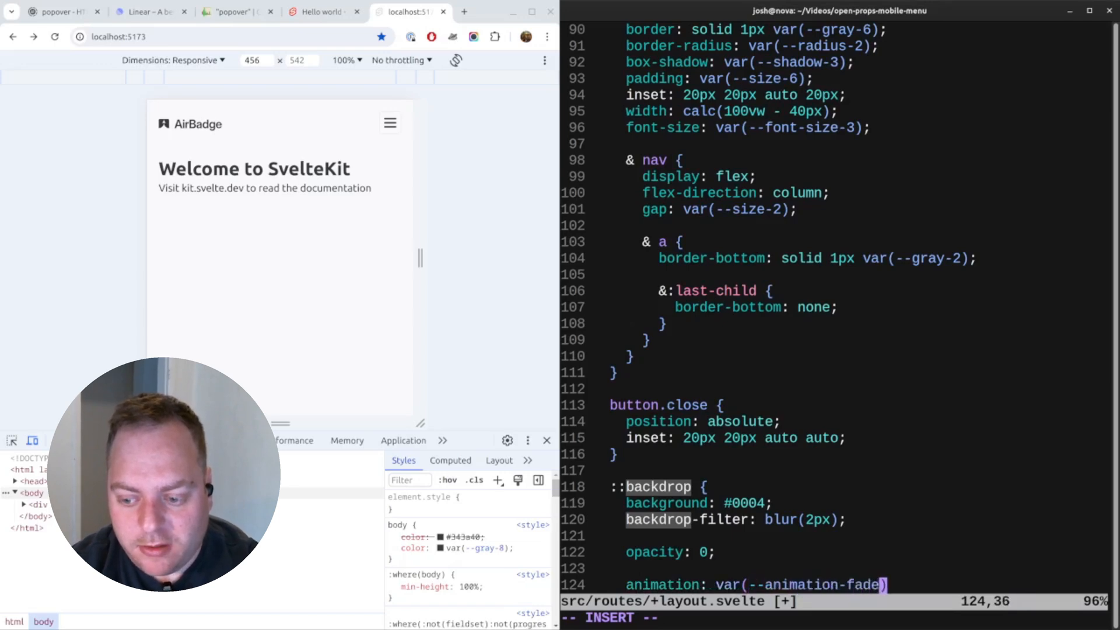
pyautogui.write('-in')
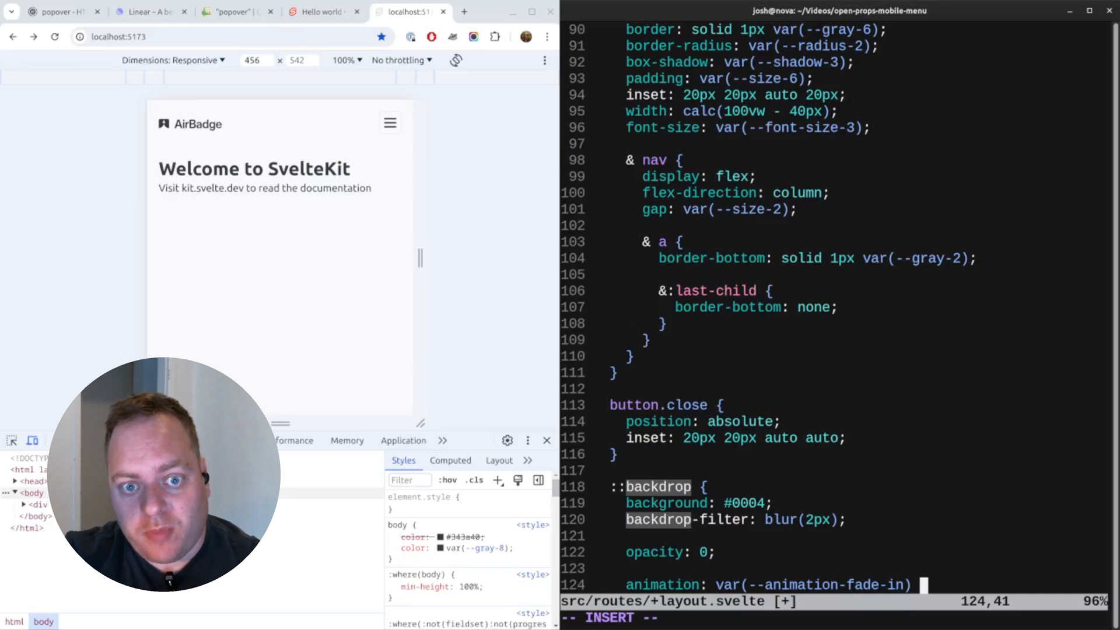
pyautogui.write('forwards;')
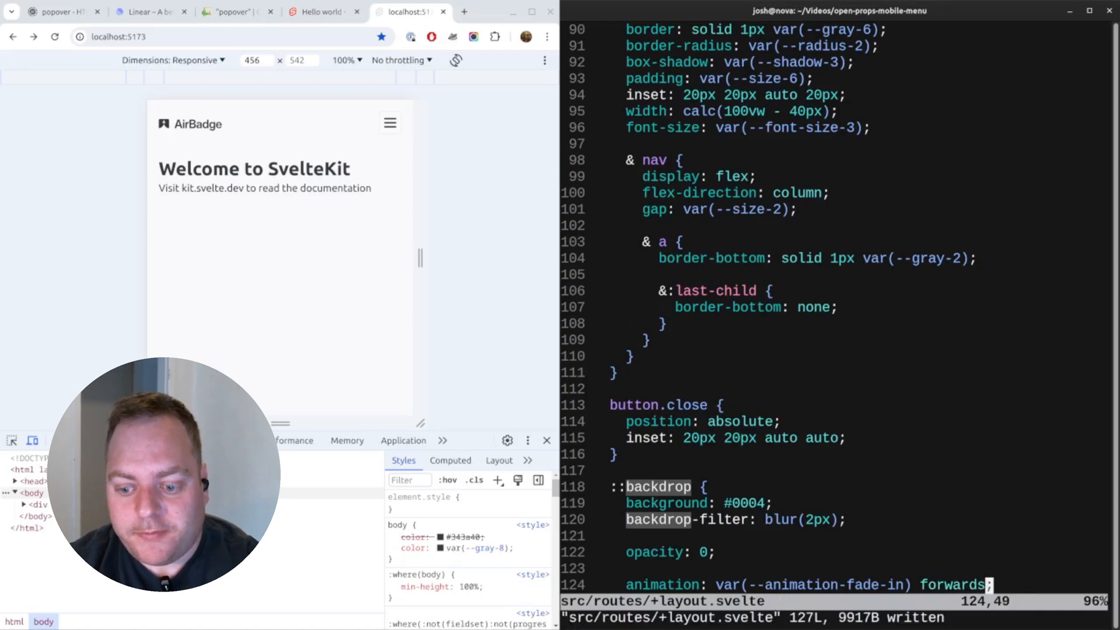
pyautogui.click(390, 123)
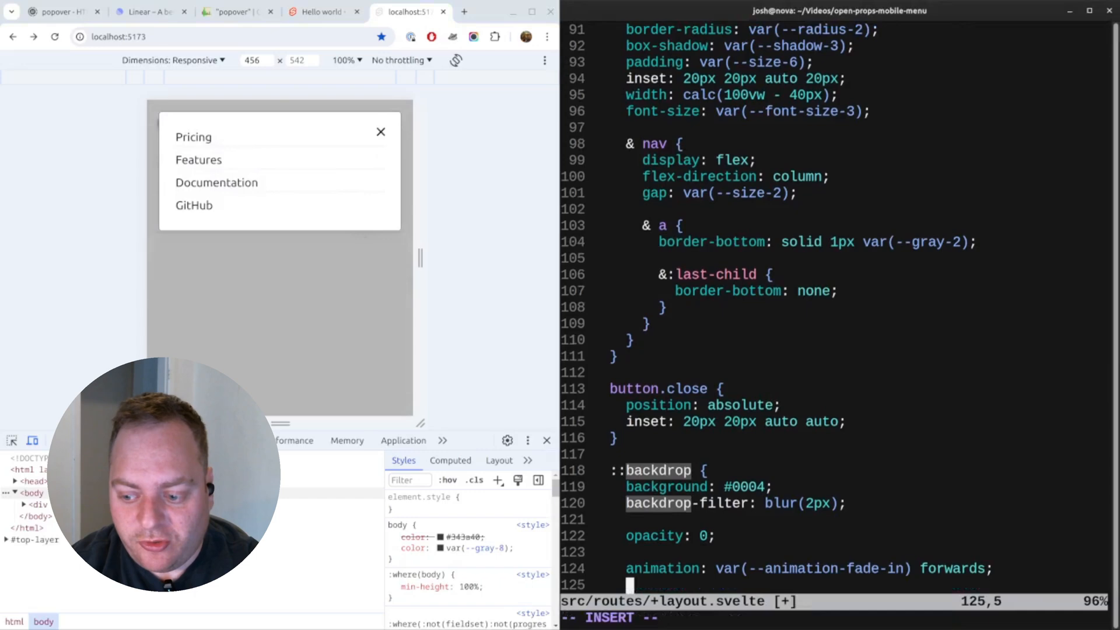
# Set the backdrop animation duration to 0.3s with var(--ease-in-out-3) timing.
pyautogui.write('animation-dur')
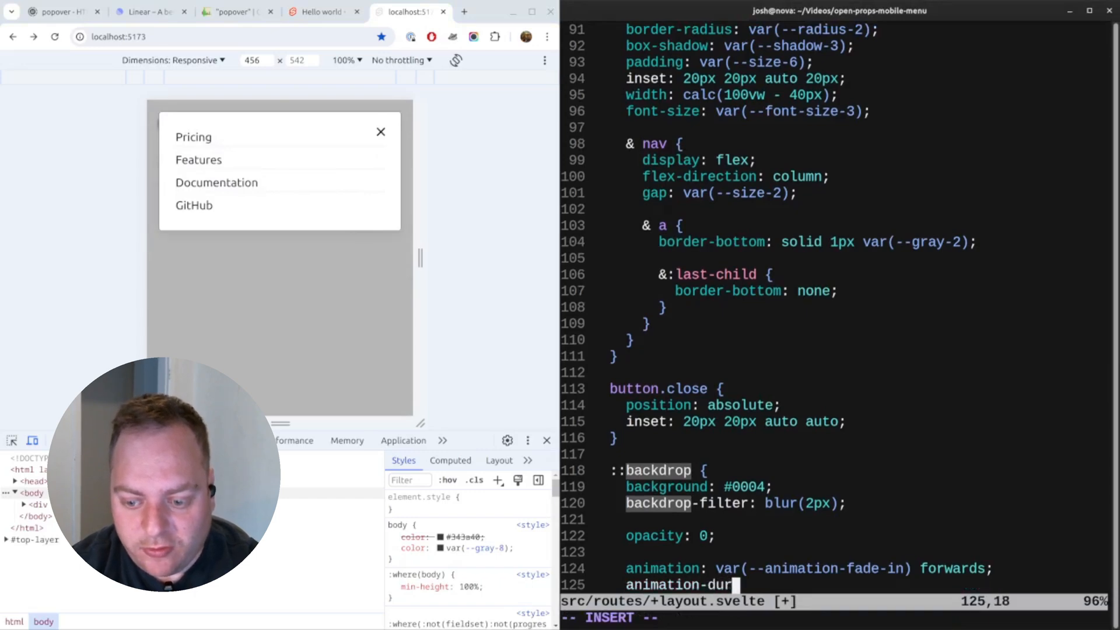
pyautogui.write('ation:')
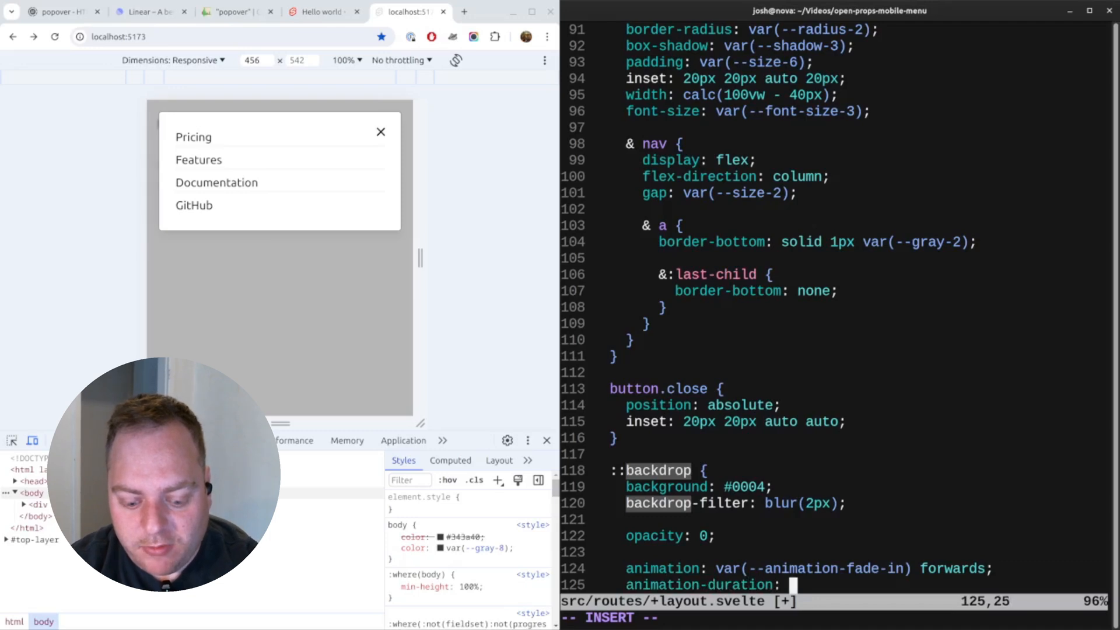
pyautogui.write('0.3s;')
pyautogui.write('animation-')
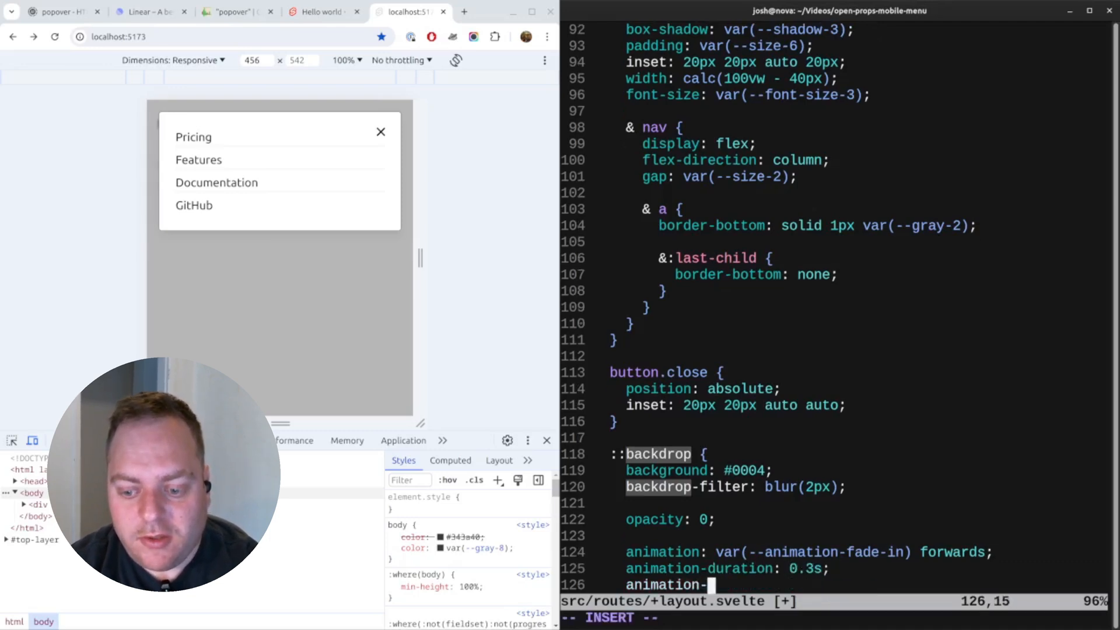
pyautogui.write('timing-fu')
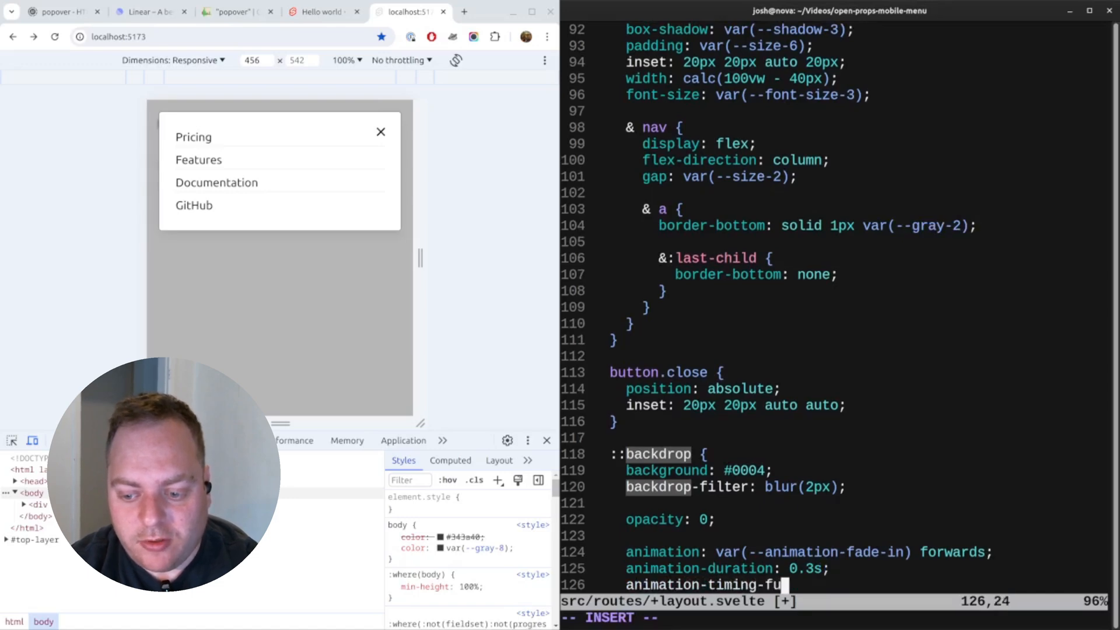
pyautogui.write('nction: var(--ease-in-out-3);')
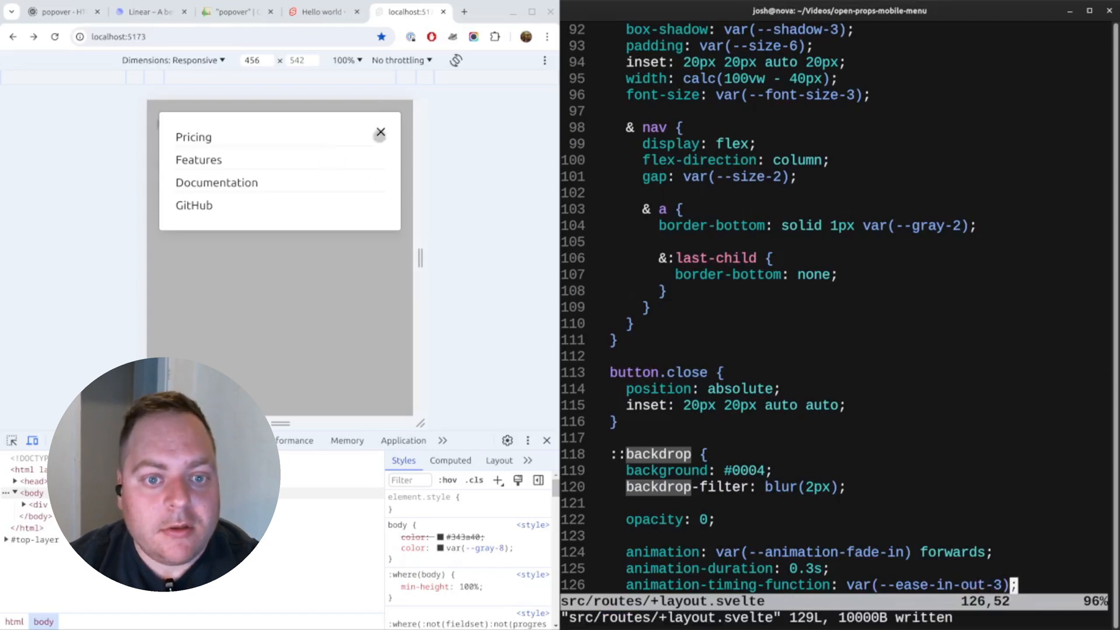
pyautogui.click(380, 133)
pyautogui.write(':')
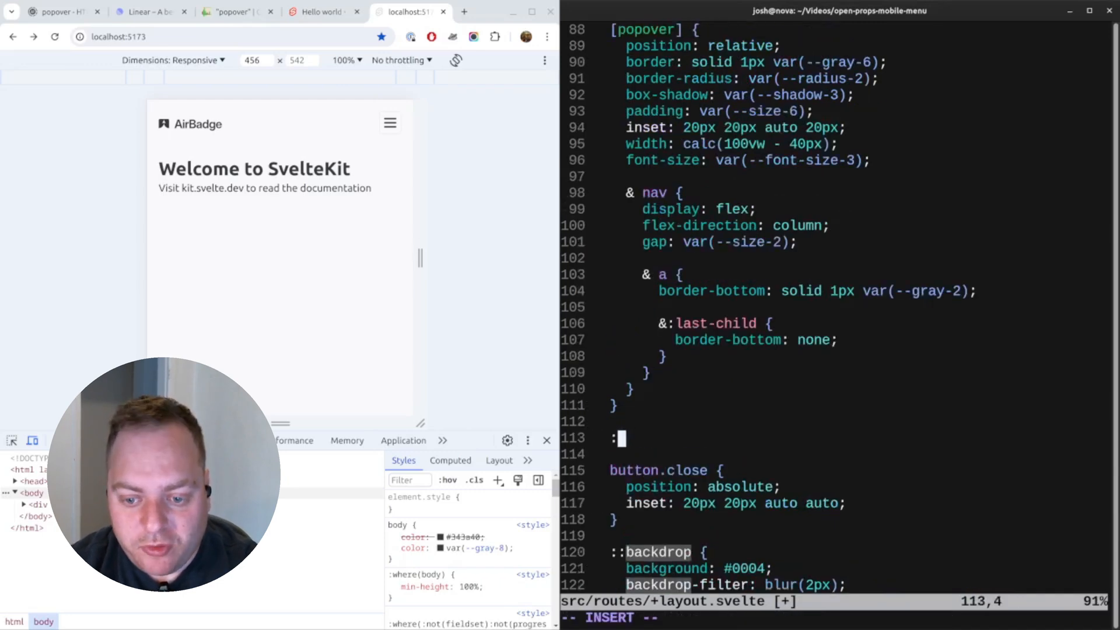
# Add a :popover-open rule with fade-in and slide-in-down animations, and preview the menu.
pyautogui.write('popover-op')
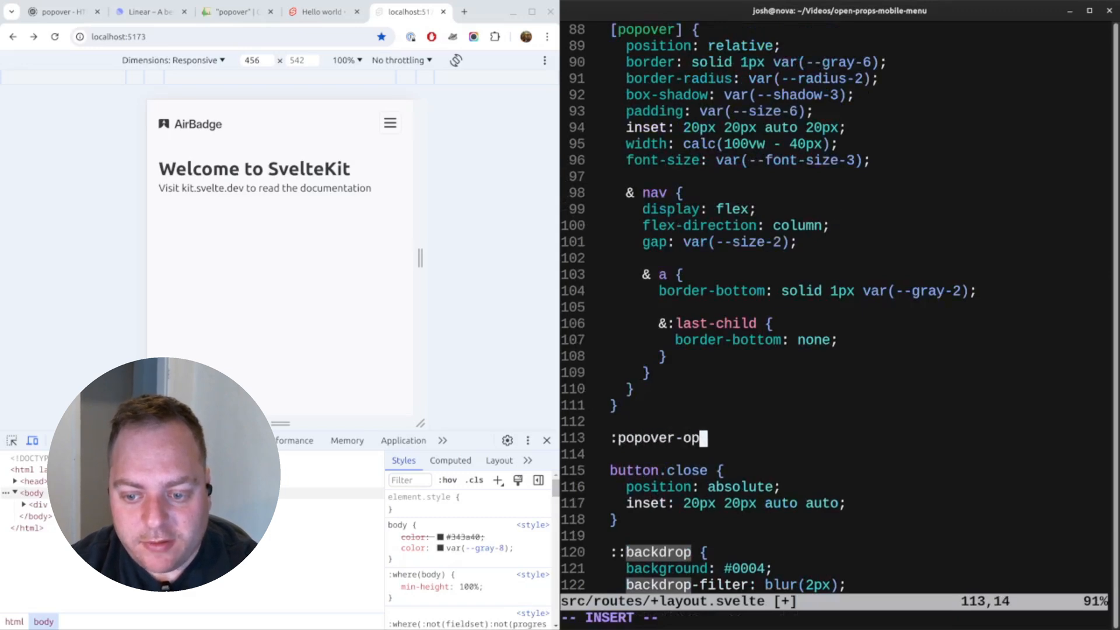
pyautogui.write('en {')
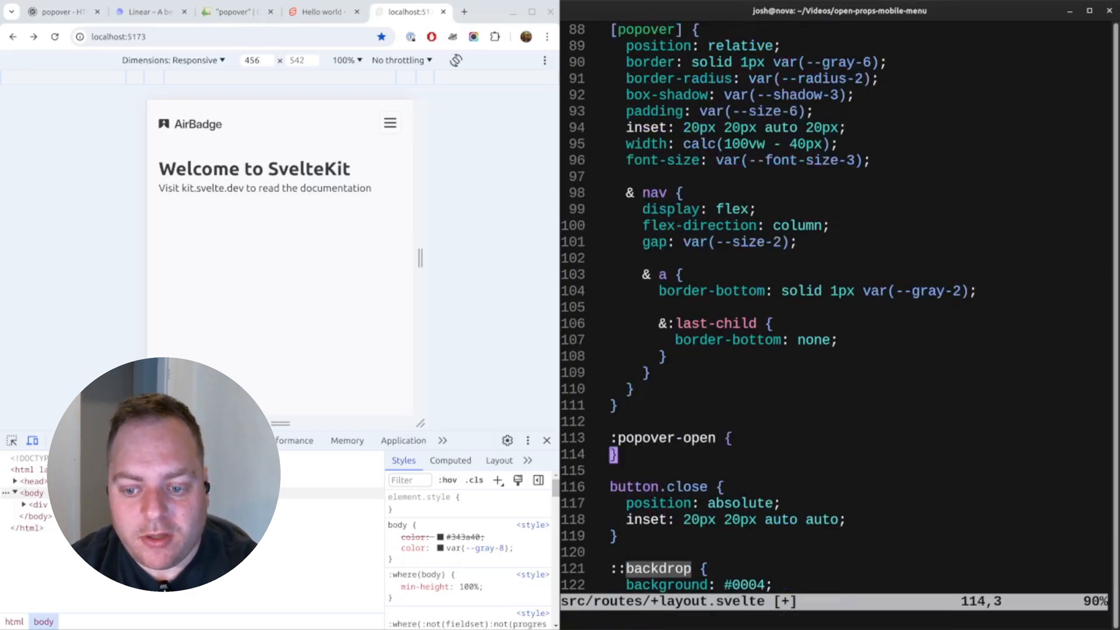
pyautogui.scroll(-3)
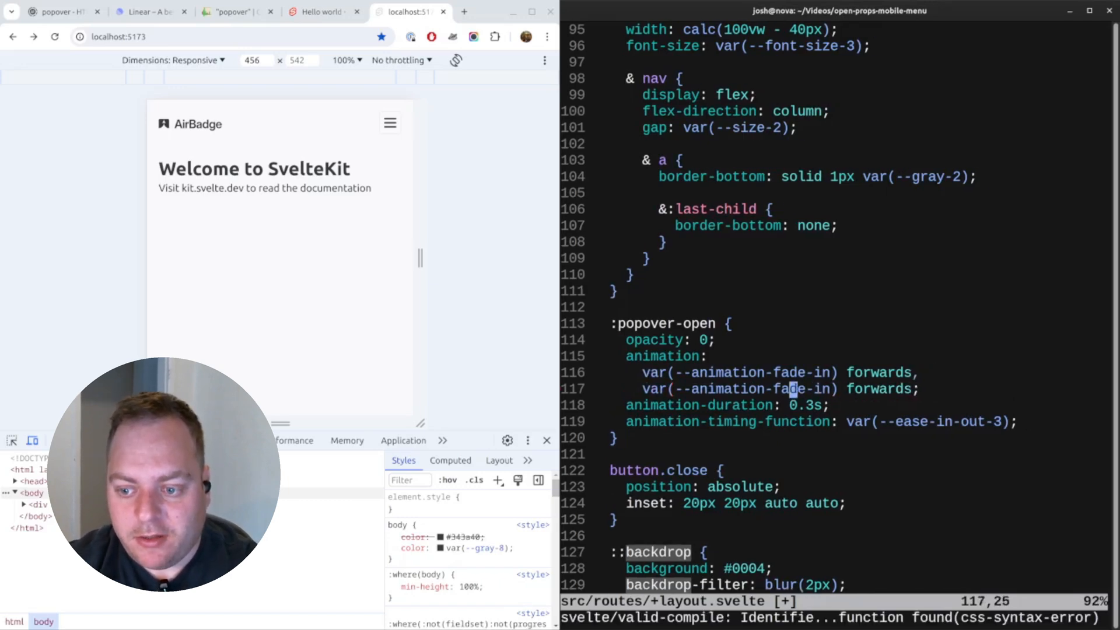
pyautogui.write('slide')
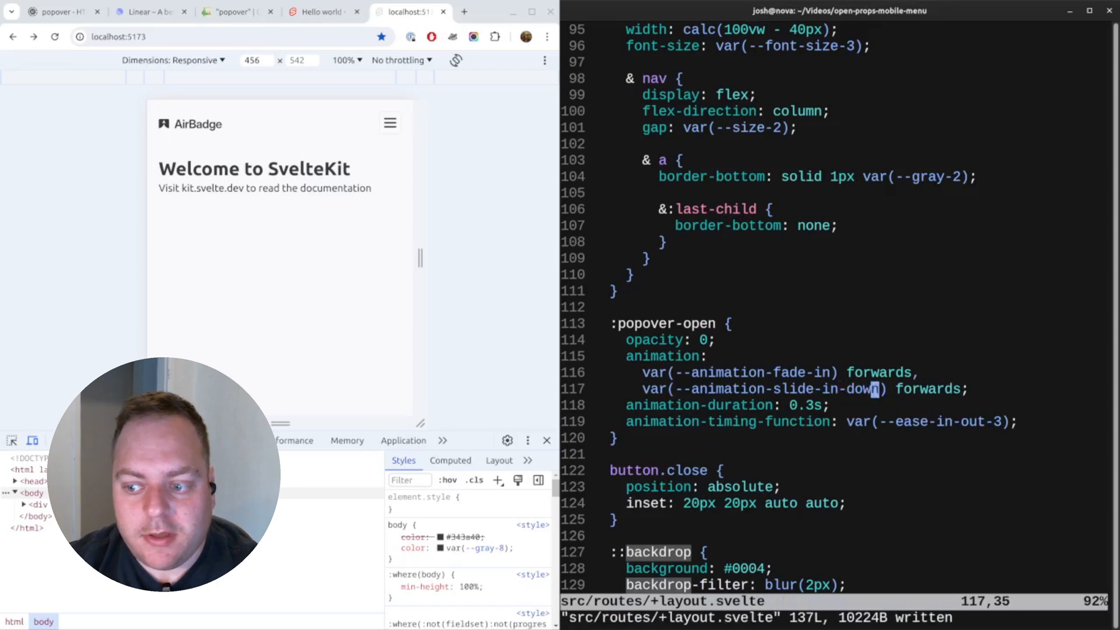
pyautogui.click(390, 123)
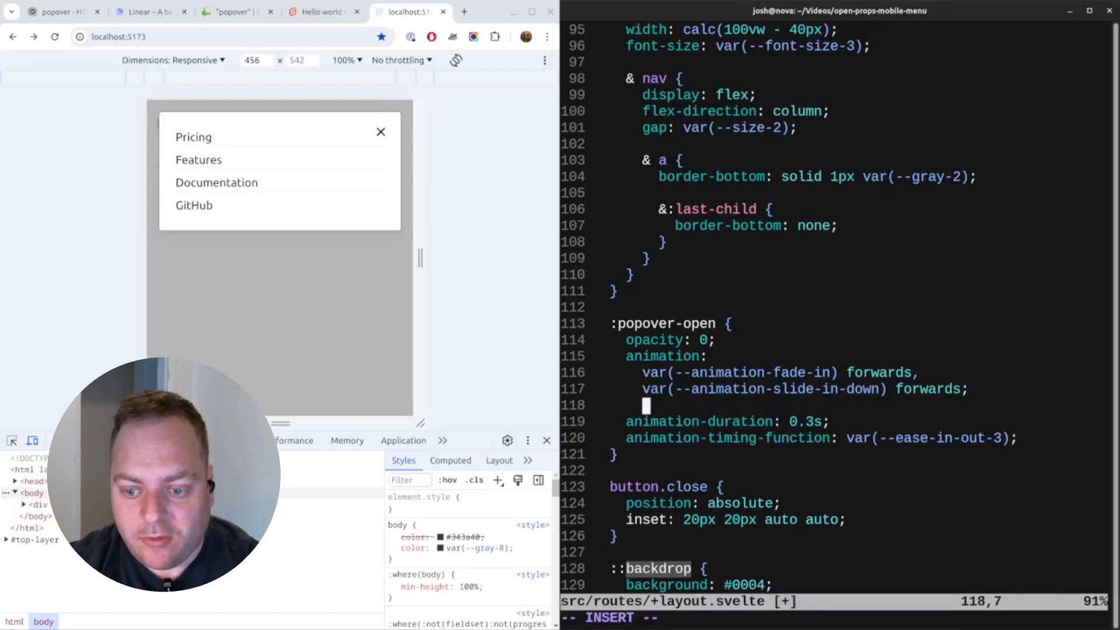
# Add a 0.2s animation-delay to :popover-open and check the delayed entrance in the browser.
pyautogui.write('animation-delay: 0.1;')
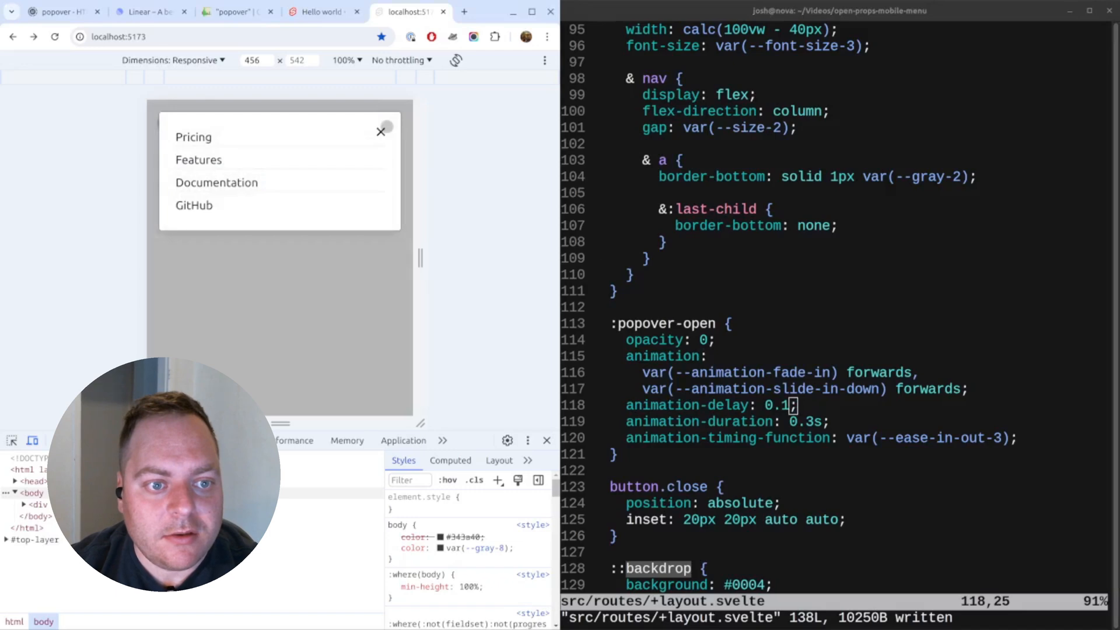
pyautogui.click(379, 131)
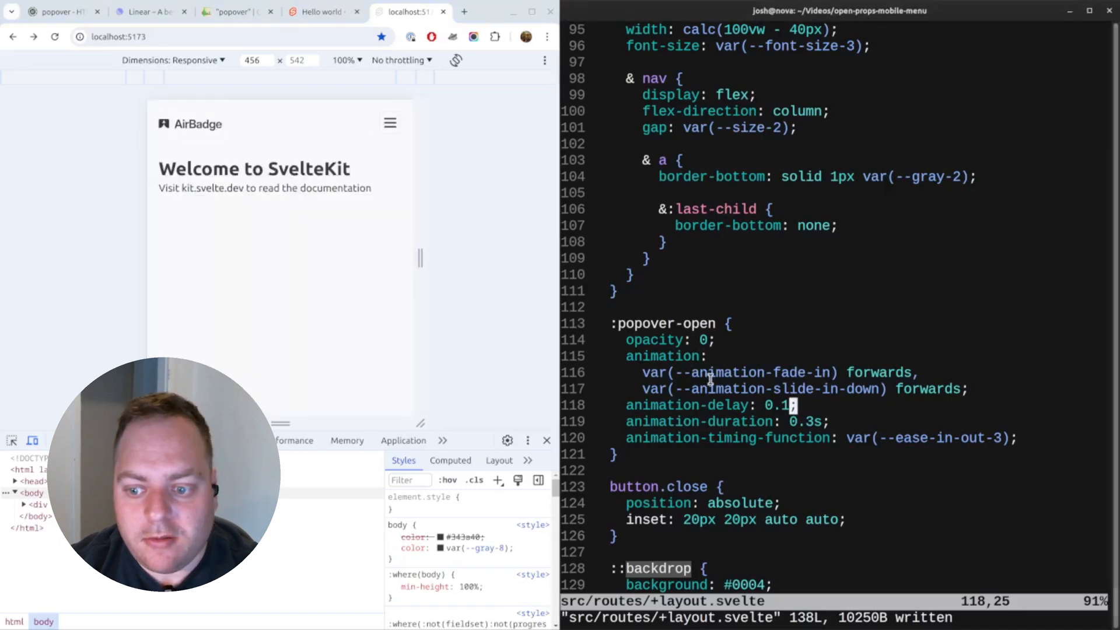
pyautogui.write('2')
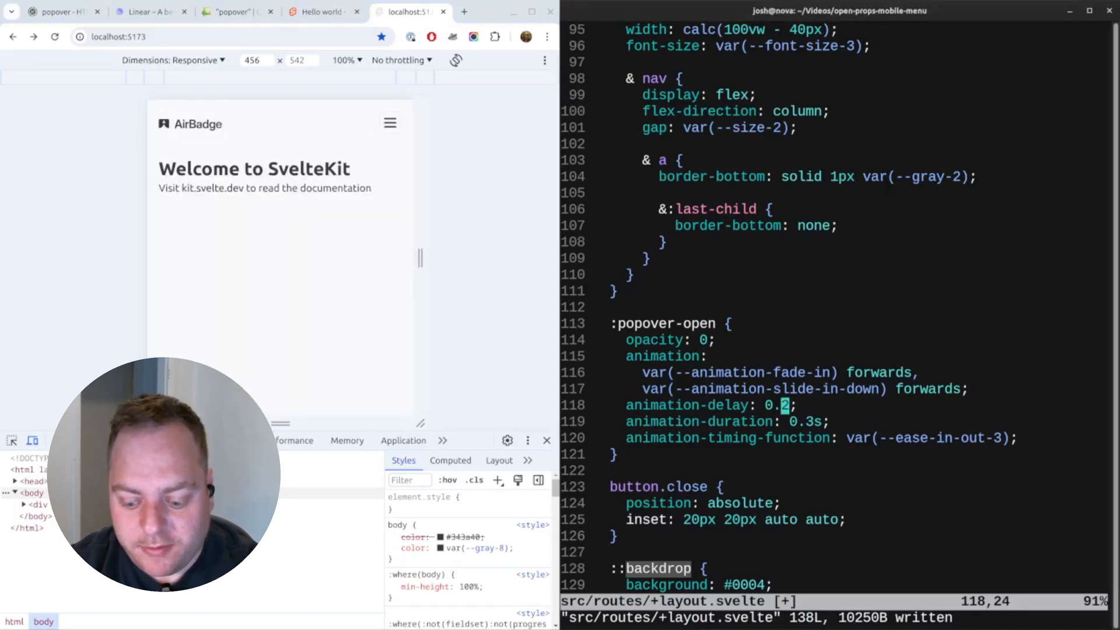
pyautogui.click(390, 123)
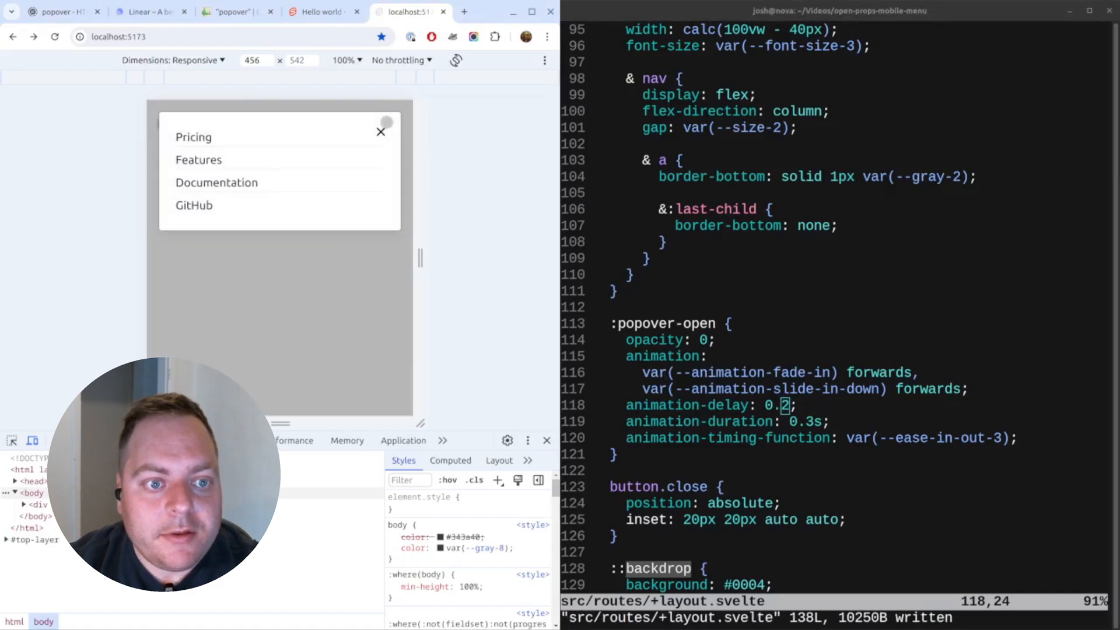
pyautogui.click(380, 132)
pyautogui.write('s')
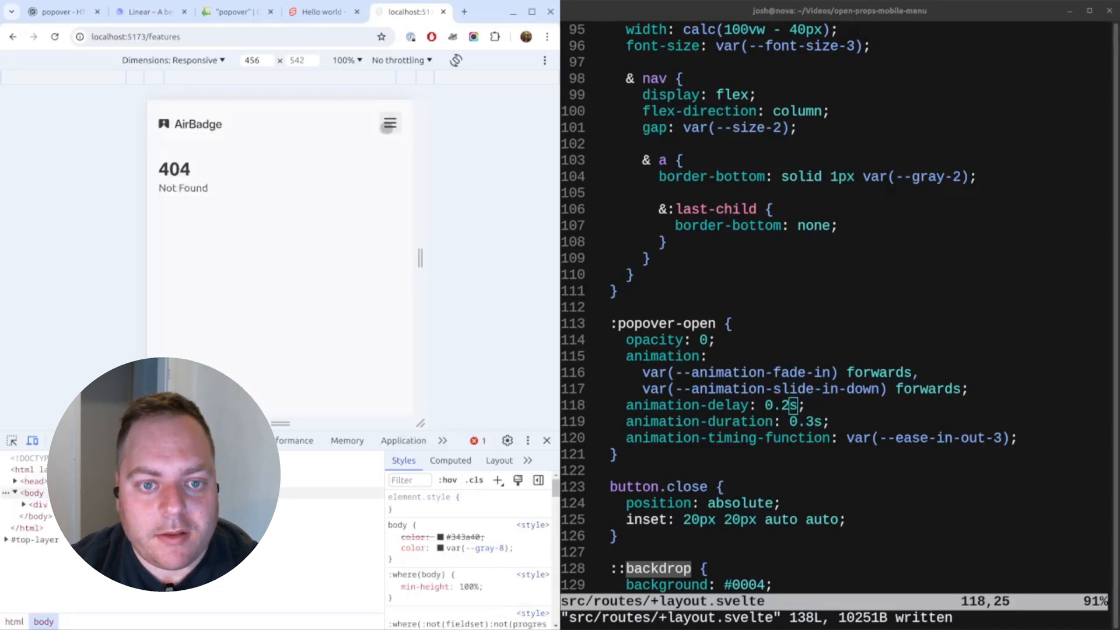
pyautogui.click(389, 123)
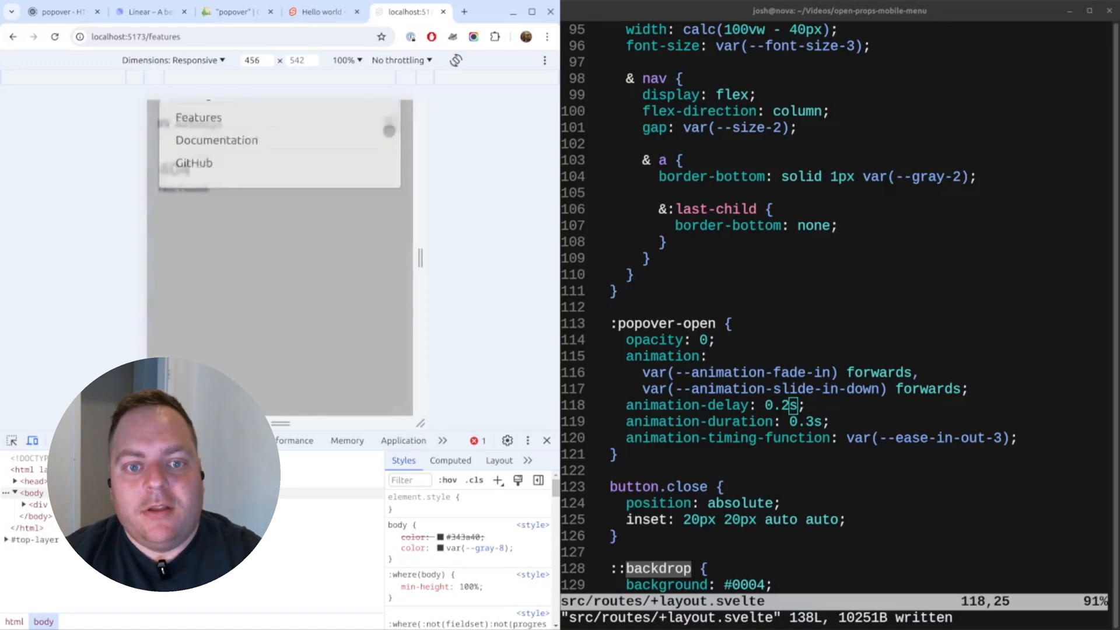